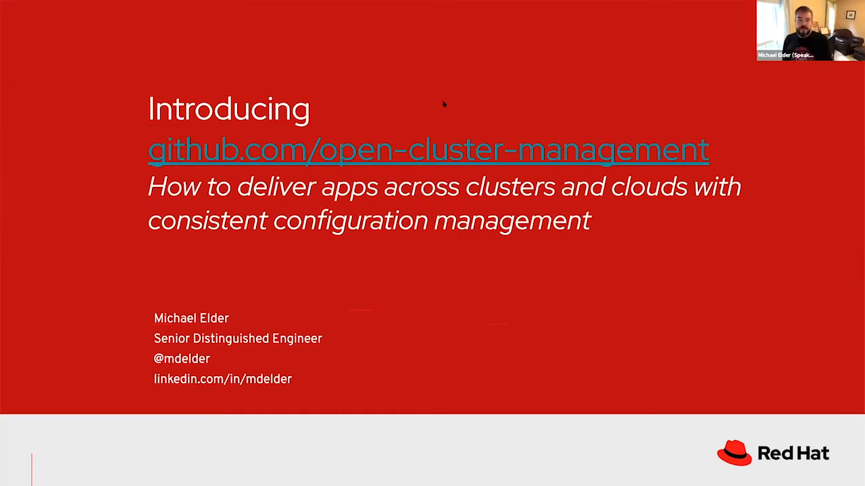
Step: Advance the deck to slide 11, Multi-Cluster Lifecycle Management on creating and importing clusters
key("Right")
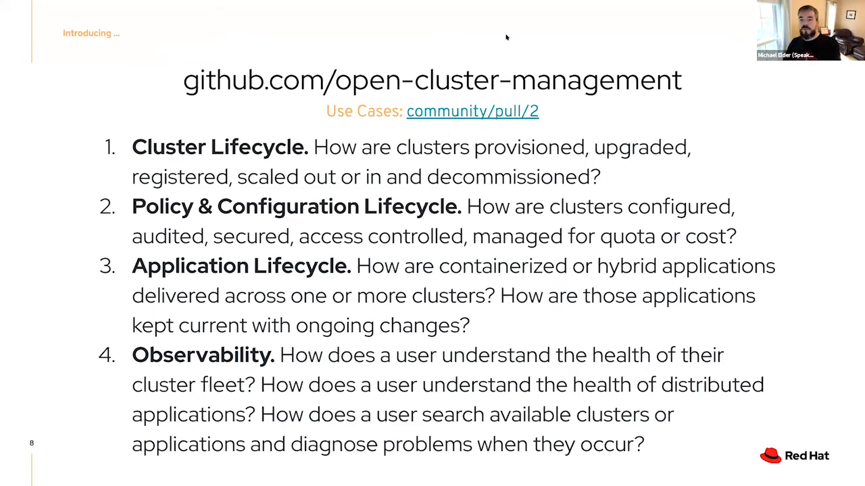
mouse_move(469, 111)
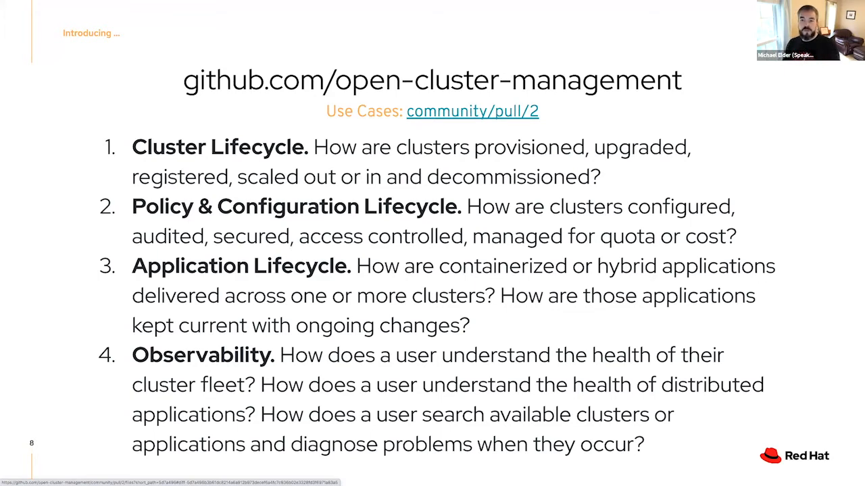
left_click(473, 110)
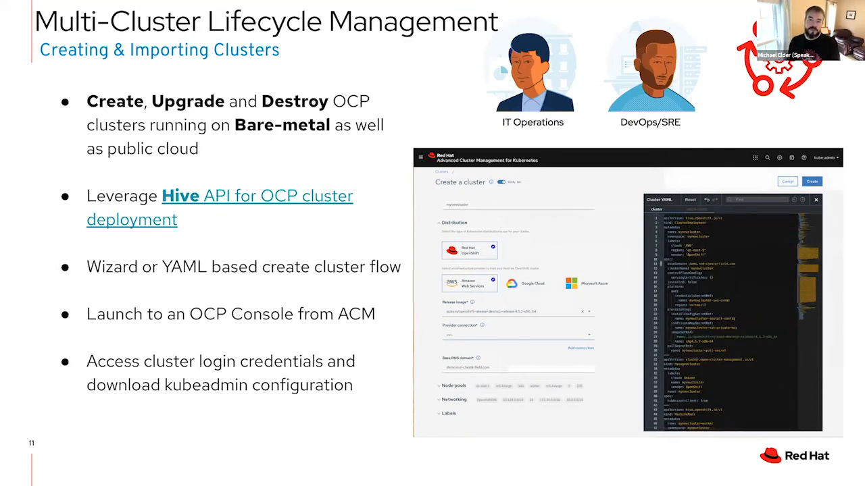
Step: Advance to slide 12, Learning about Hubs & Managed Clusters
key("Right")
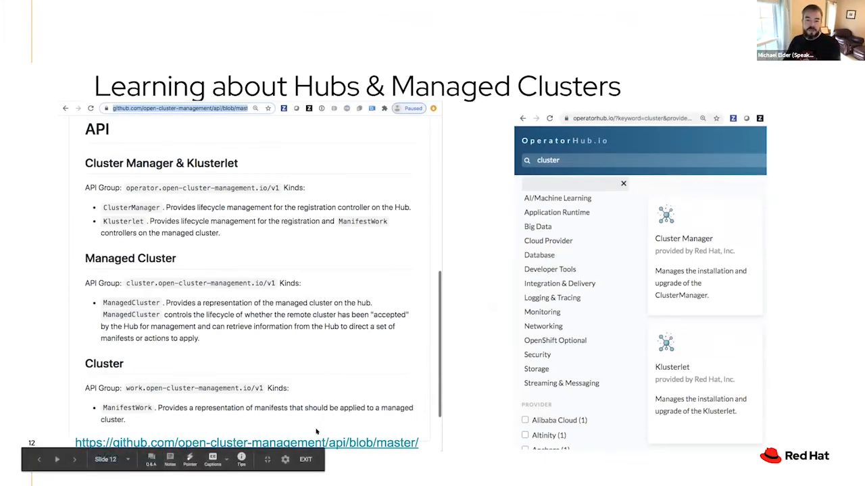
mouse_move(242, 197)
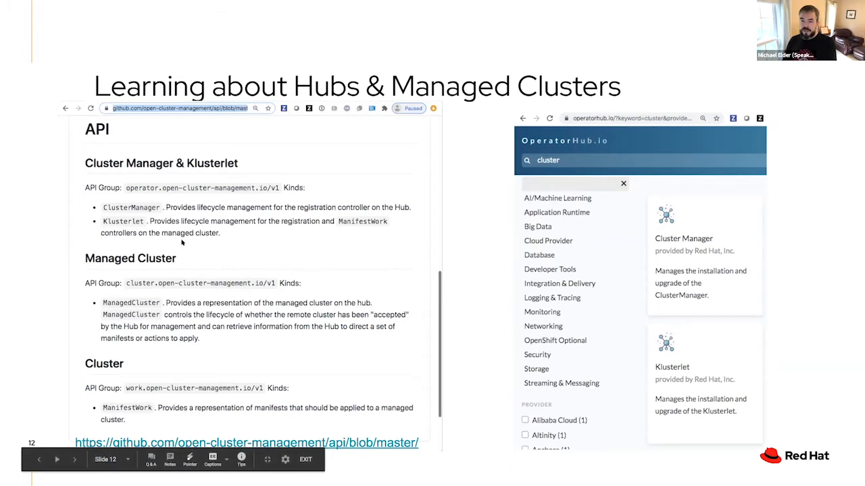
mouse_move(584, 266)
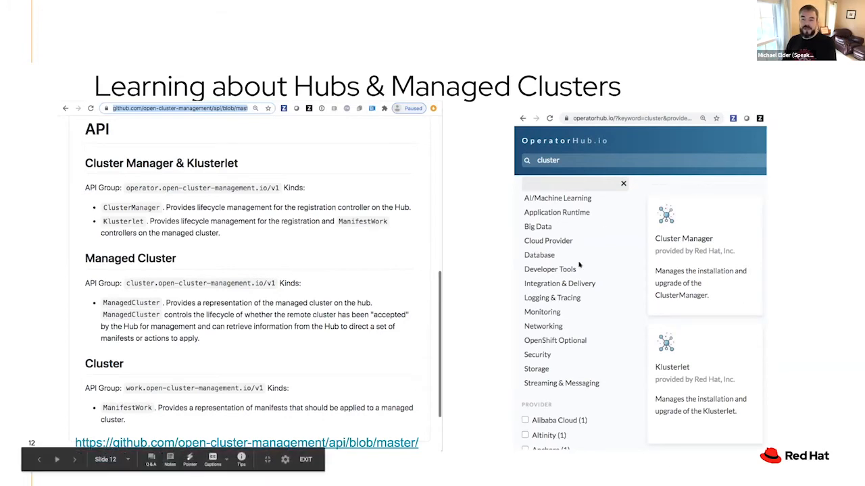
mouse_move(646, 184)
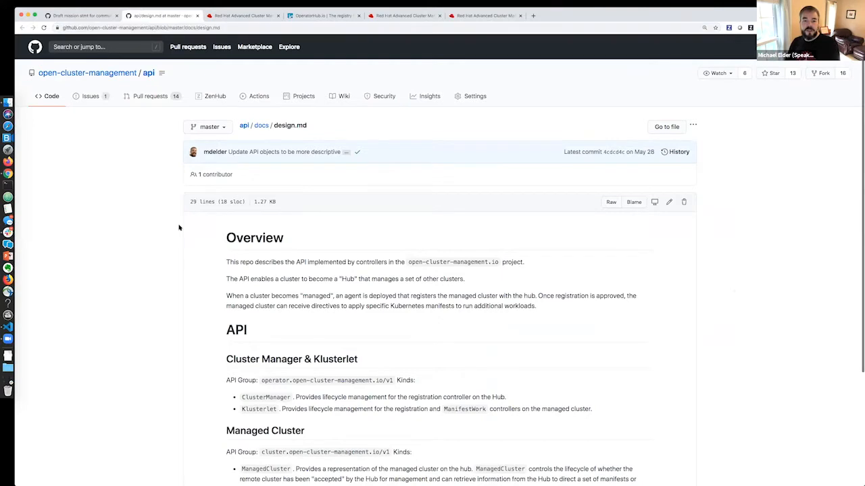
Step: Highlight the ClusterManager kind and the Managed Cluster heading in the API design.md page
scroll("down", 3)
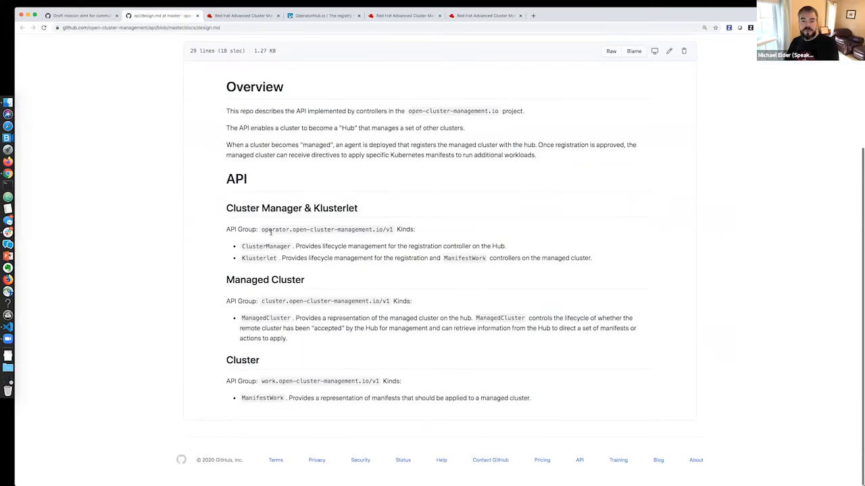
double_click(265, 246)
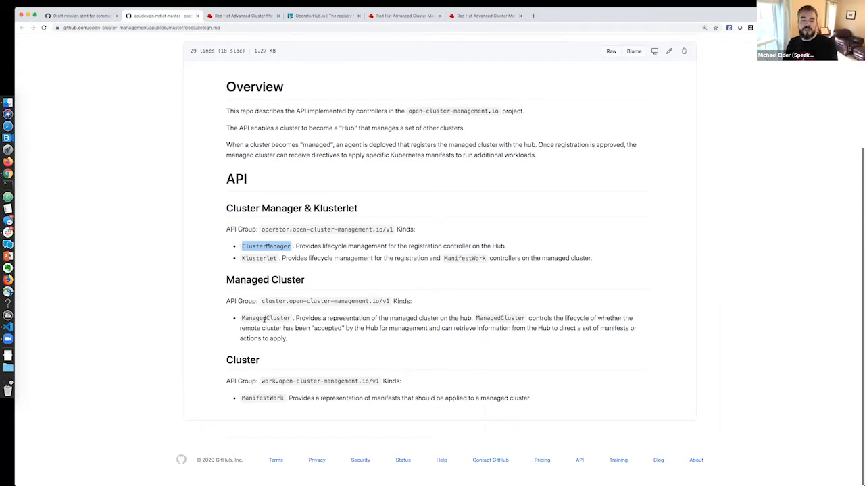
mouse_move(265, 280)
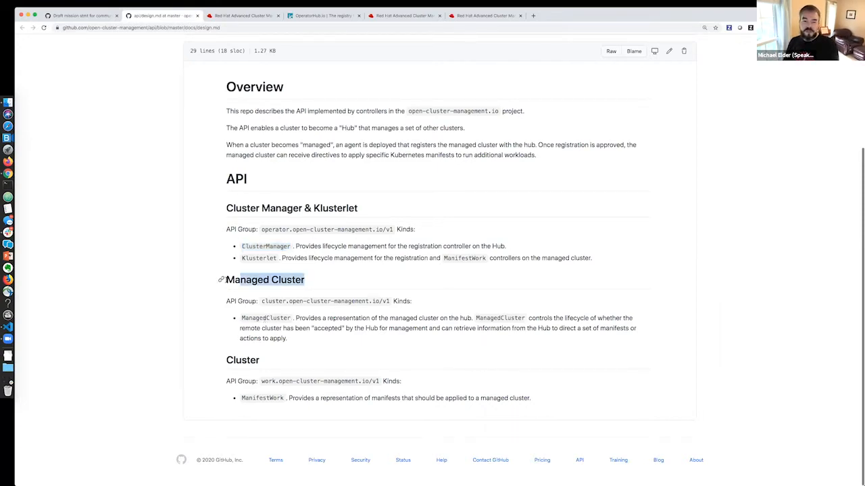
double_click(265, 280)
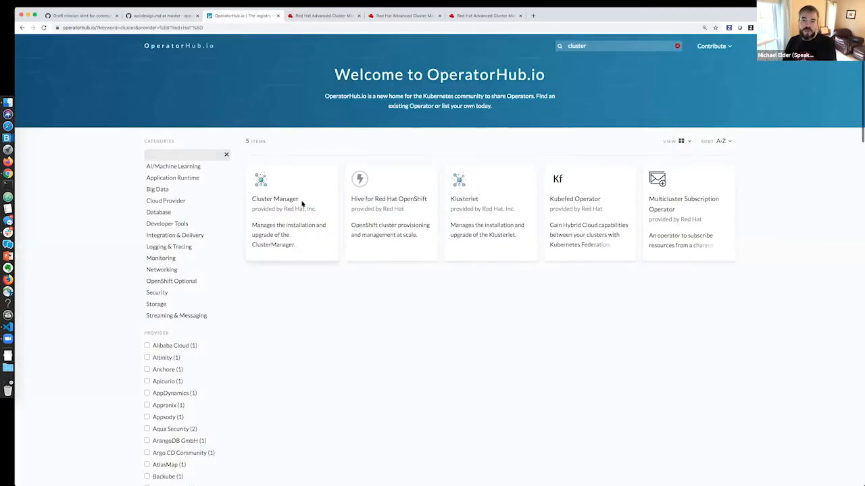
mouse_move(186, 424)
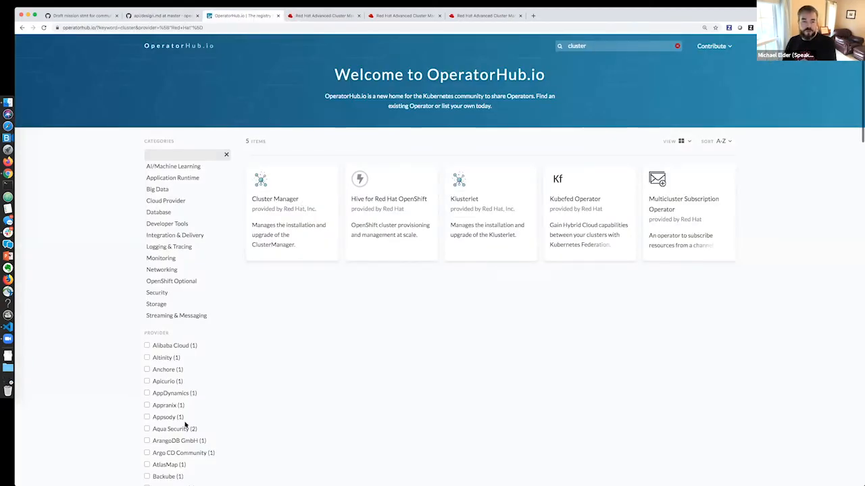
Step: Scroll the OperatorHub.io 'cluster' results showing Cluster Manager and Klusterlet operators
scroll("down", 3)
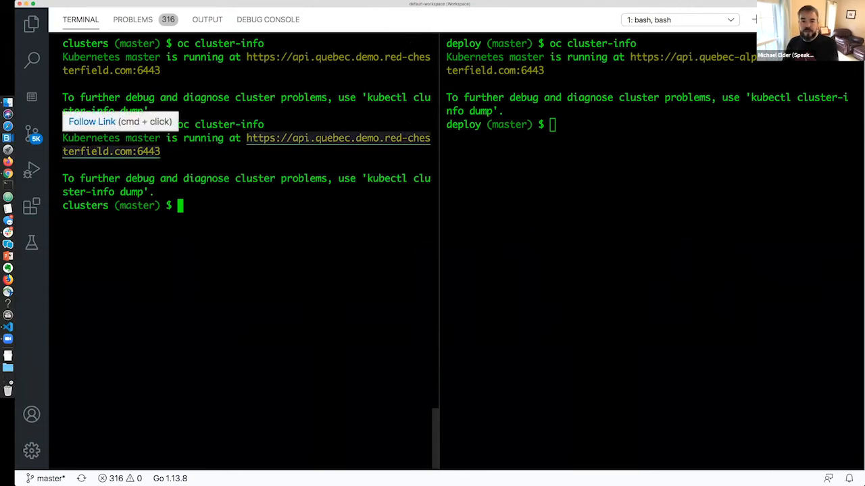
Step: Run 'oc cluster-info' in the deploy terminal to show its connected cluster
type("oc cluster-info")
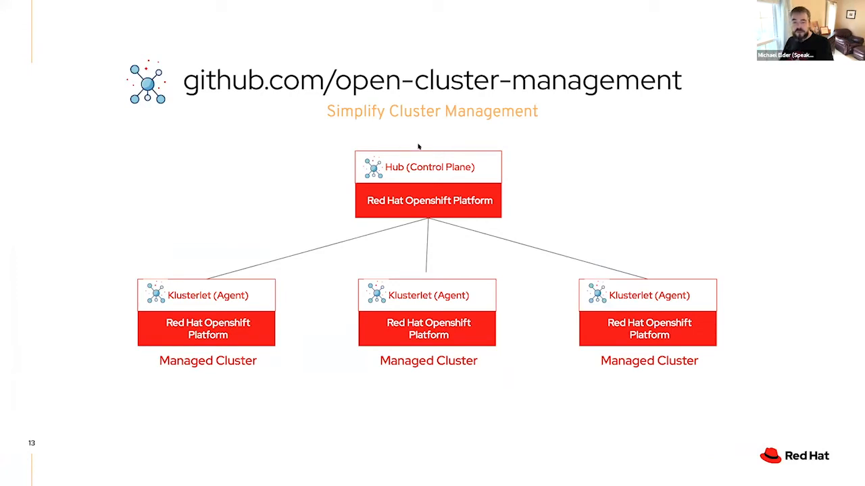
mouse_move(421, 171)
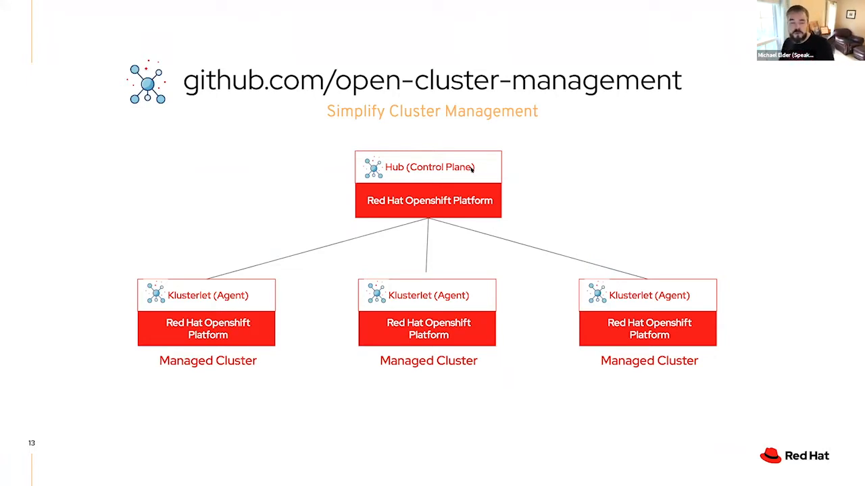
mouse_move(224, 300)
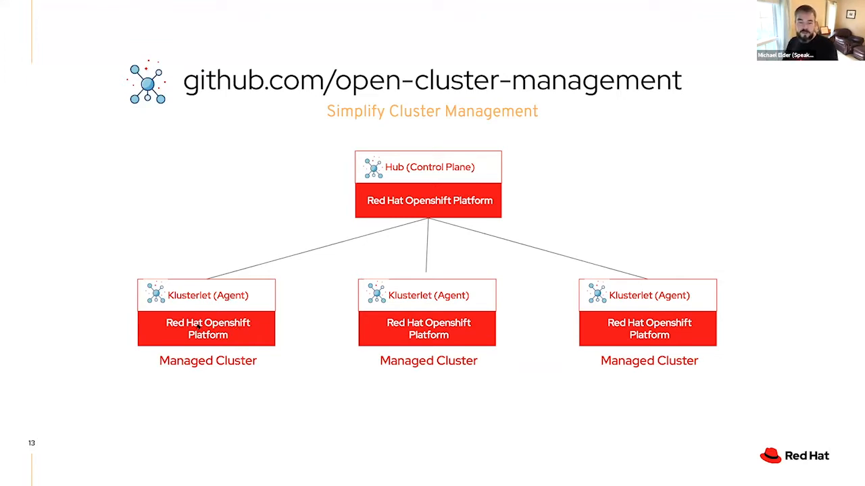
mouse_move(503, 314)
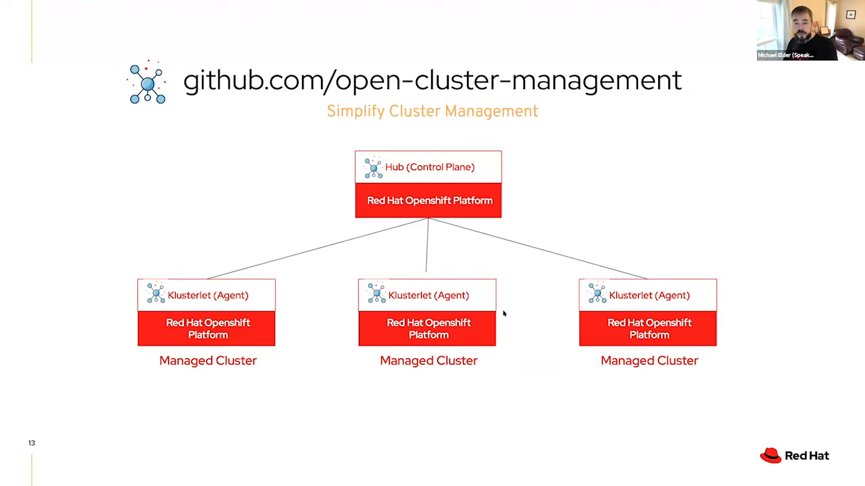
mouse_move(438, 286)
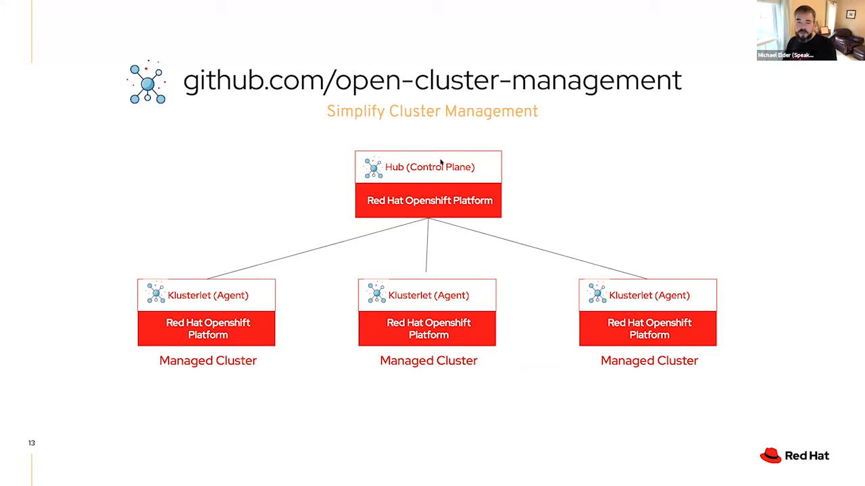
mouse_move(450, 154)
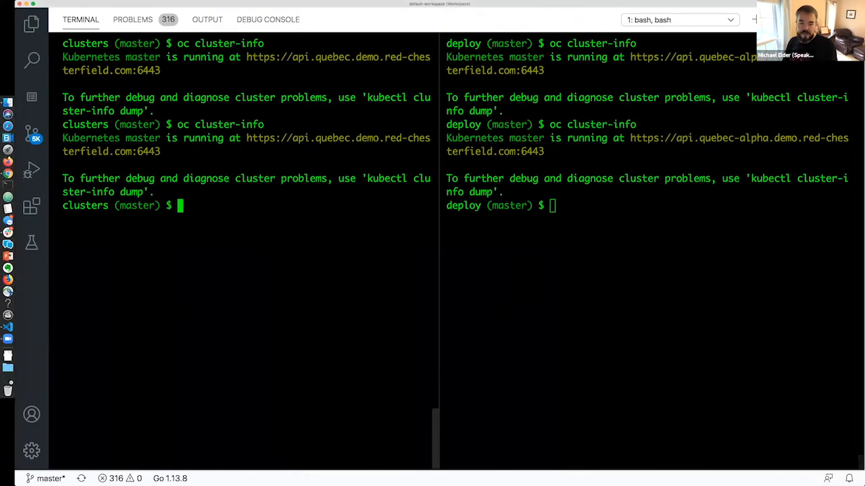
Step: Query the clustermanager and the klusterlet CRD with oc get in the managed-cluster terminal
type("oc")
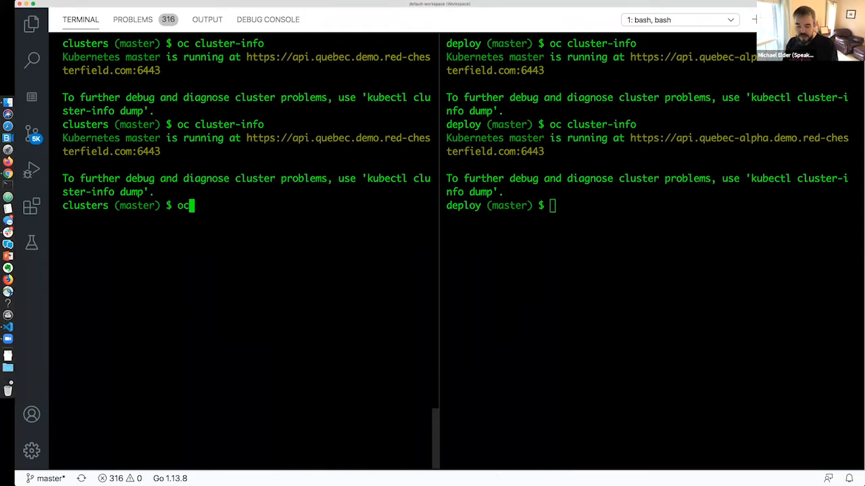
type("get clustermanager")
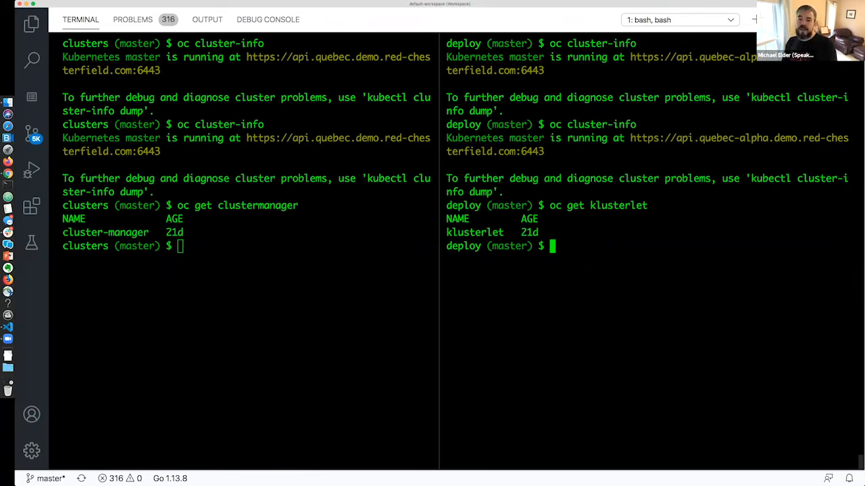
type("oc get crd kluster")
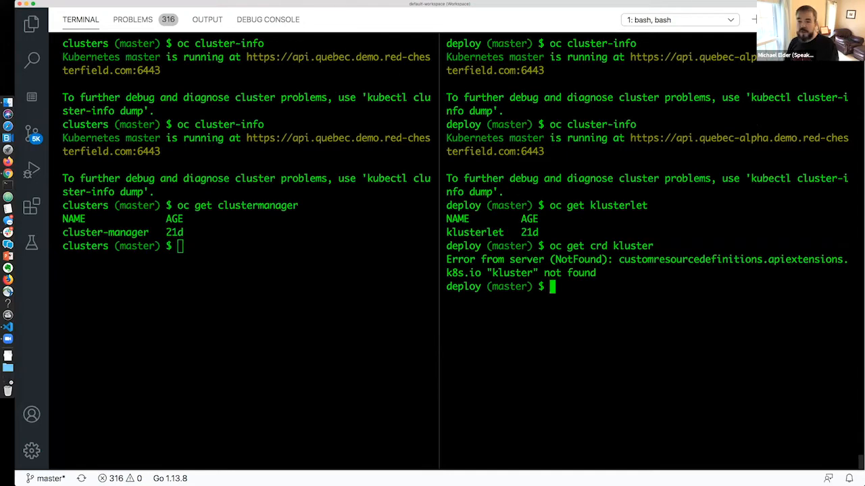
type("oc get crd klusterl")
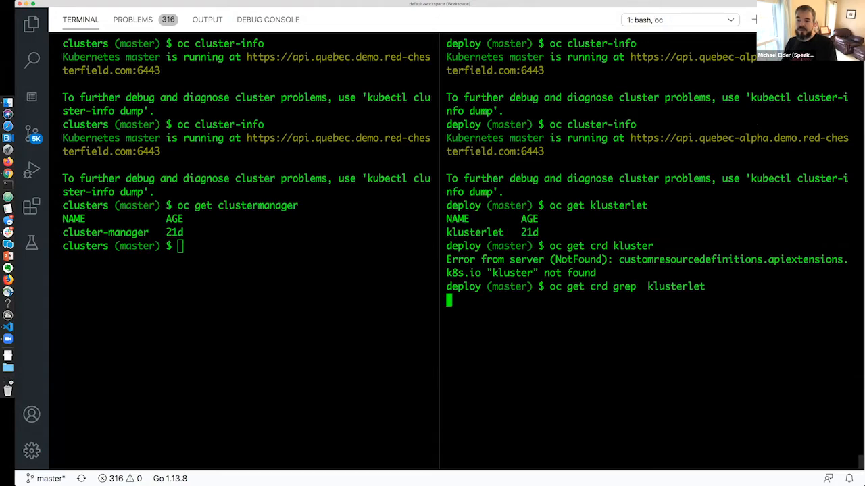
key("Enter")
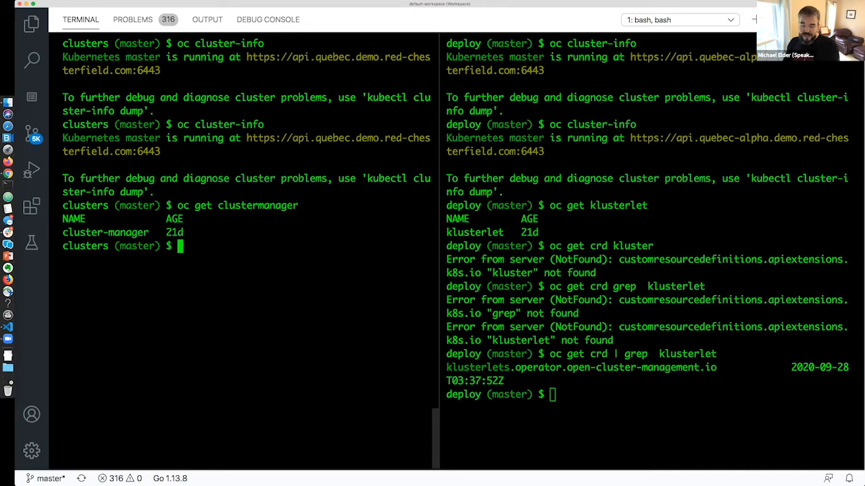
Step: Run 'oc get managedcluster' on the hub, listing local-cluster and quebec-alpha through quebec-delta
type("oc get manager")
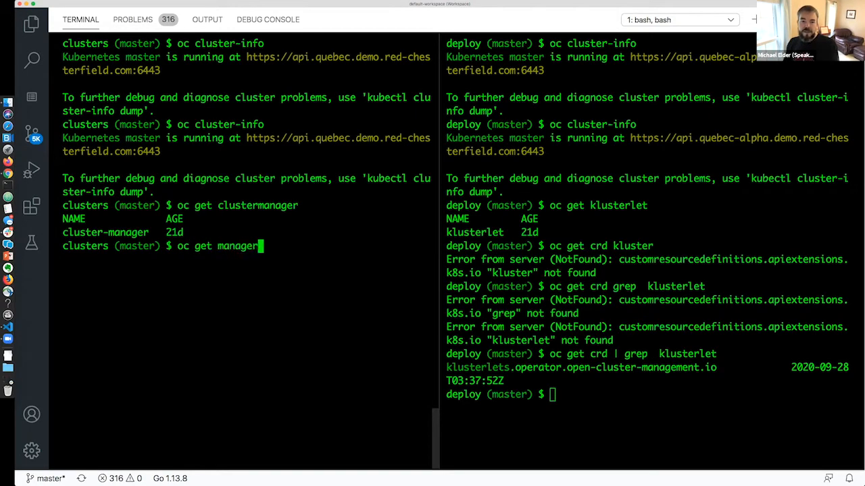
type("managedclu")
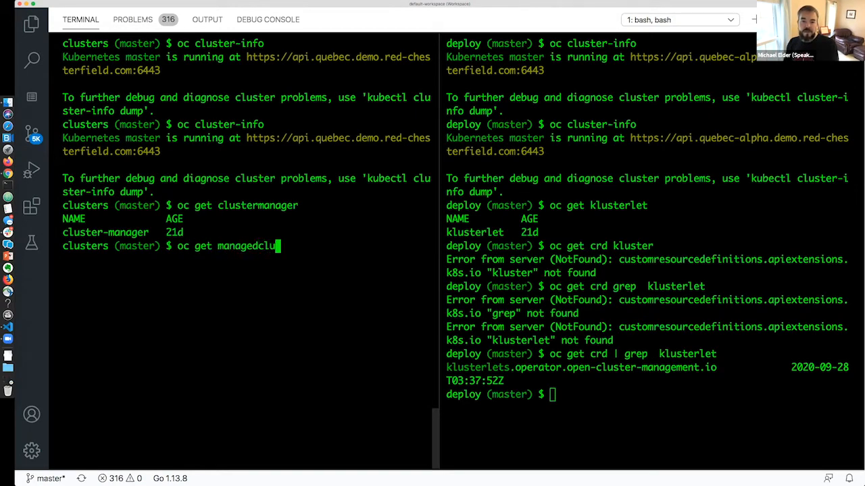
key("Enter")
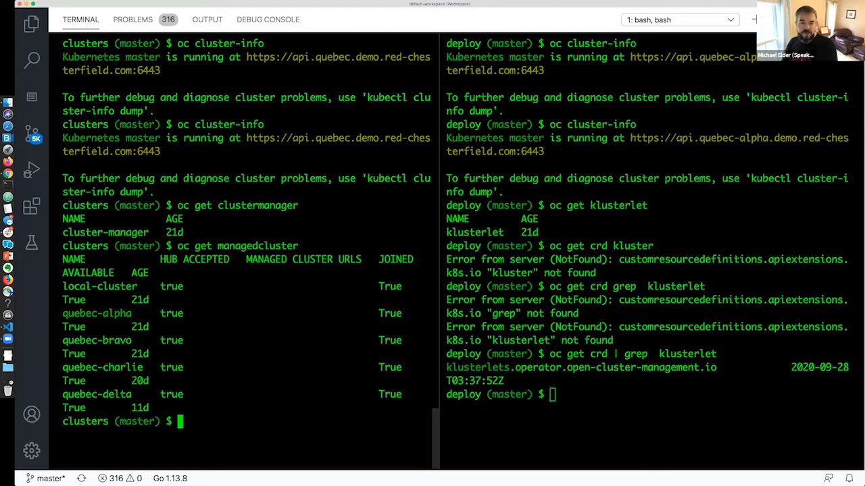
type("oc get managedcluster -o yaml")
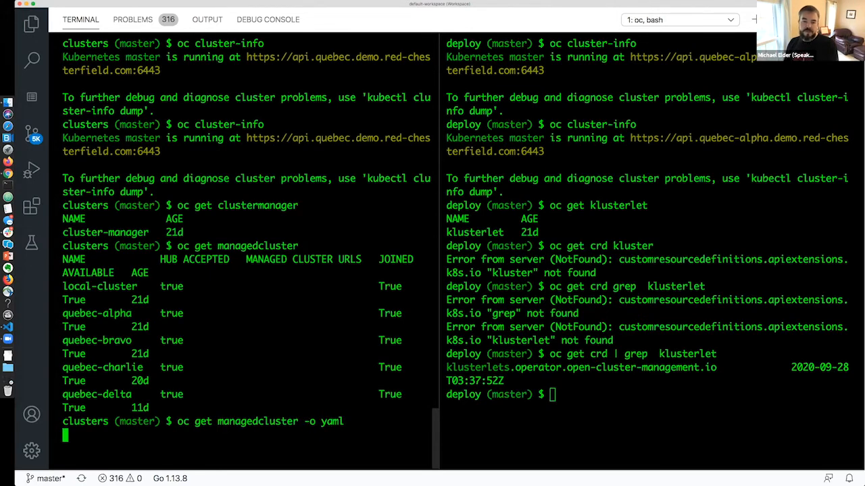
Step: Run 'oc get managedcluster -o yaml' and review the capacity and join conditions in the output
key("Enter")
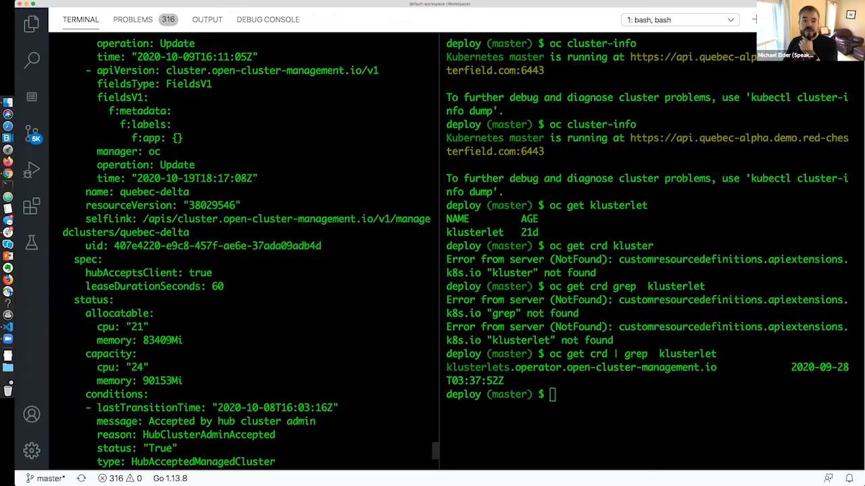
scroll("down", 3)
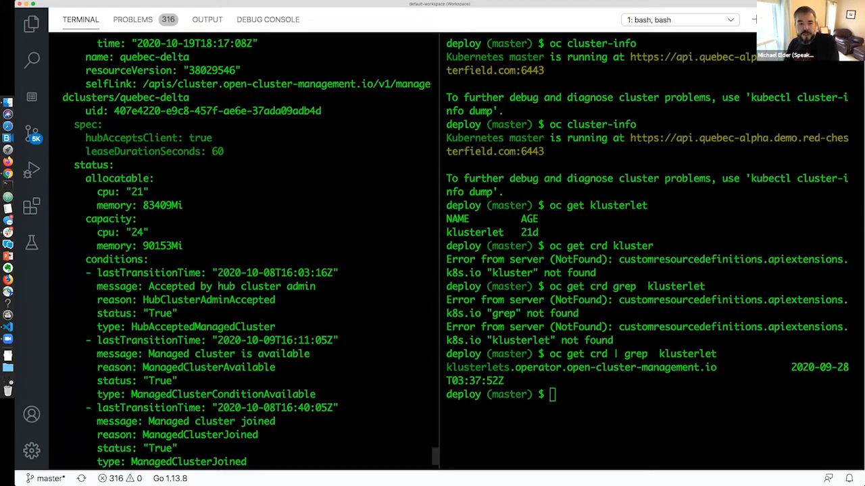
scroll("down", 3)
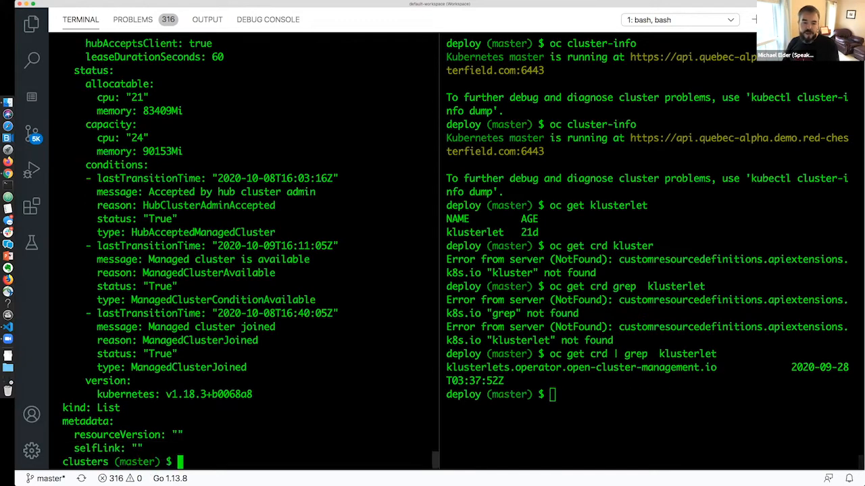
Step: List quebec-alpha manifestworks on the hub and the open-cluster-management-agent-addon pods on the managed cluster
type("oc get")
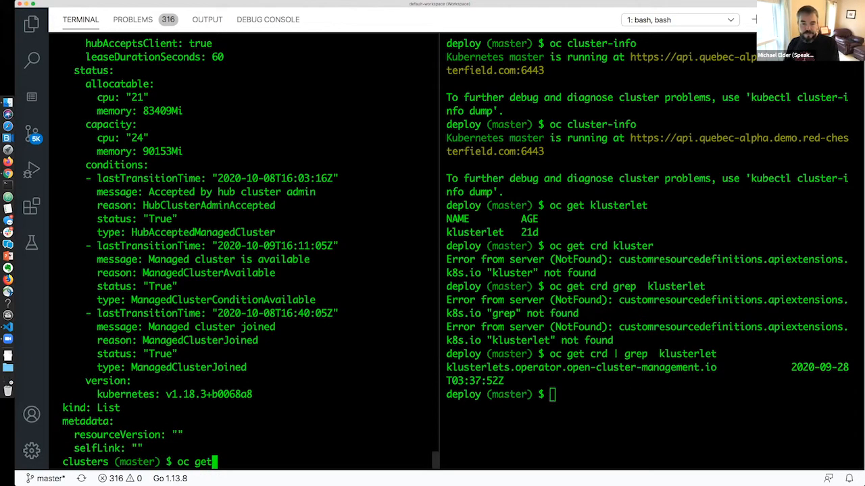
type("manifestwork")
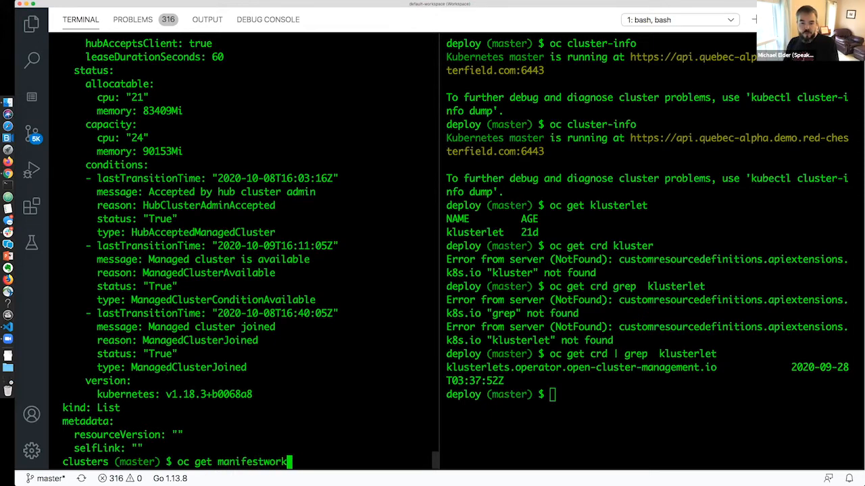
type("-n quebec-alpha")
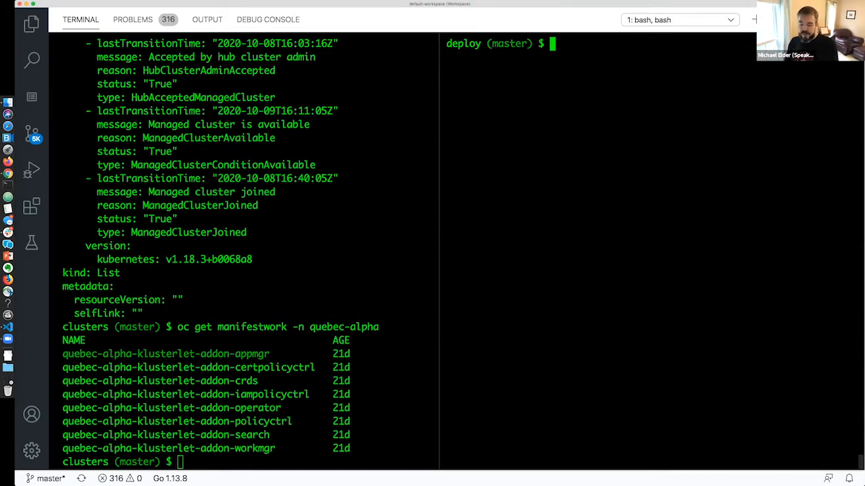
type("oc get pods -n open-cluster-management-agent-addon")
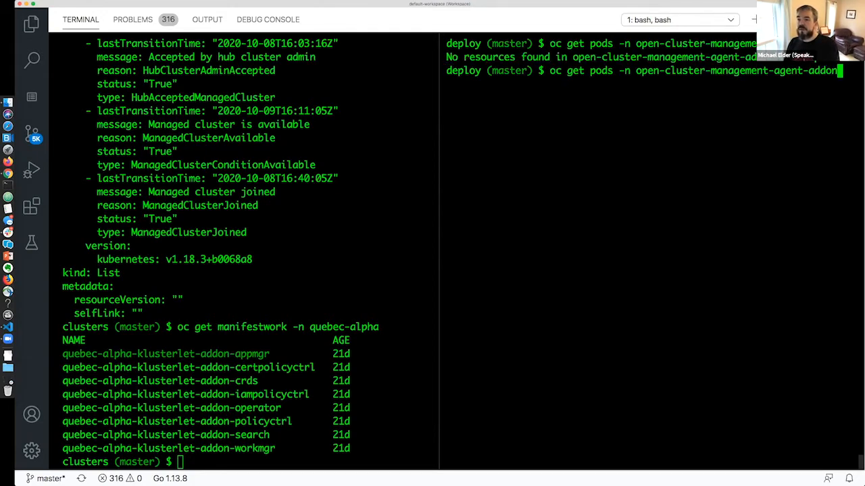
key("Enter")
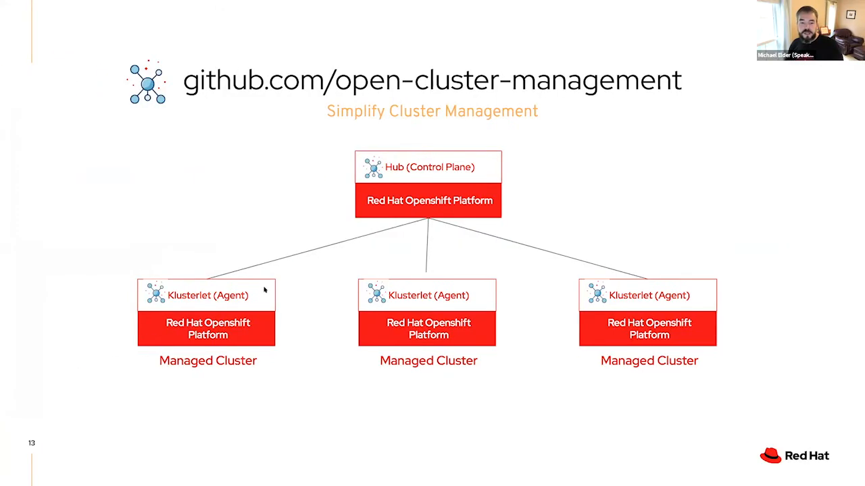
mouse_move(185, 276)
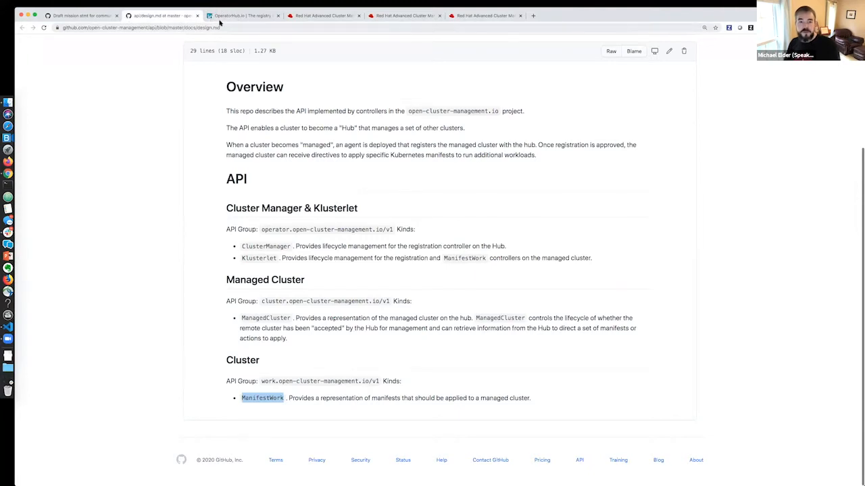
Step: Switch to the OperatorHub.io tab listing five cluster operators including Cluster Manager and Klusterlet
left_click(229, 15)
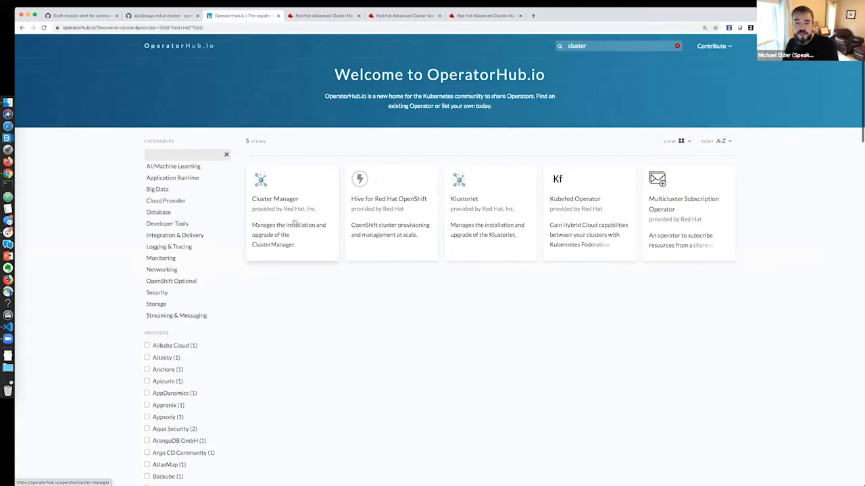
mouse_move(530, 183)
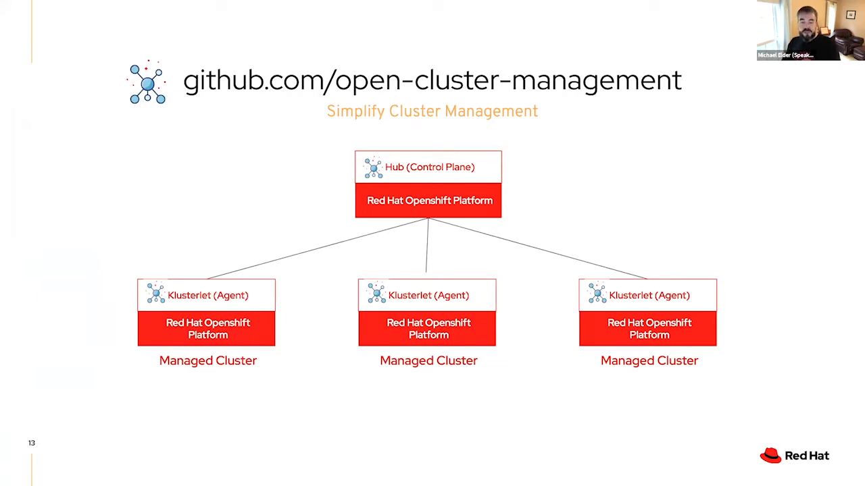
Step: Advance past the hub and klusterlet architecture slide back toward the terminal
key("Right")
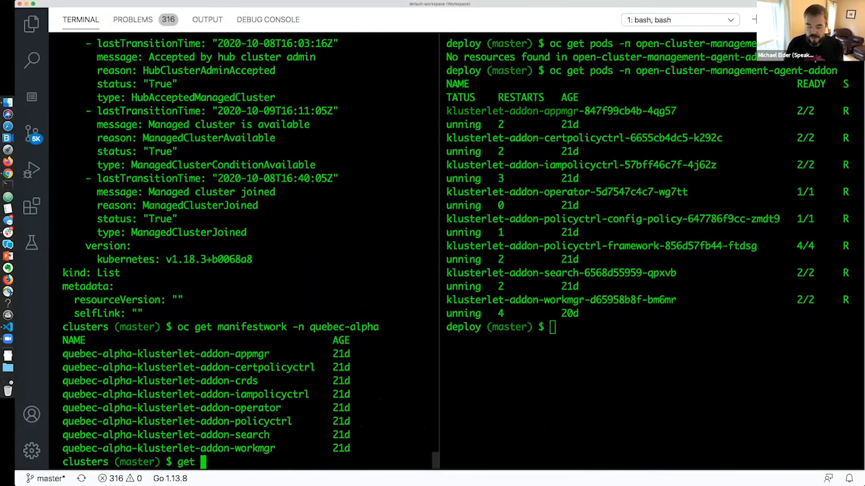
Step: Compose 'oc get clusterdeployments --all-namespaces' in the hub terminal
type("oc get cluster")
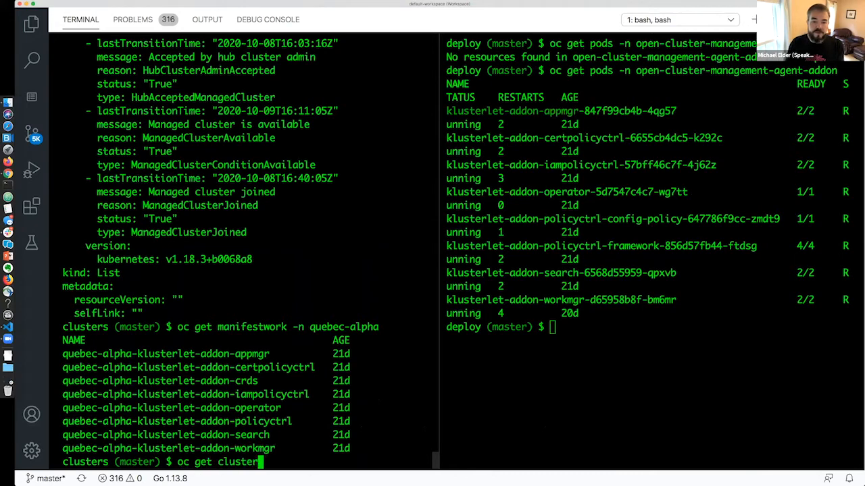
type("deploym")
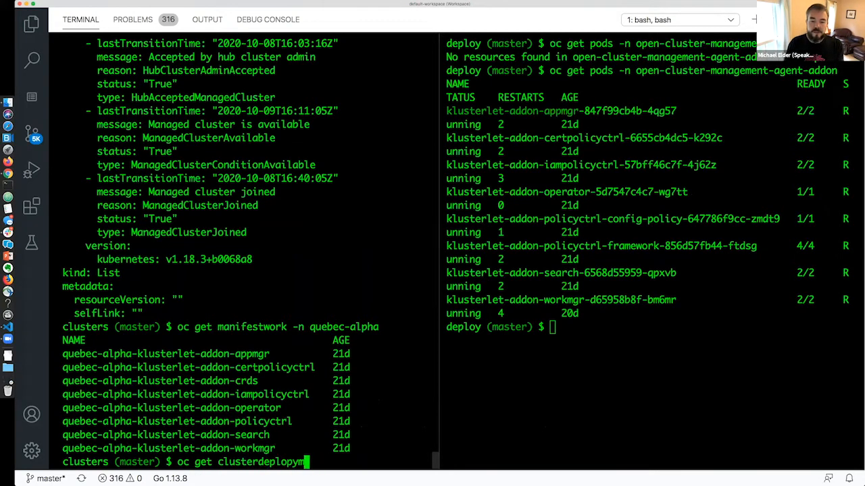
type("ents")
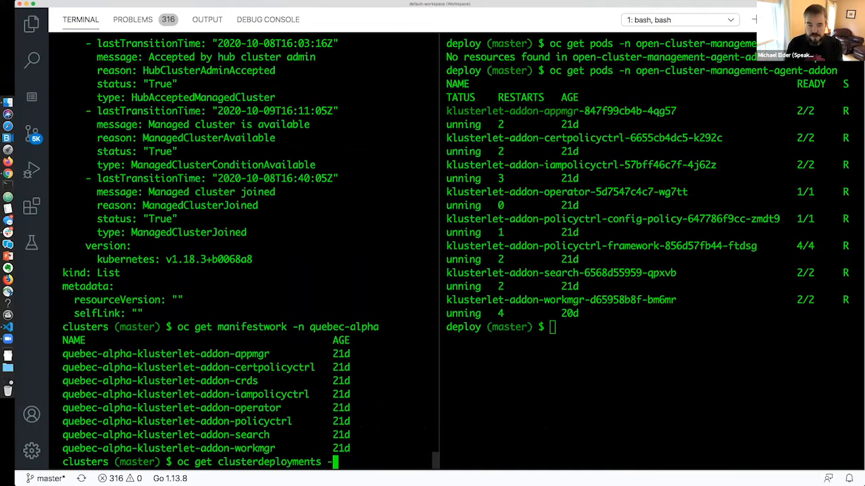
type("-all-namespaces")
type("oc")
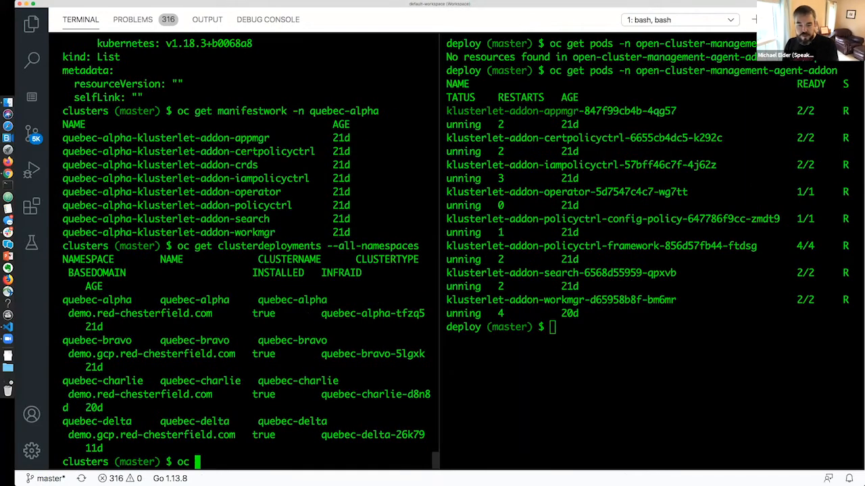
Step: Run 'oc get policies -n open-cluster-management-policies' and begin the next oc get command
type("get policies")
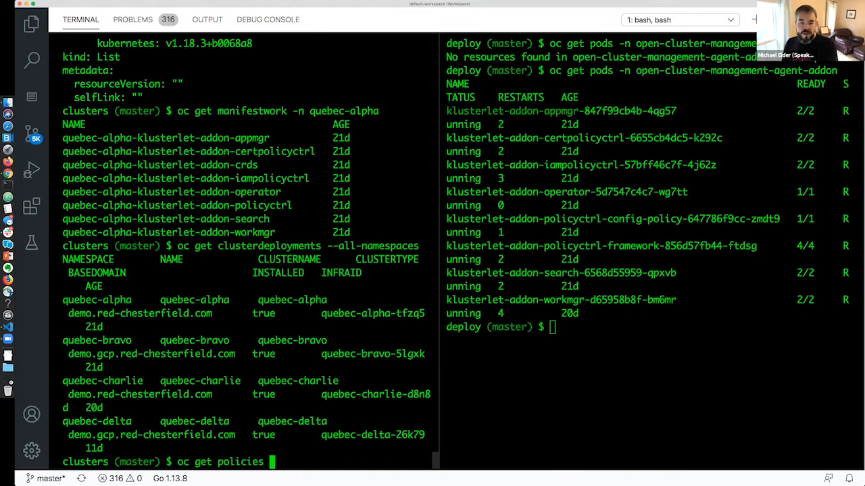
type("-n open-cluster-management-")
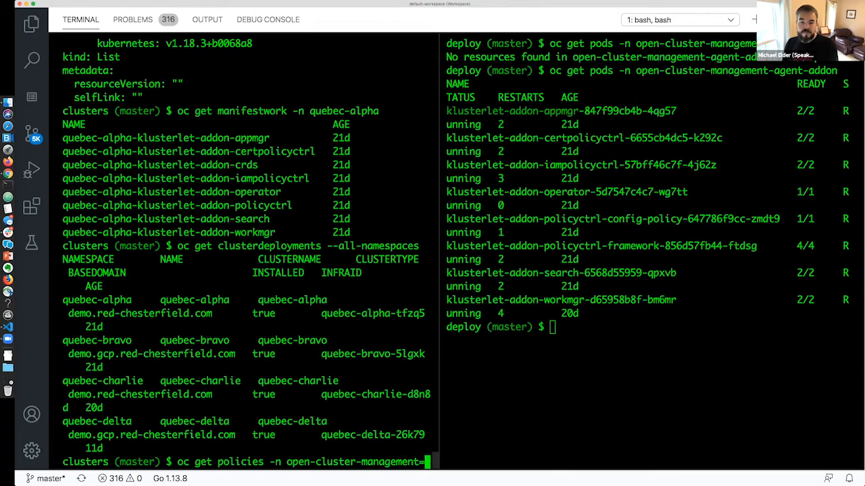
key("Enter")
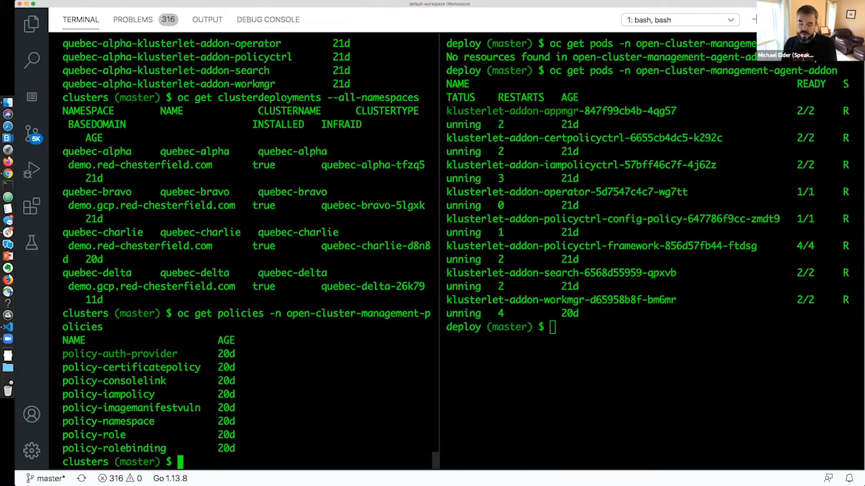
type("oc get p")
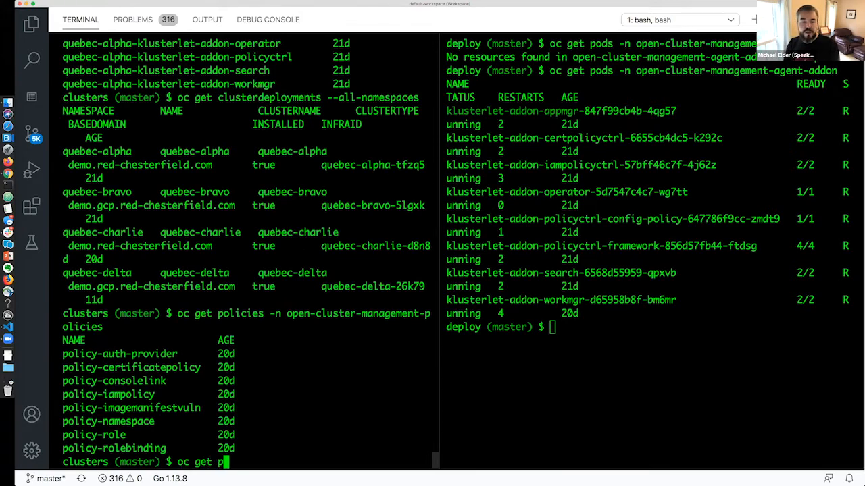
Step: Run 'oc get placementrule -n open-cluster-management-policies', then target placement-policy-oauth-provider
type("lacementrule -")
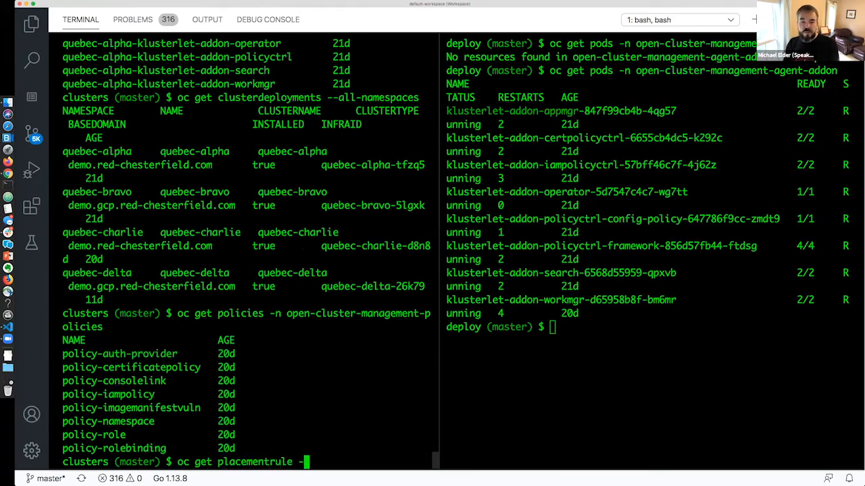
type("n open-cluster-management-policies")
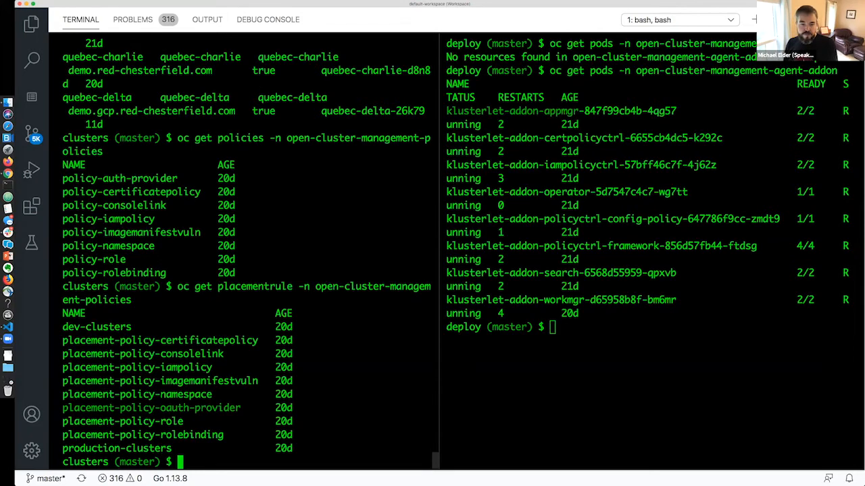
type("oc get placementrule -n open-cluster-management-policies placement-policy-oauth-provider")
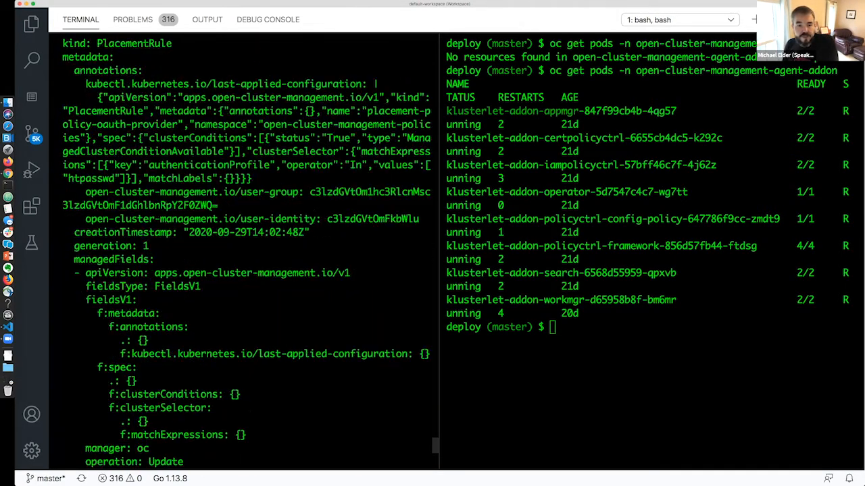
Step: Scroll through placement-policy-oauth-provider's YAML to its htpasswd selector and quebec-alpha decision
scroll("down", 3)
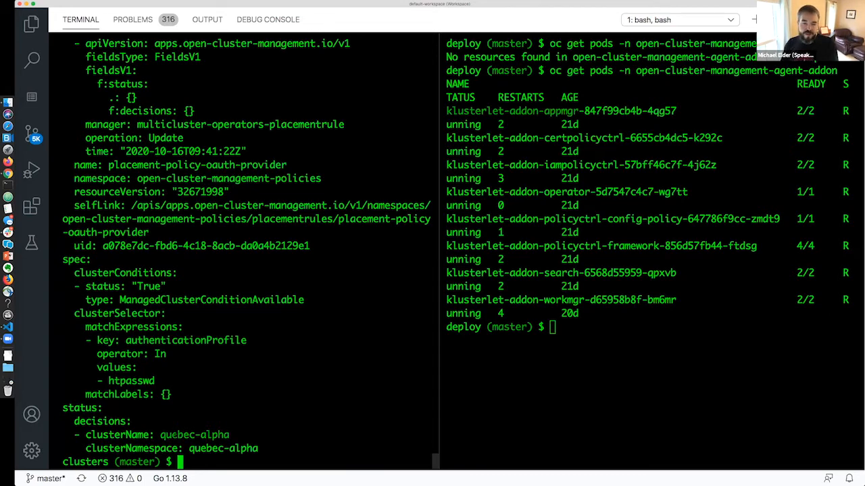
Step: Run 'oc get managedcluster quebec-alpha -o yaml' on the hub
type("oc get managem")
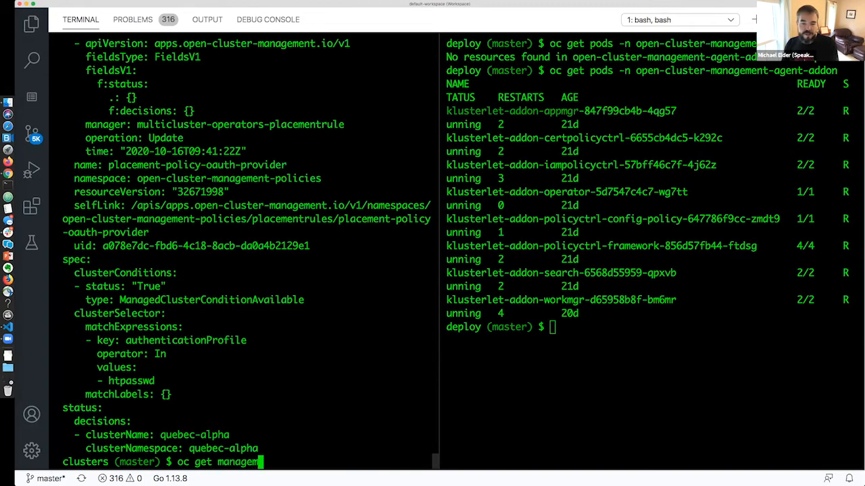
type("ent")
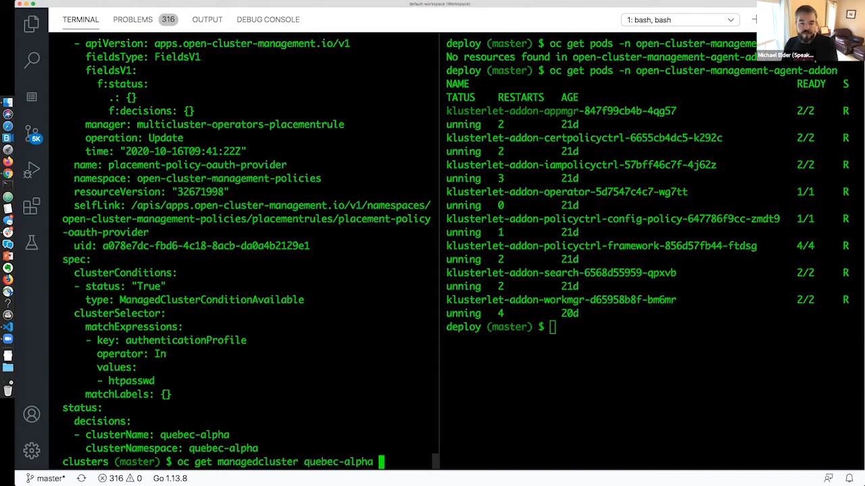
type("-o yaml")
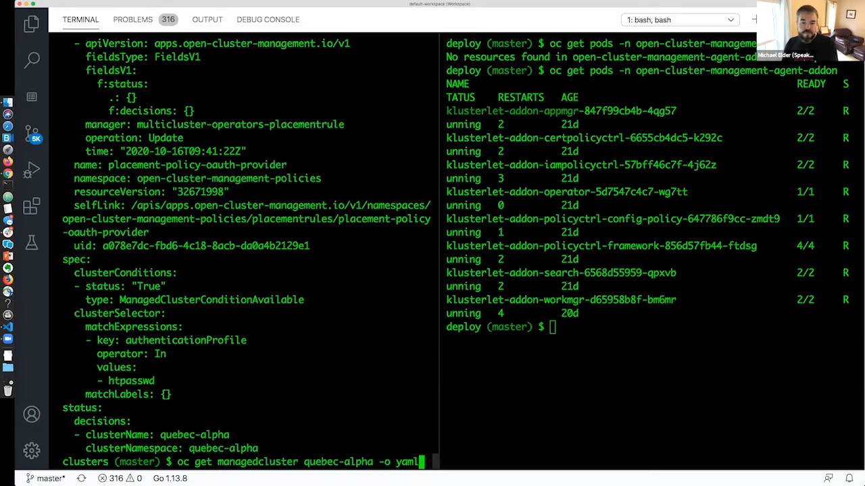
key("Return")
type("oc g")
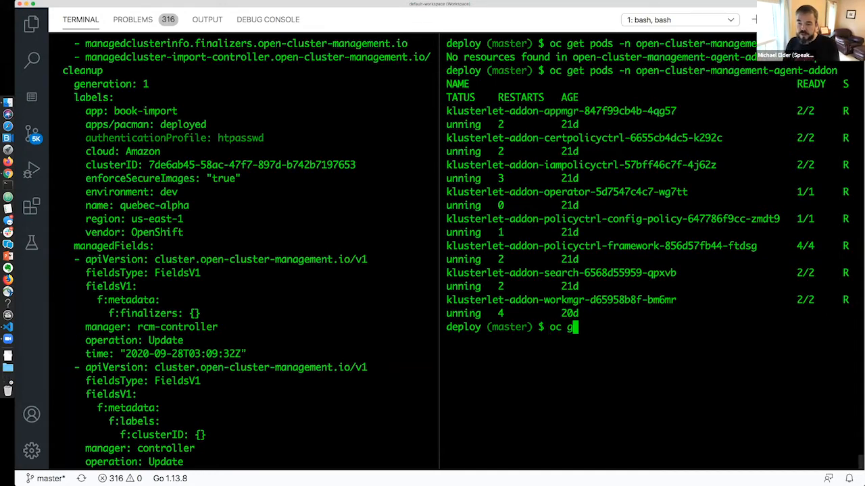
Step: Run the misspelt 'oc get oath' on quebec-alpha, getting an unknown resource error
type("et")
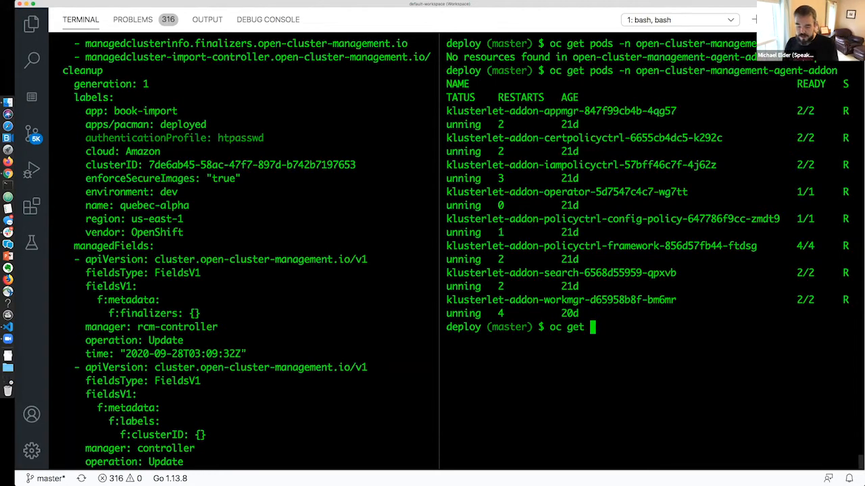
type("oath")
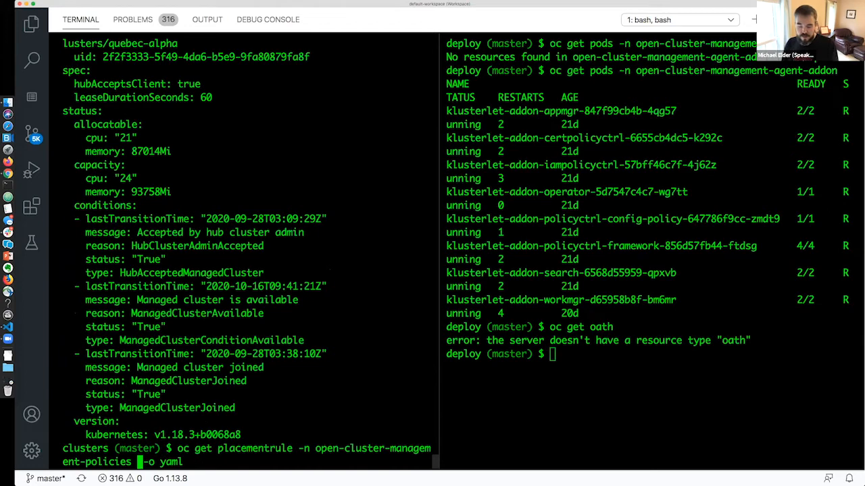
Step: Run 'oc get policies -n open-cluster-management-policies policy-auth-provider -o yaml' and review its htpasswd template
type("policy-auth-provider")
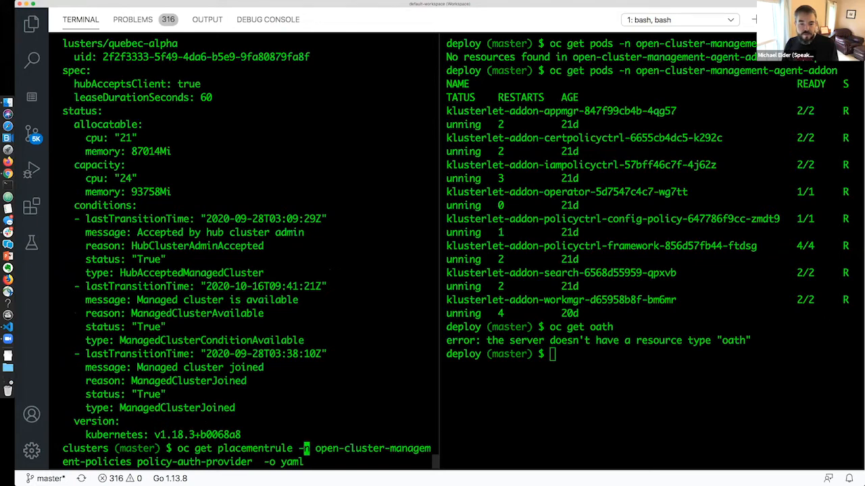
type("policies")
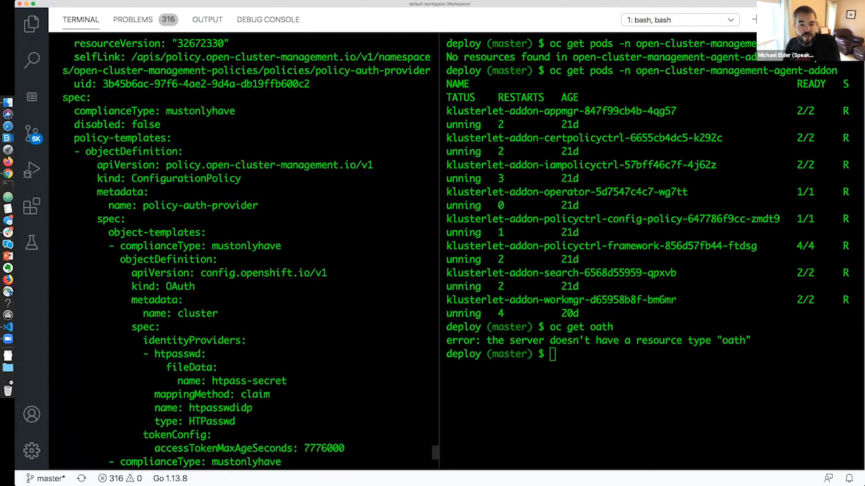
scroll("down", 3)
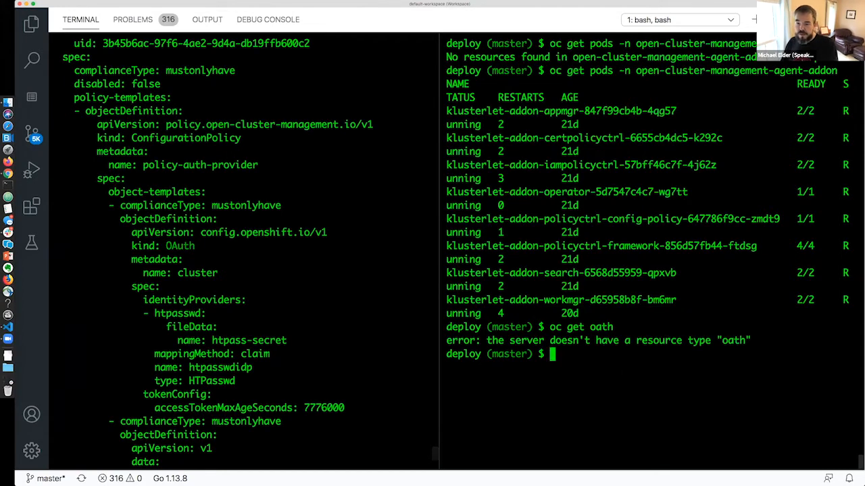
type("oc get oo")
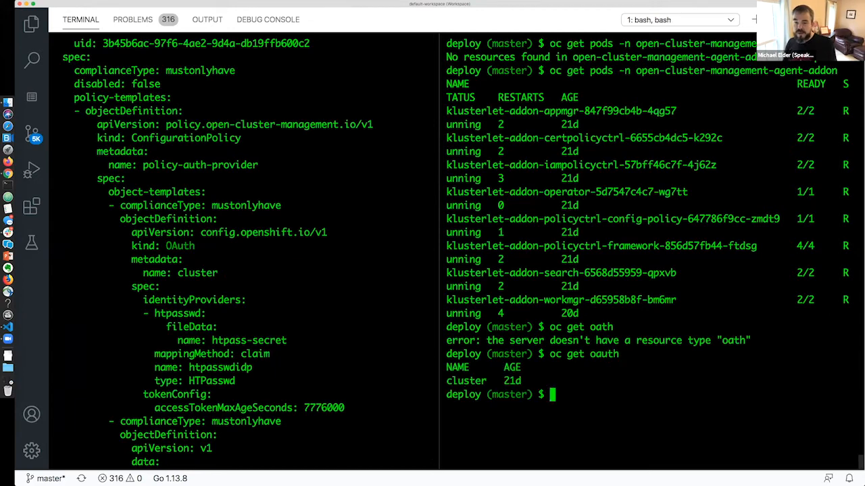
Step: Run 'oc get oauth' on quebec-alpha, listing the single cluster entry aged 21d
type("oc get oauth")
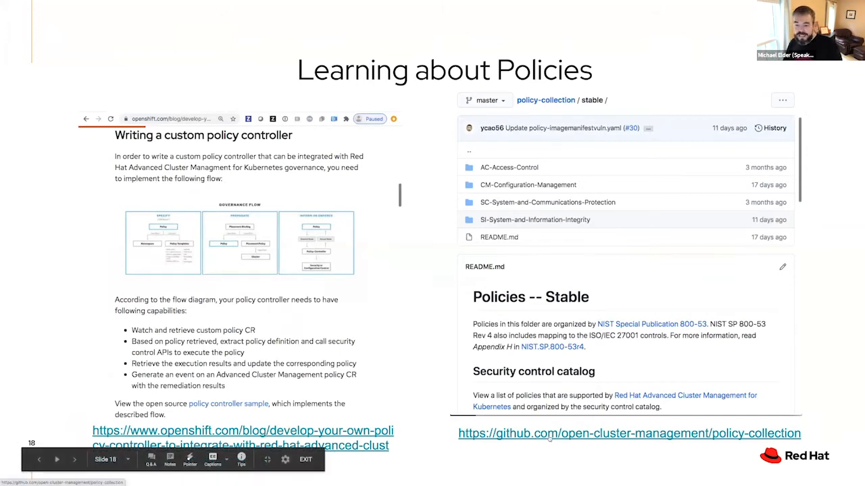
Step: Open the policy-collection GitHub repository from the slide's link in a new tab
right_click(551, 435)
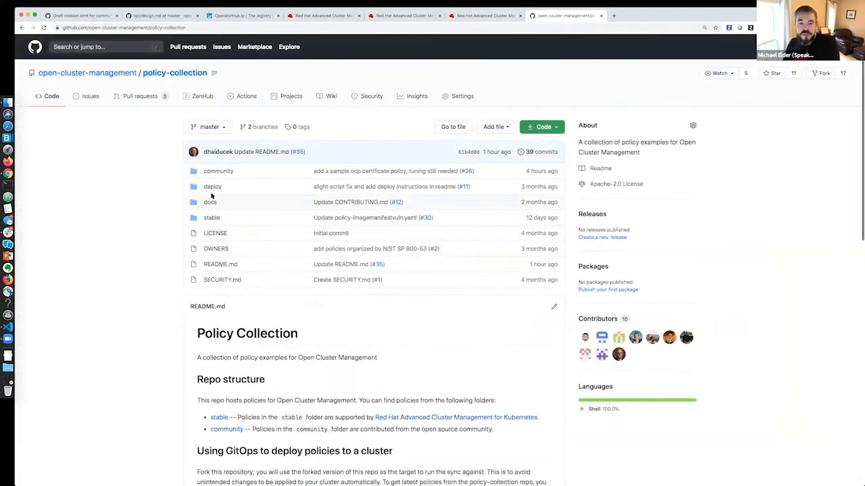
Step: Enter the stable policies folder and bring its security control catalog into view
left_click(211, 218)
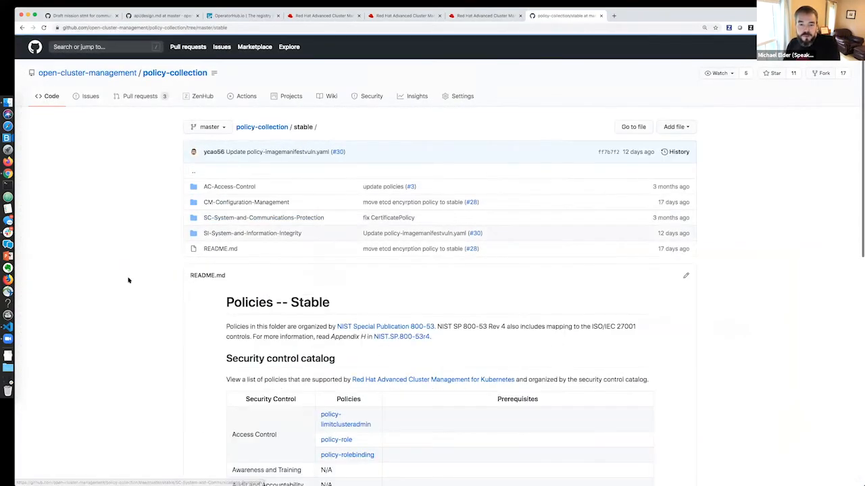
scroll("down", 3)
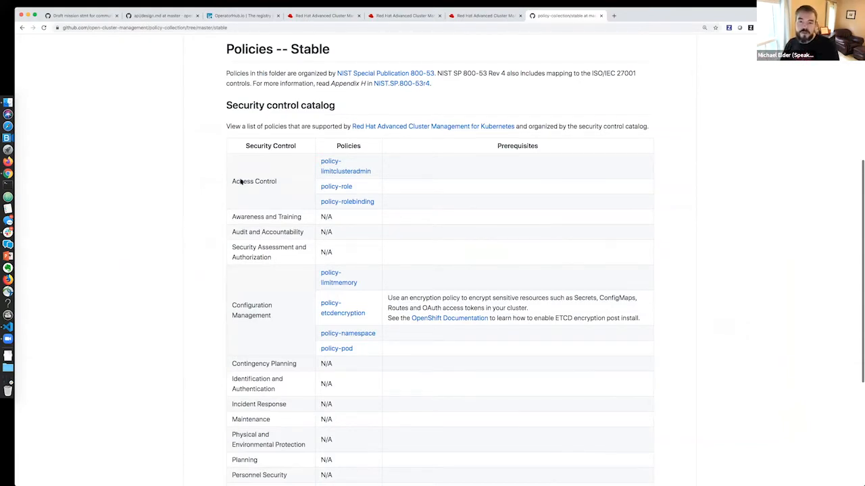
mouse_move(419, 77)
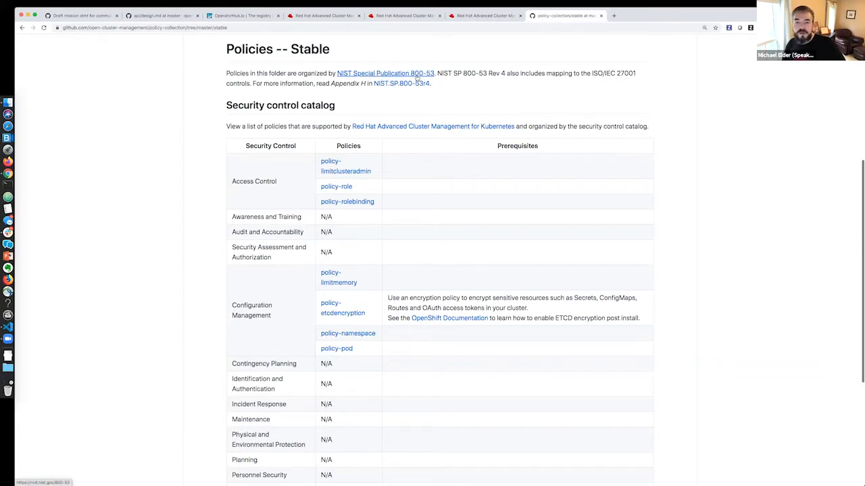
mouse_move(335, 259)
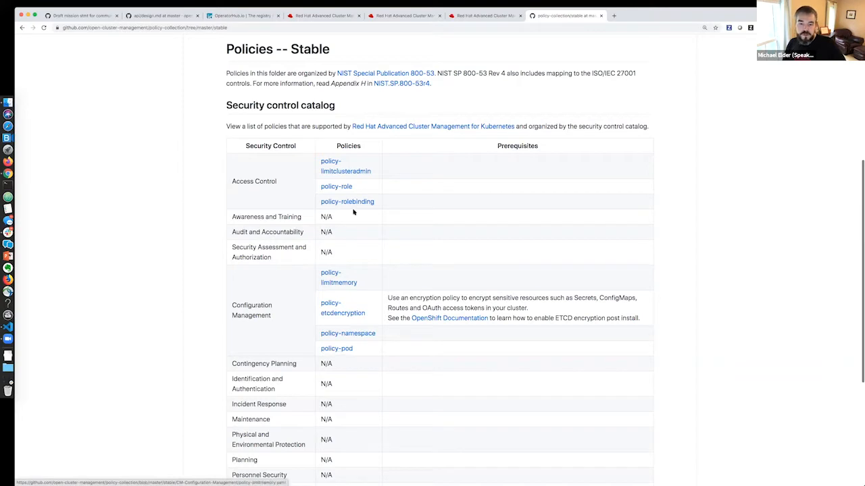
mouse_move(343, 205)
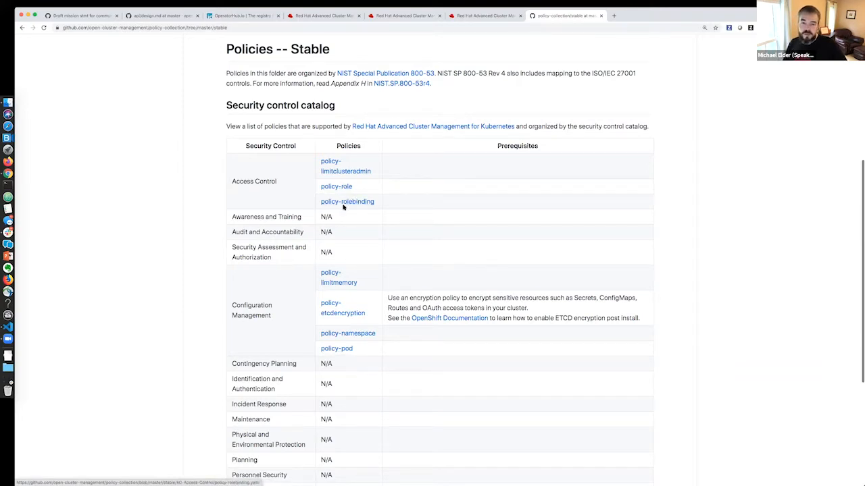
mouse_move(344, 202)
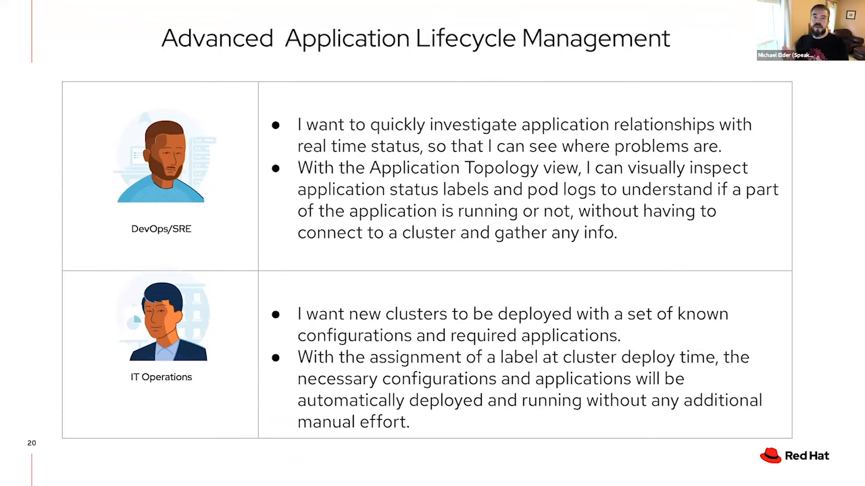
key("Right")
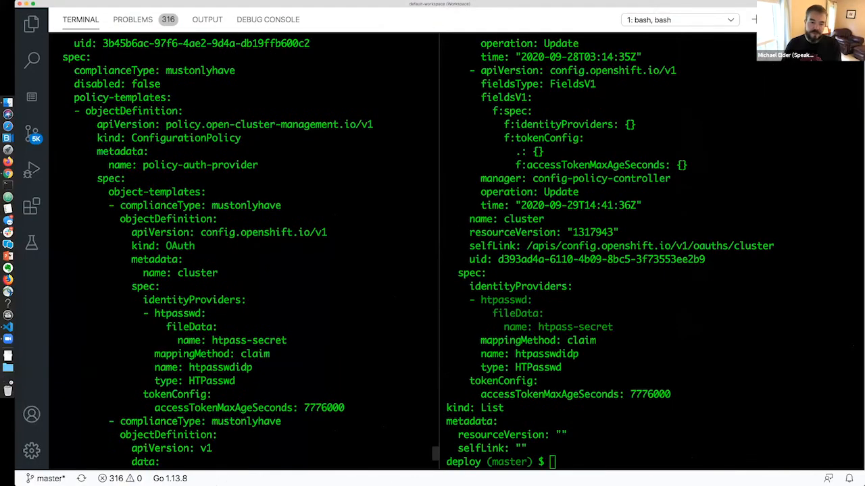
Step: Run 'oc get subscription -n pacman-app', revealing a subscription with failed propagation
scroll("down", 3)
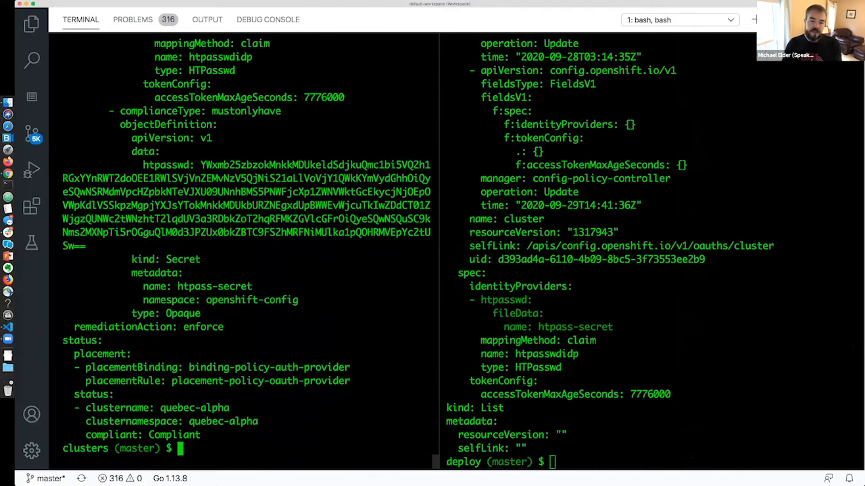
type("oc get subsc")
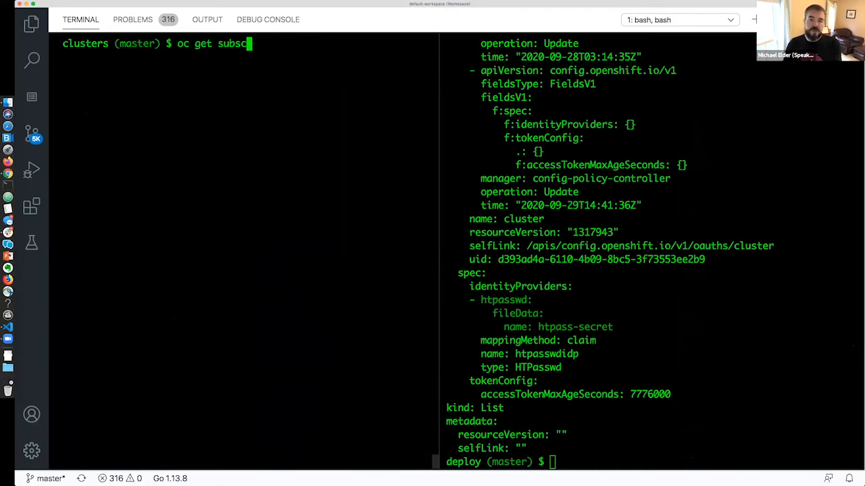
type("ription -n pacman-a")
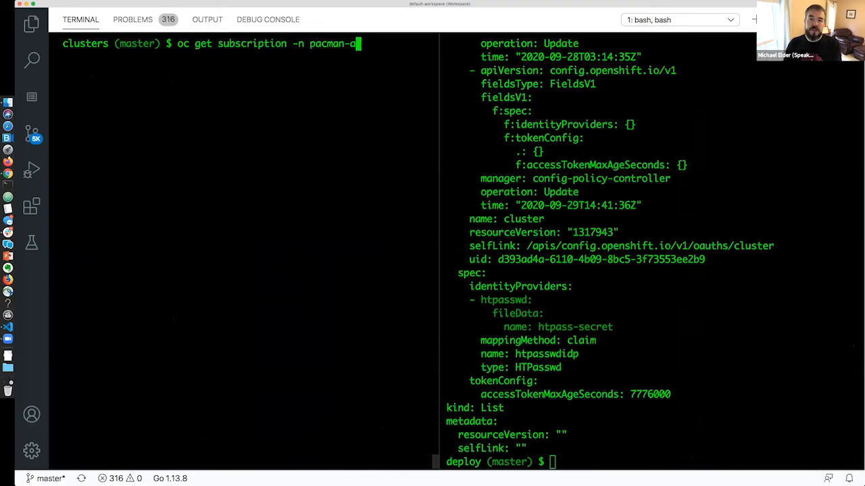
key("Enter")
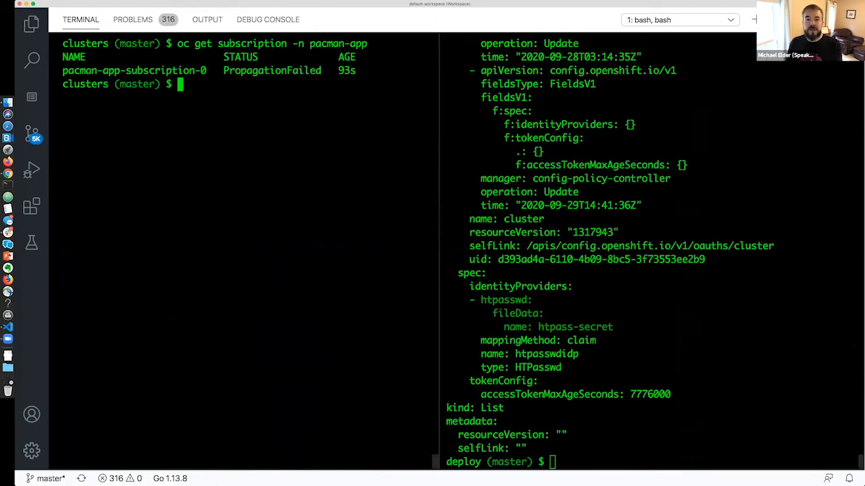
Step: Query subscriptions in the pacman namespace, then begin a pacman-app placement query
type("oc get subscription -n pacman-a")
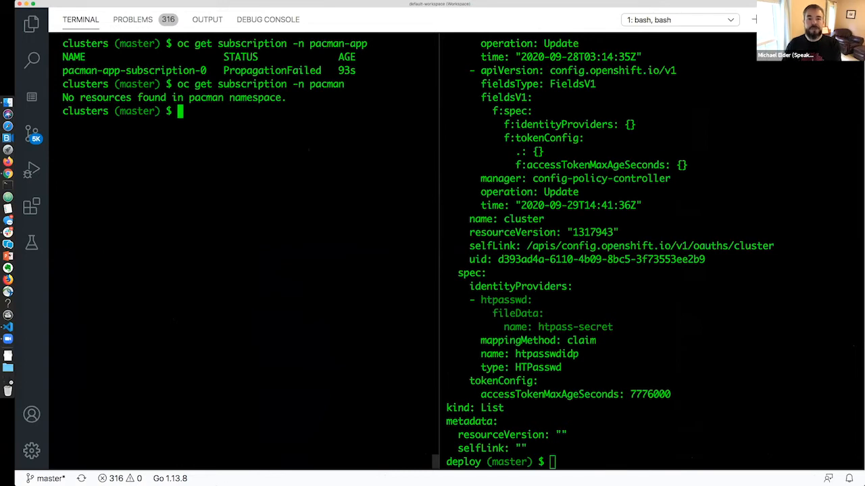
type("oc get subscription -n pacman")
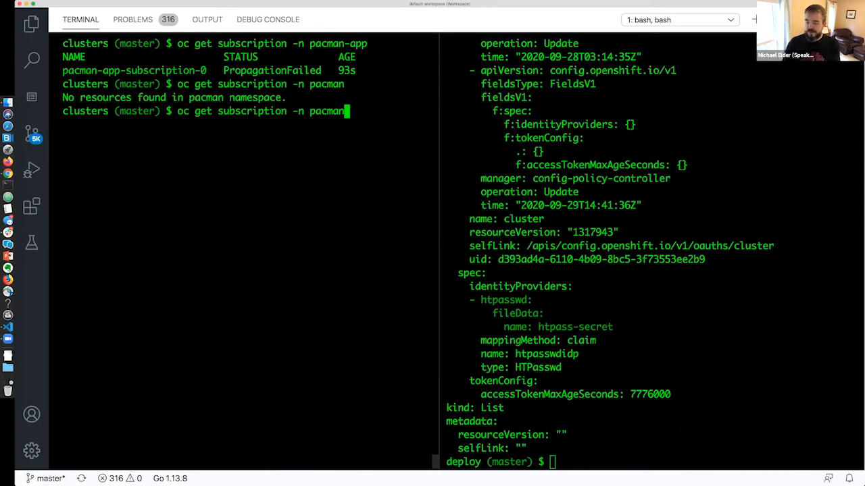
type("-app")
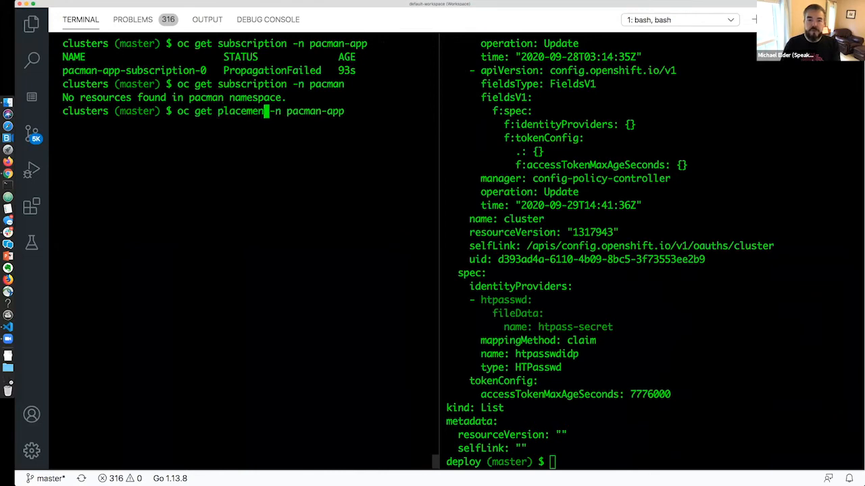
Step: Finish the pacman-app placement query and switch to the ACM console's cluster list
type("m")
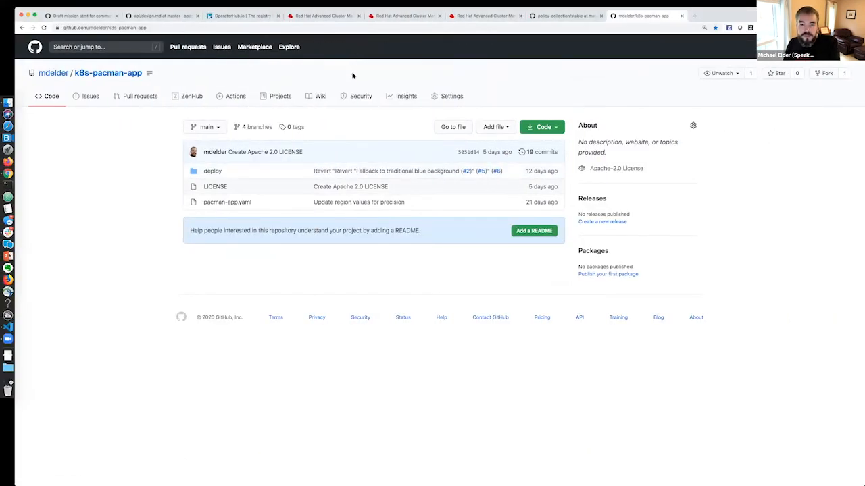
left_click(403, 16)
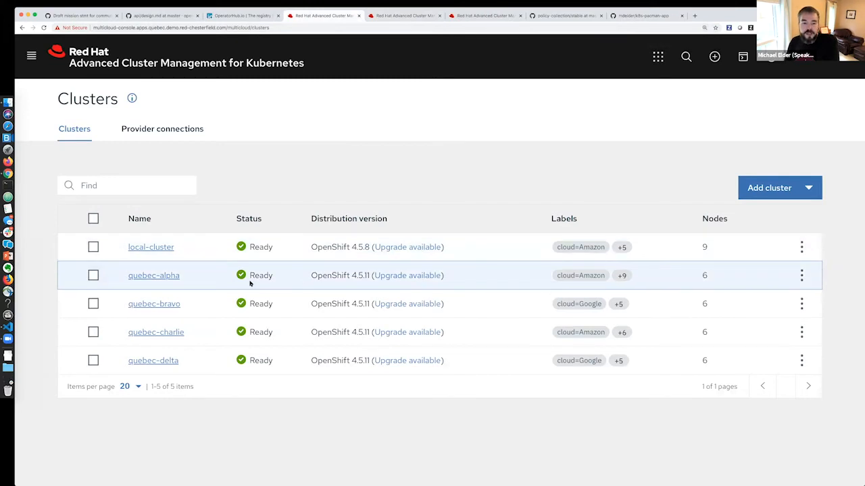
mouse_move(165, 361)
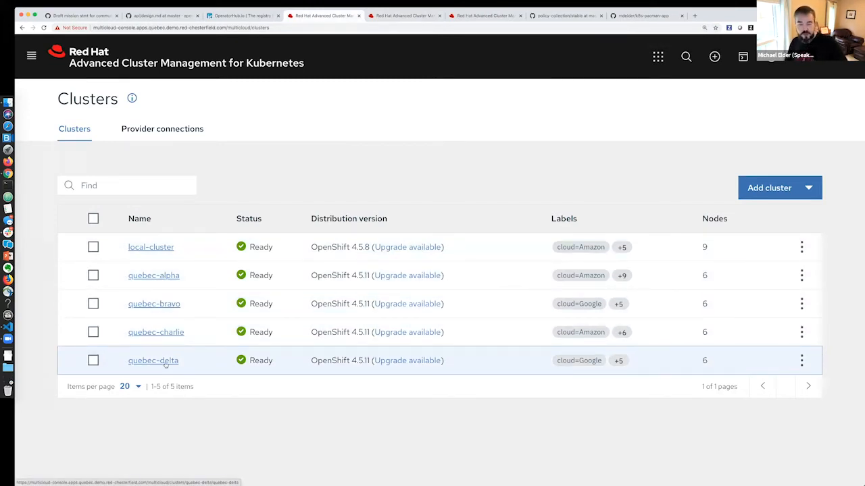
mouse_move(207, 286)
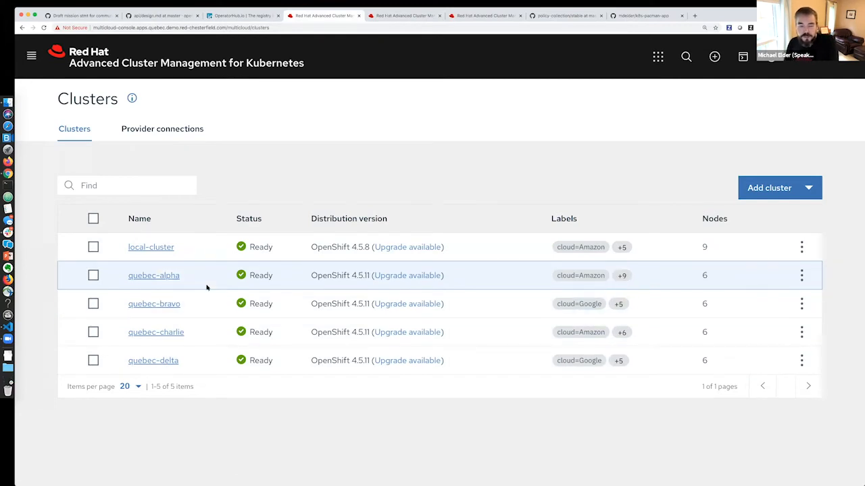
mouse_move(360, 262)
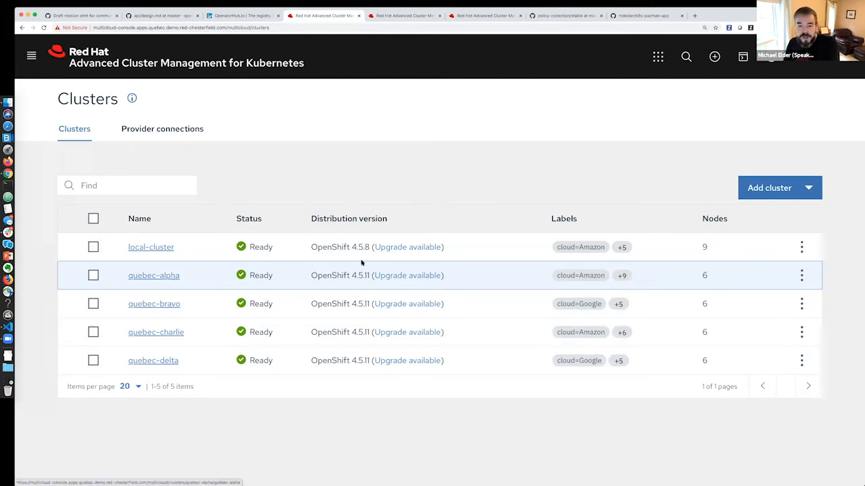
mouse_move(480, 280)
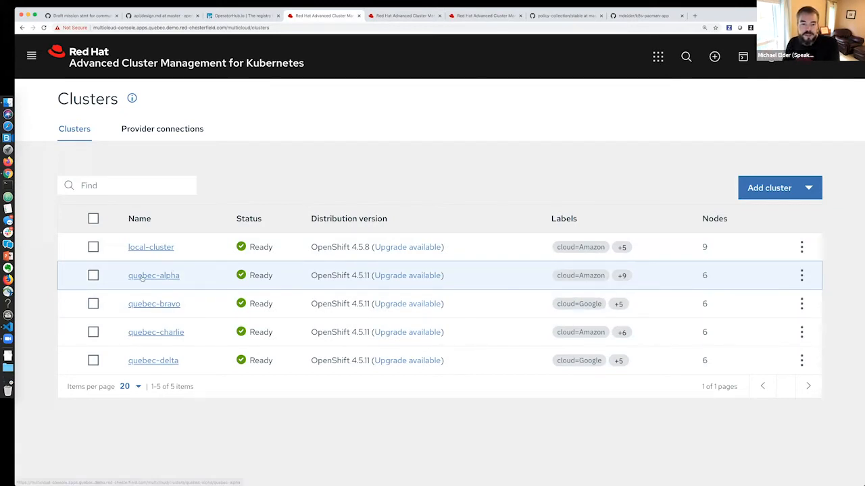
left_click(154, 276)
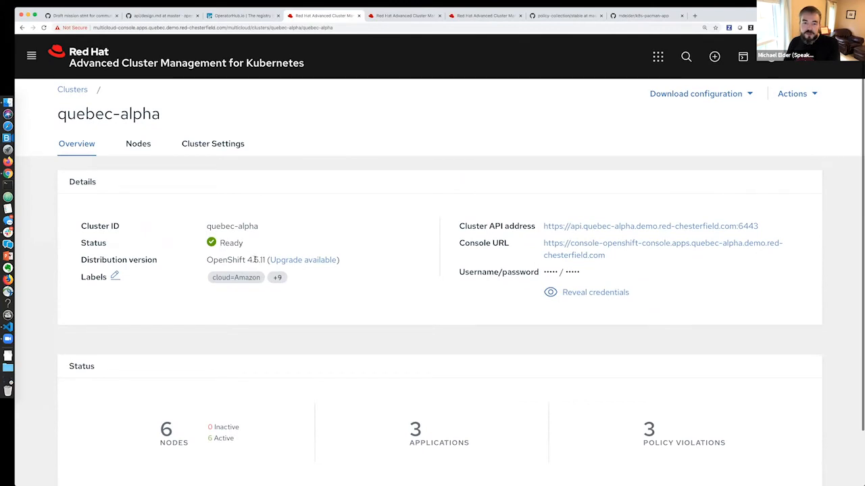
mouse_move(629, 224)
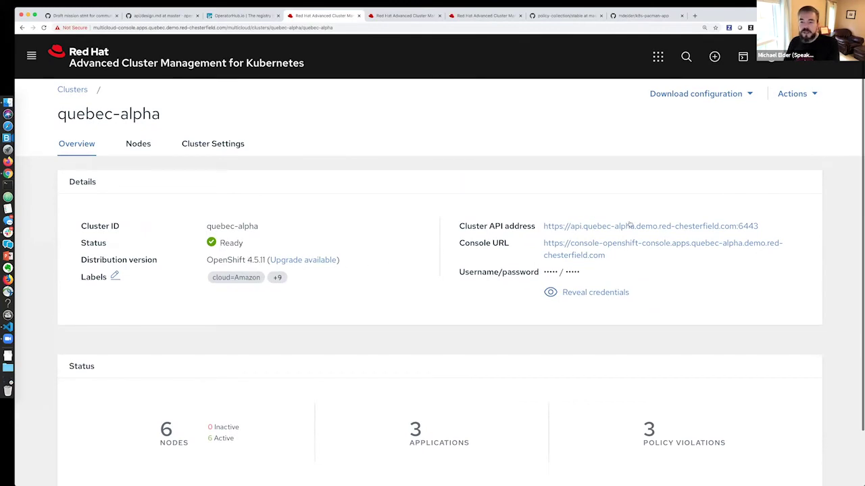
mouse_move(616, 243)
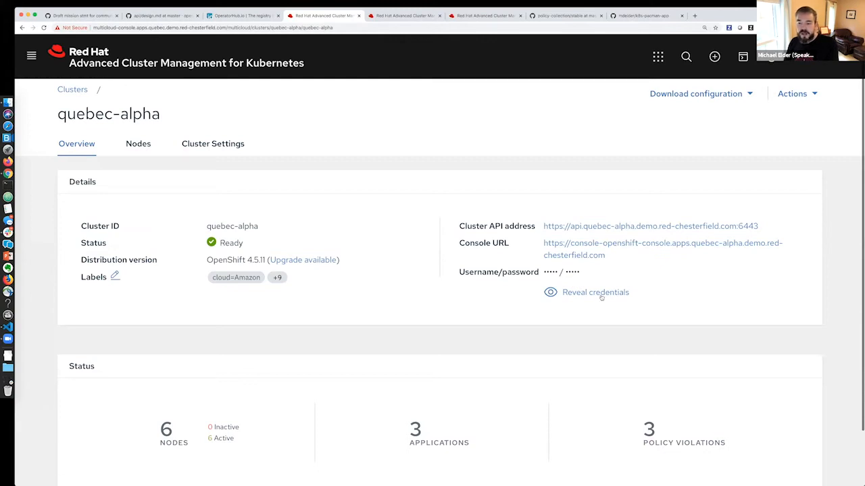
mouse_move(268, 226)
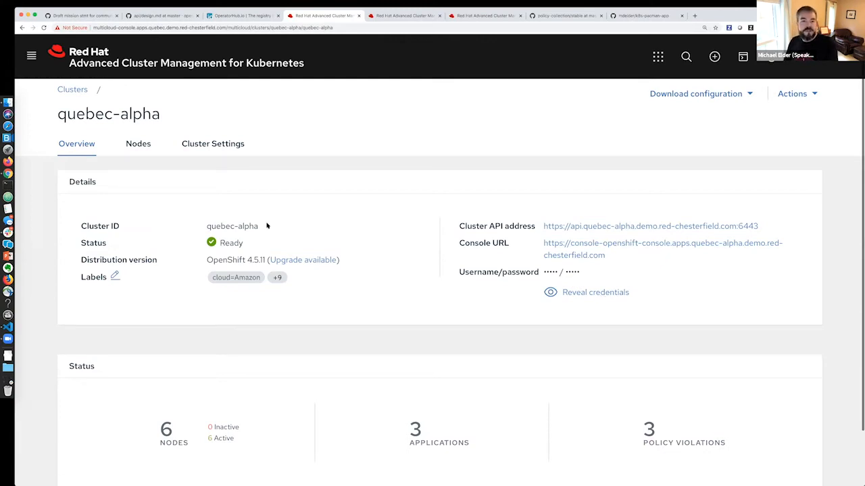
left_click(138, 143)
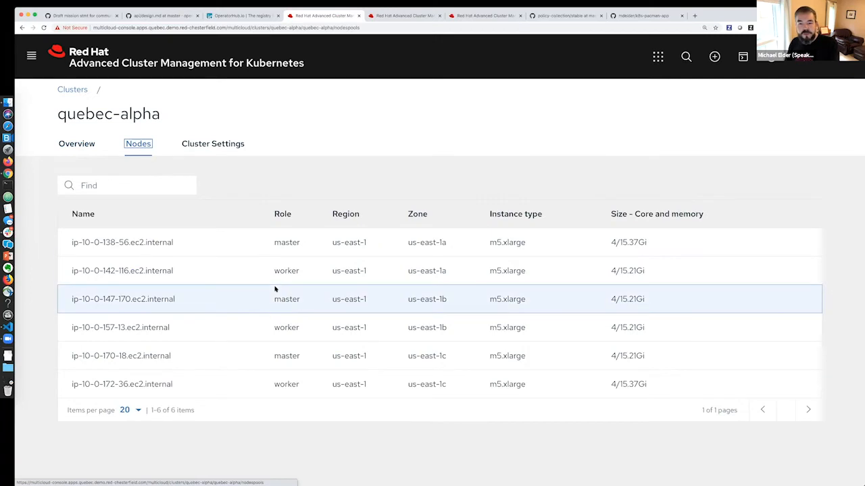
left_click(214, 143)
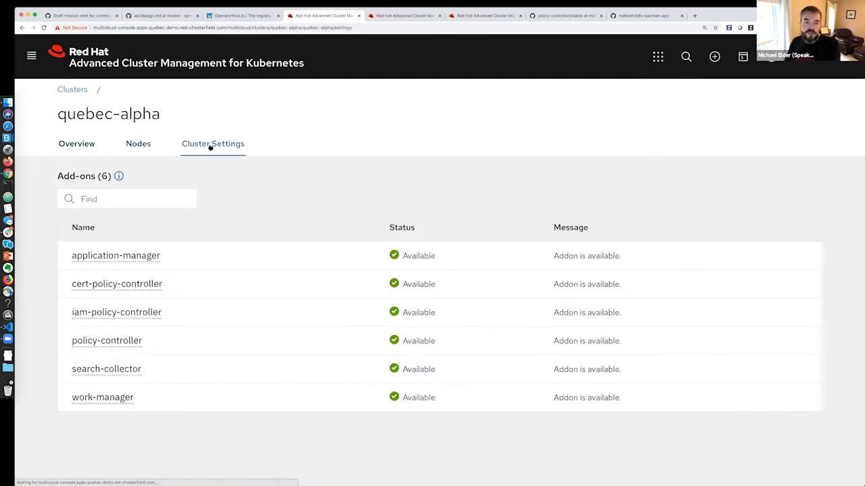
mouse_move(246, 408)
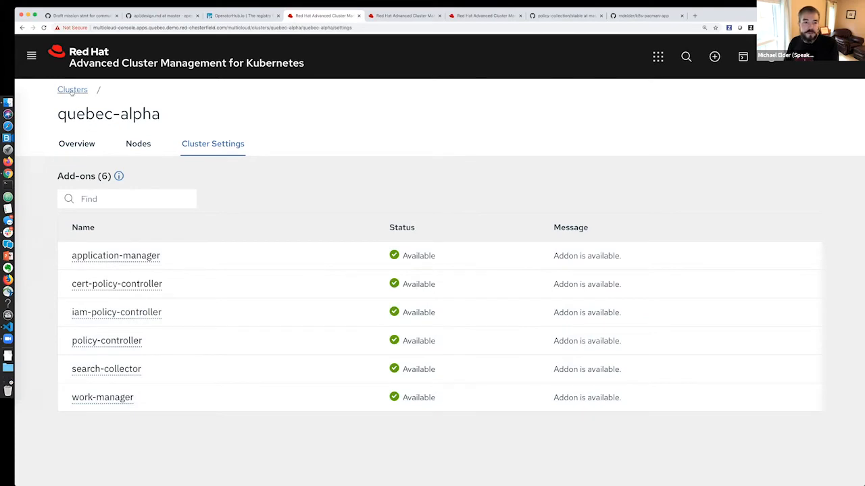
left_click(70, 89)
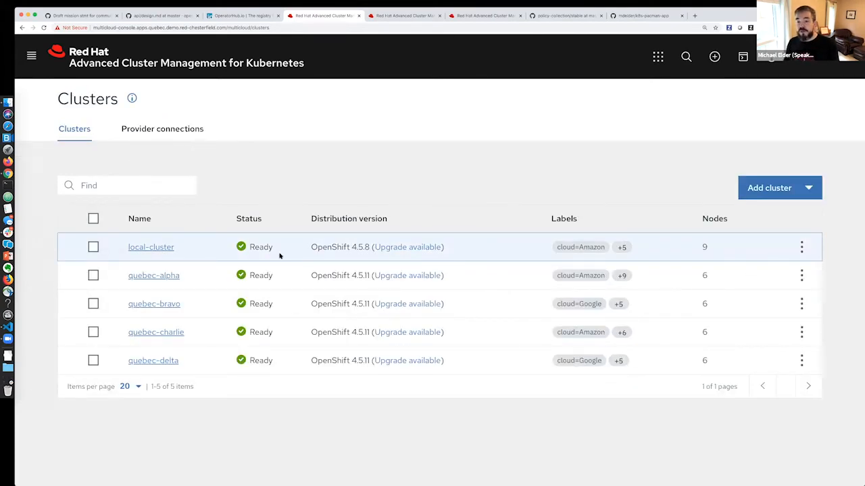
mouse_move(321, 276)
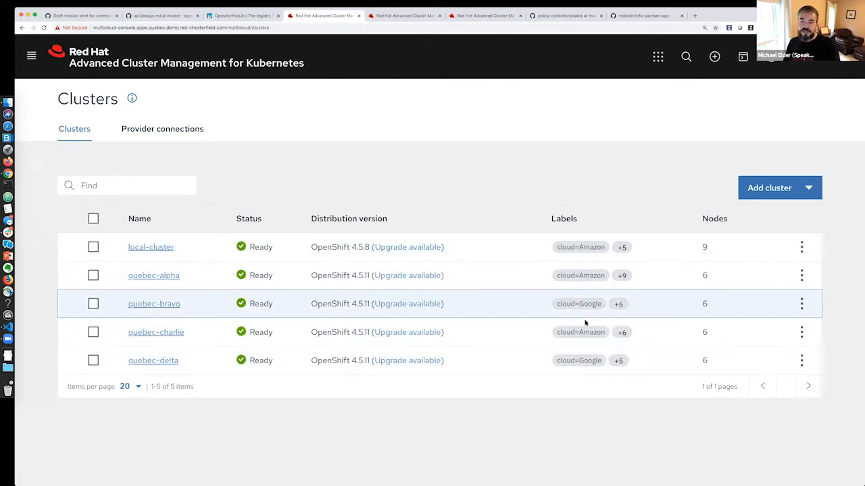
mouse_move(563, 336)
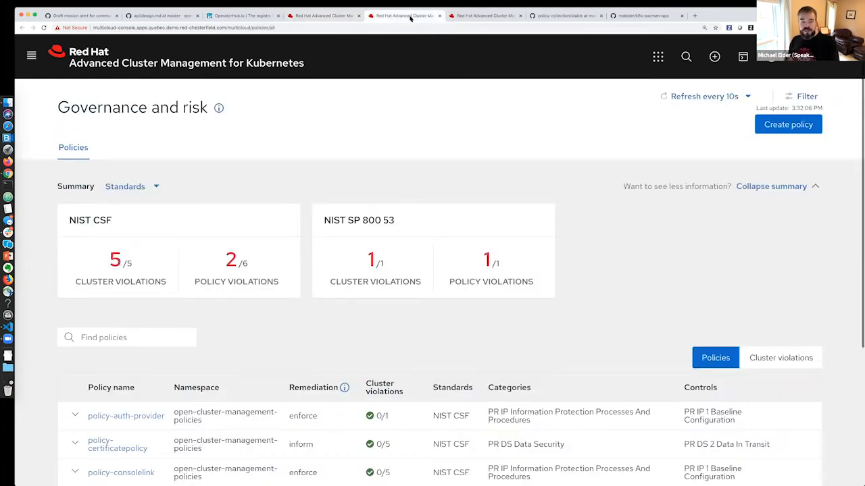
mouse_move(289, 321)
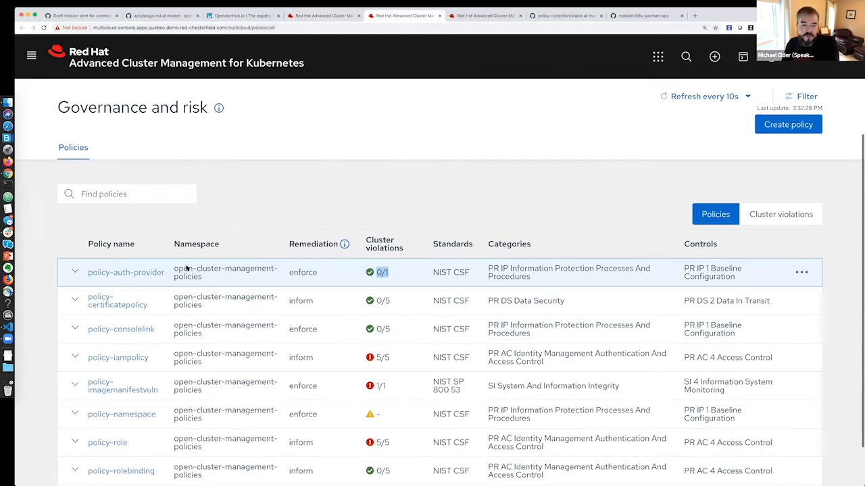
left_click(126, 273)
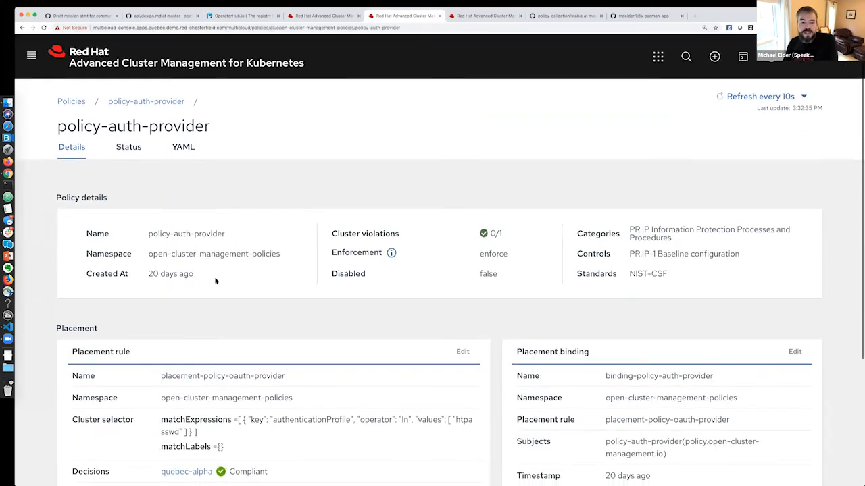
left_click_drag(161, 419, 224, 446)
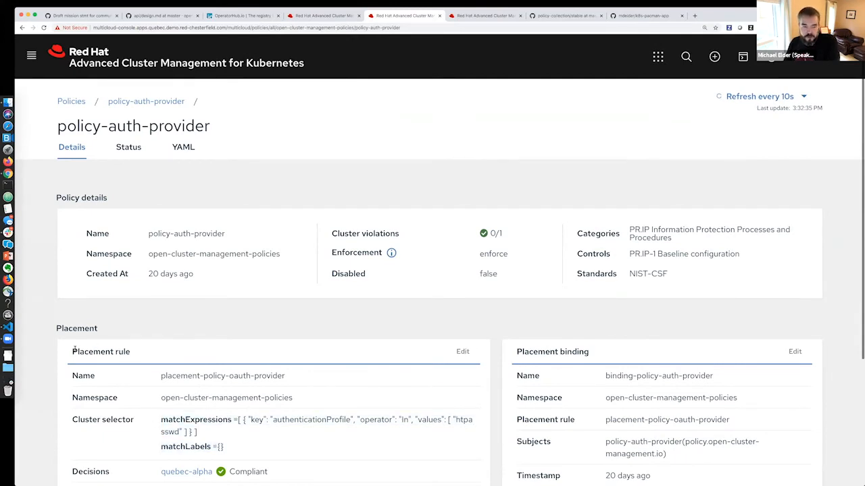
scroll("down", 3)
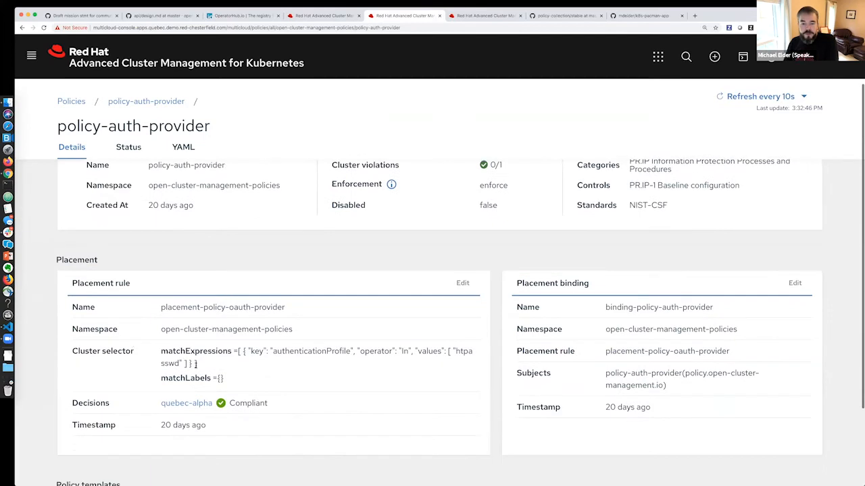
double_click(310, 351)
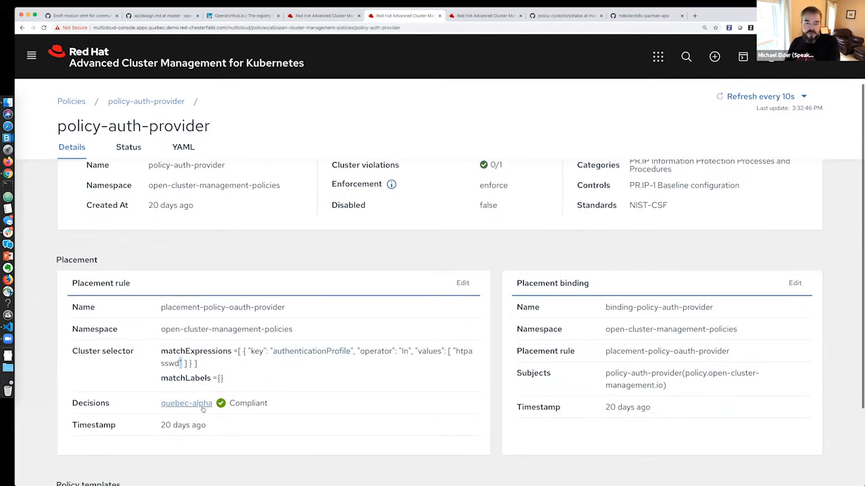
mouse_move(186, 405)
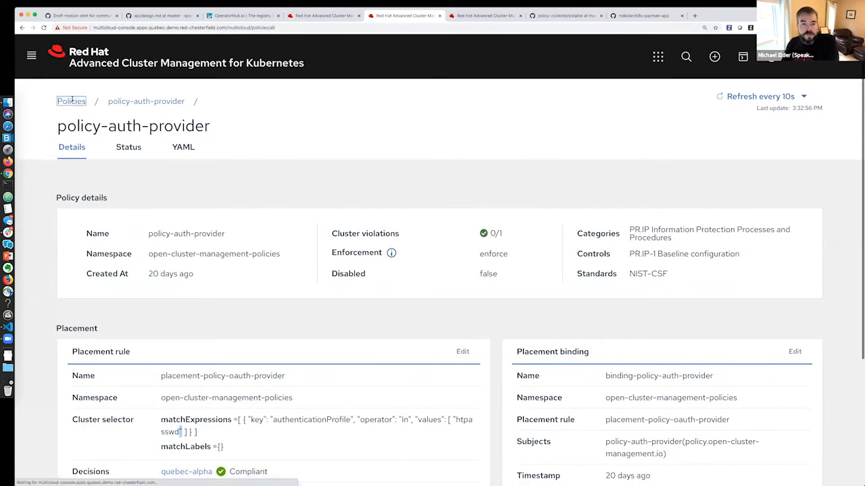
Step: From the Policies list, bring up policy-role's YAML definition
left_click(70, 100)
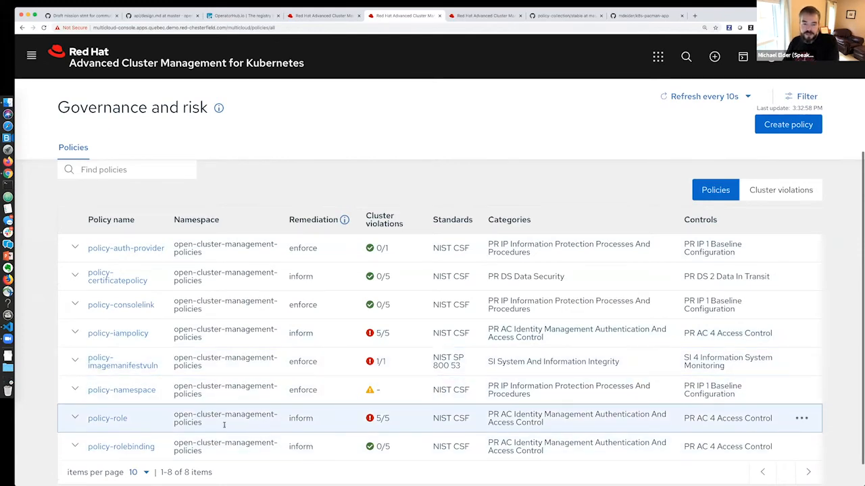
double_click(300, 419)
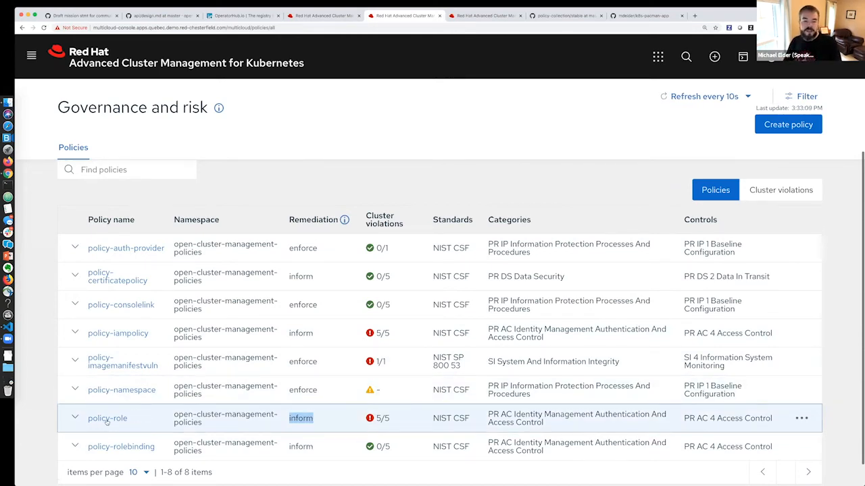
left_click(107, 418)
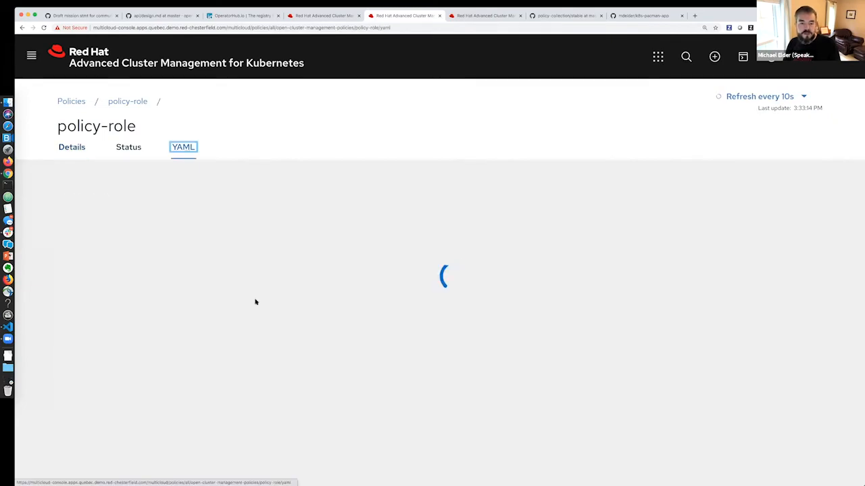
left_click(184, 146)
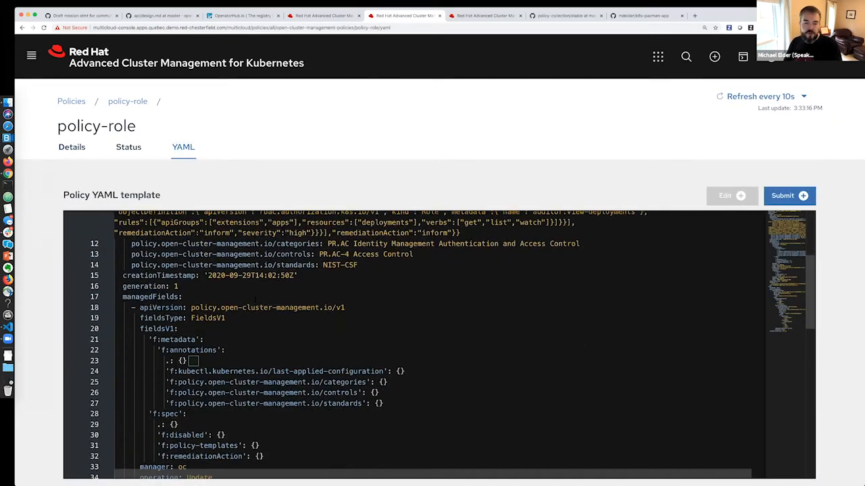
Step: Review the role template in the YAML, then policy-role's details and placement, non-compliant on five clusters
scroll("down", 3)
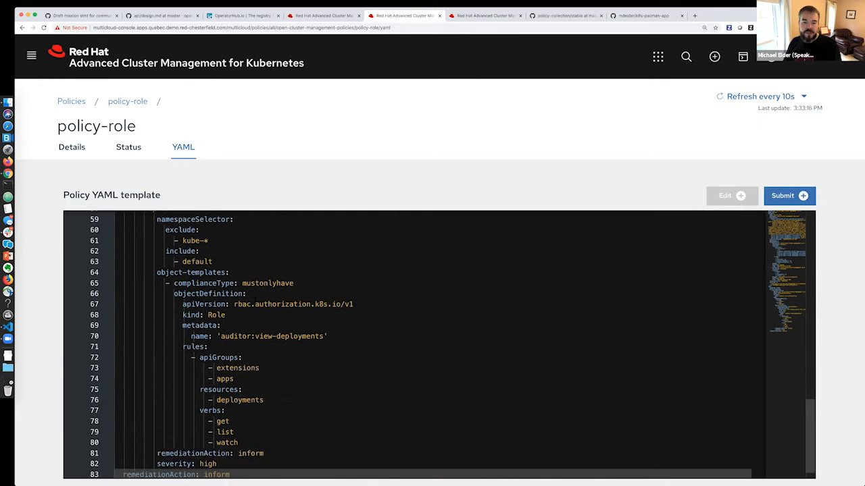
left_click_drag(182, 303, 277, 368)
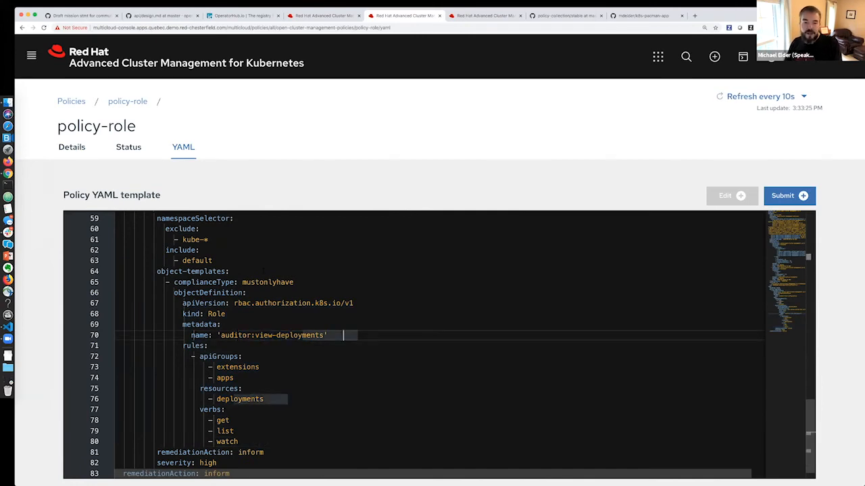
left_click(71, 146)
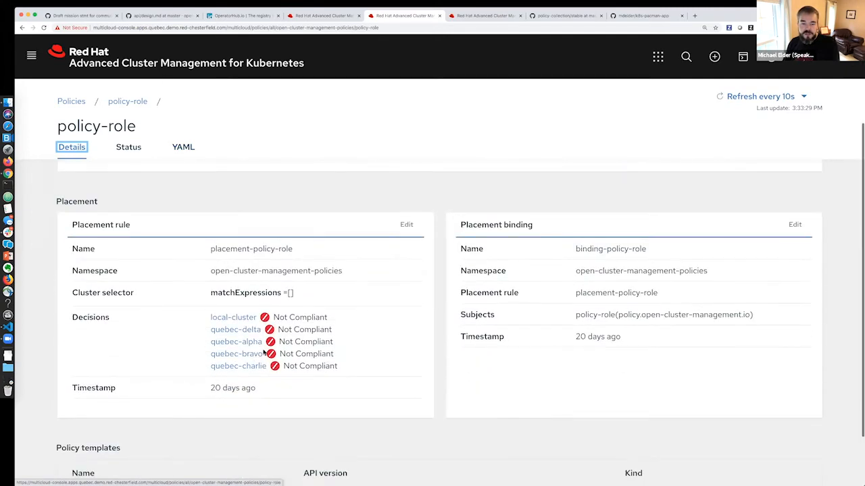
Step: Return from policy-role to the Governance and risk policies list
double_click(246, 292)
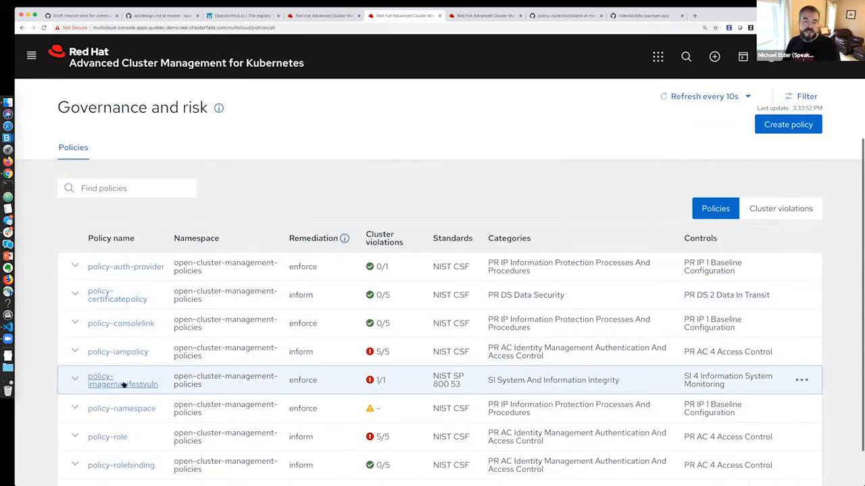
Step: Bring up policy-imagemanifestvuln and its per-cluster compliance status
left_click(122, 381)
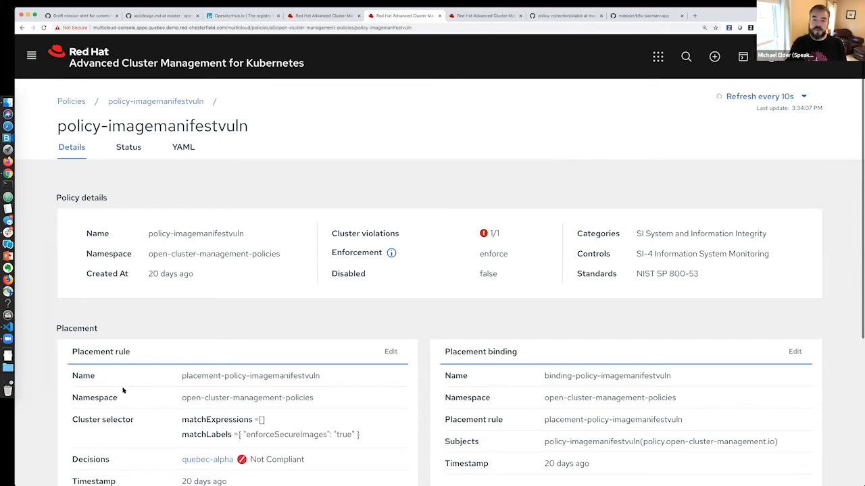
scroll("down", 3)
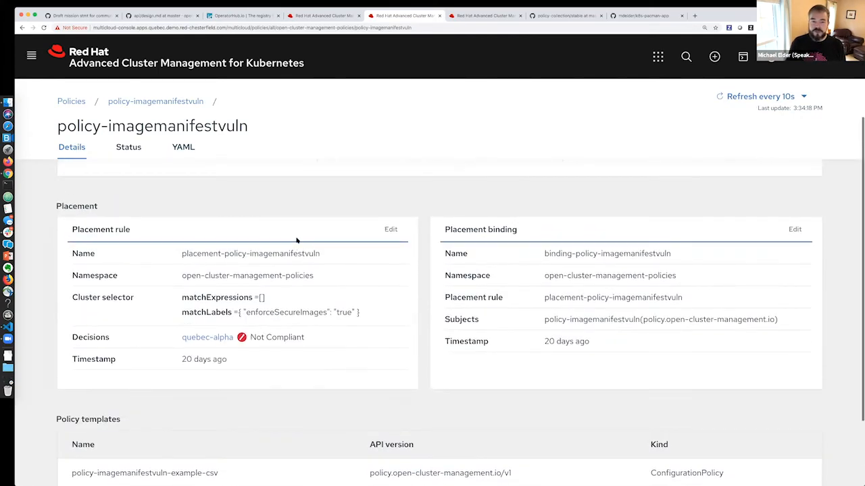
left_click(129, 146)
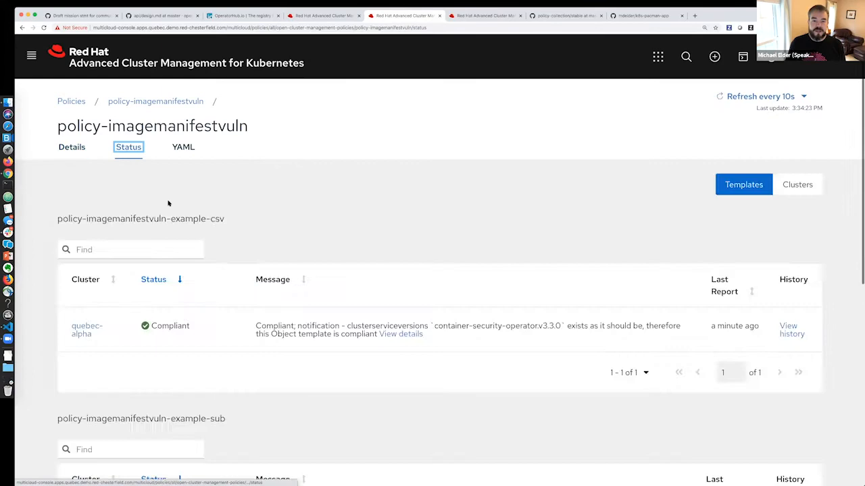
mouse_move(500, 338)
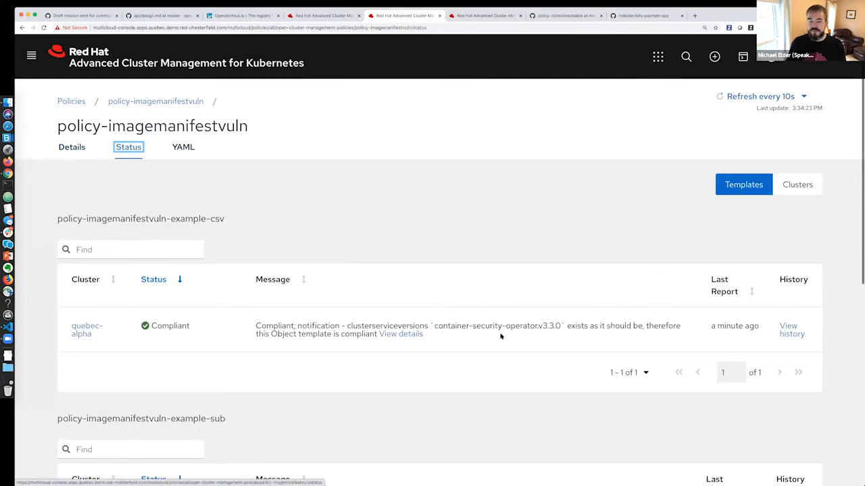
Step: Review the imagemanifestvuln template statuses, non-compliant on quebec-alpha, then return to Governance and risk
scroll("down", 3)
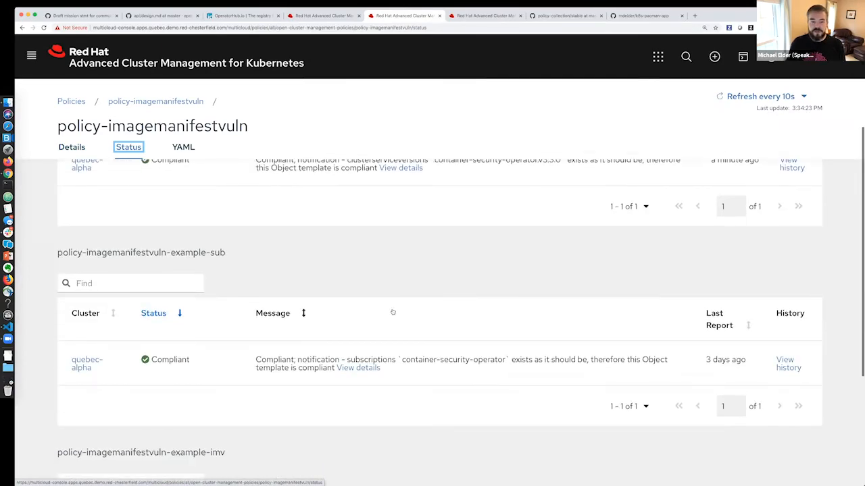
scroll("down", 3)
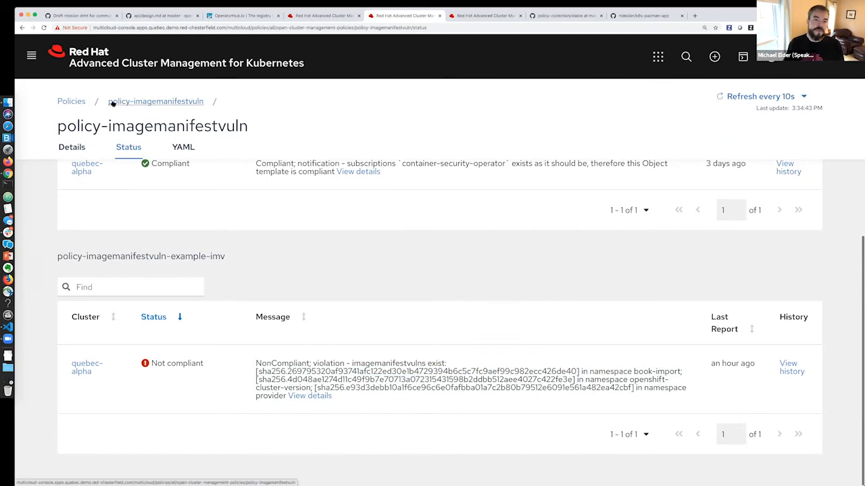
left_click(70, 100)
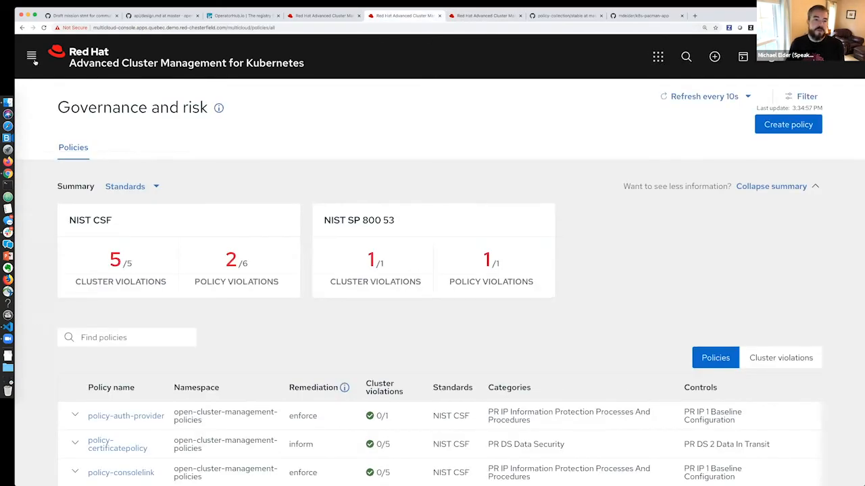
Step: From Applications, show pacman-app's topology and the 3 Clusters node details
left_click(31, 54)
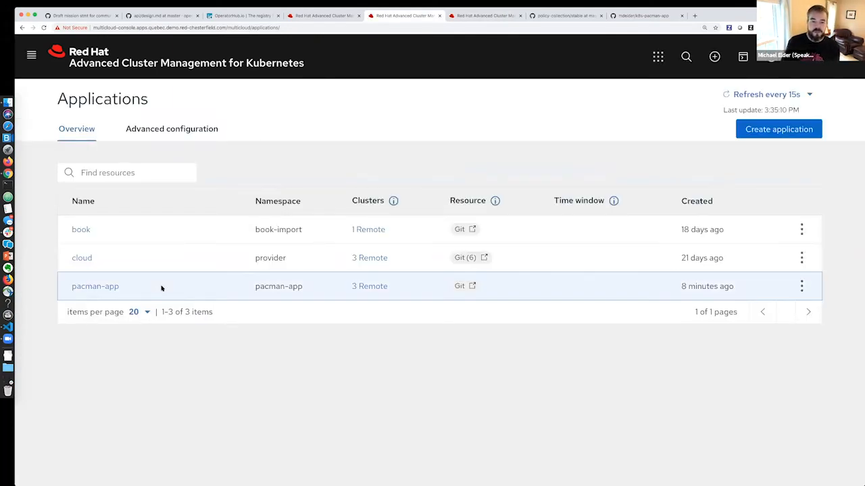
left_click(95, 286)
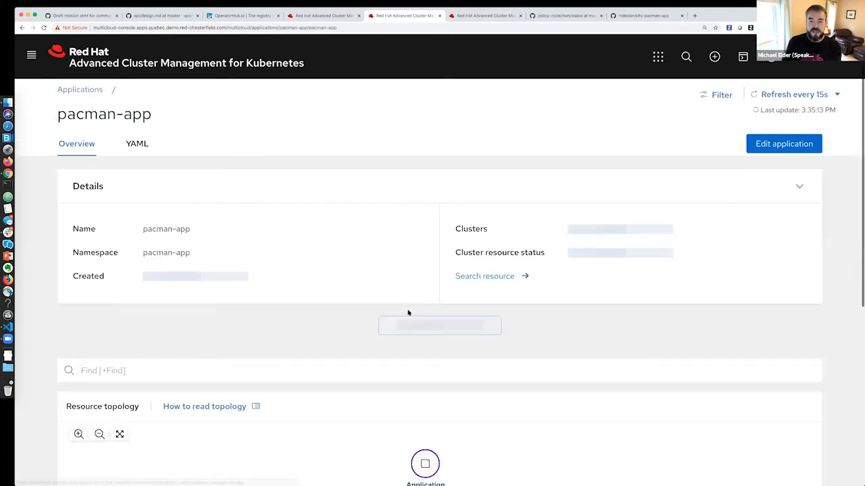
scroll("down", 3)
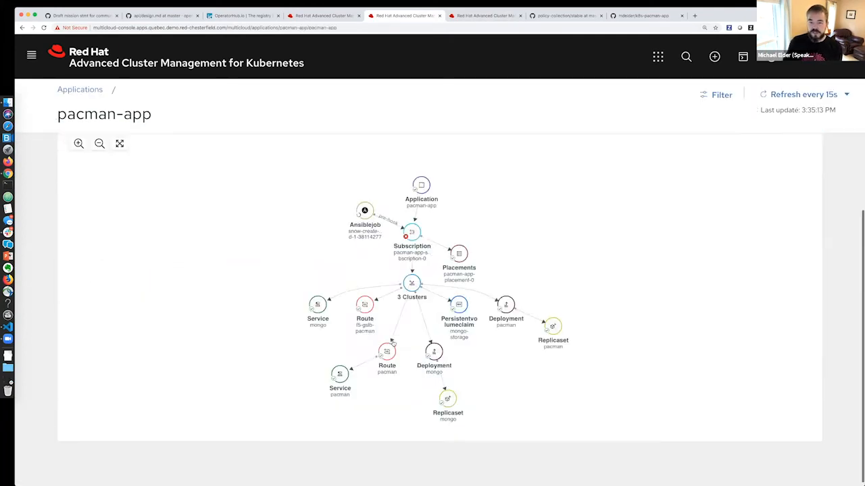
left_click(411, 284)
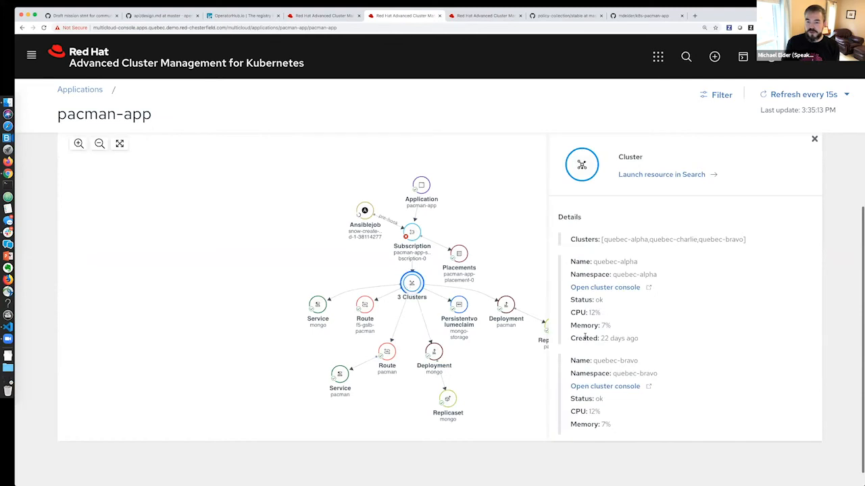
Step: Inspect the cluster details, then show the pacman route's deployed addresses per cluster
scroll("down", 3)
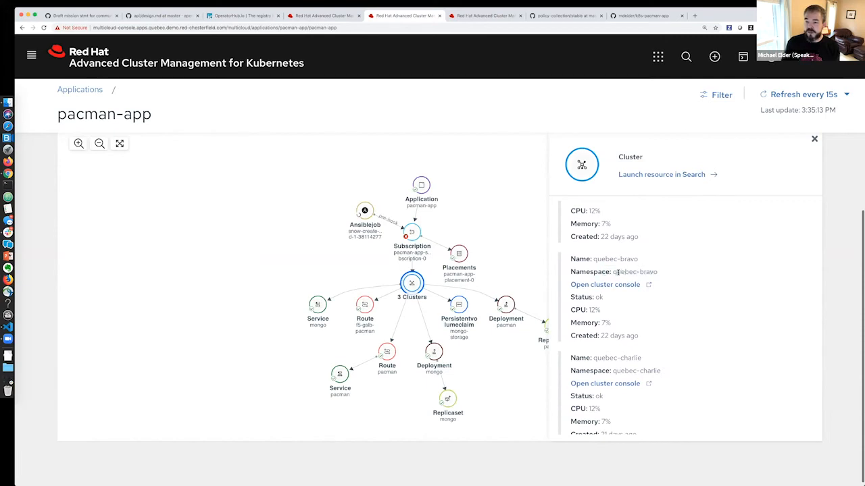
double_click(621, 272)
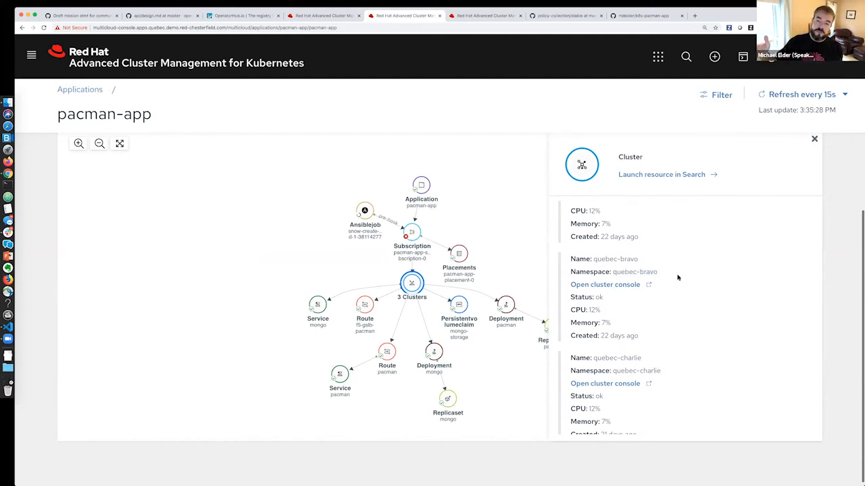
mouse_move(670, 278)
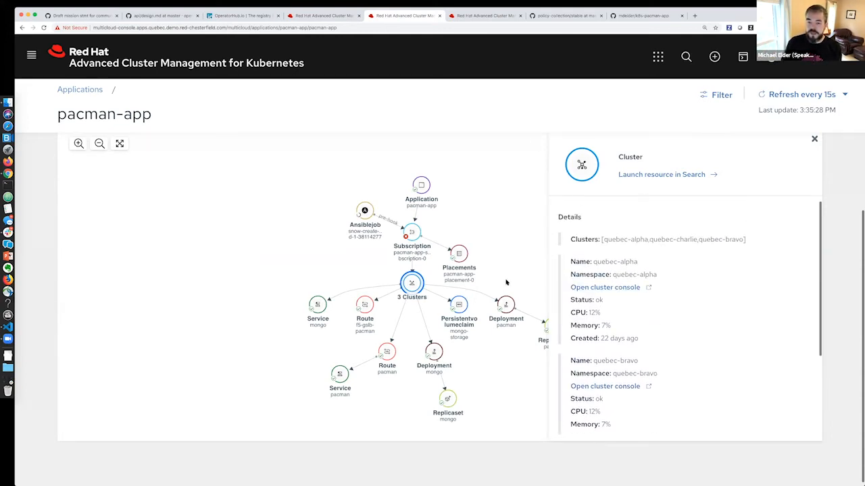
left_click(814, 137)
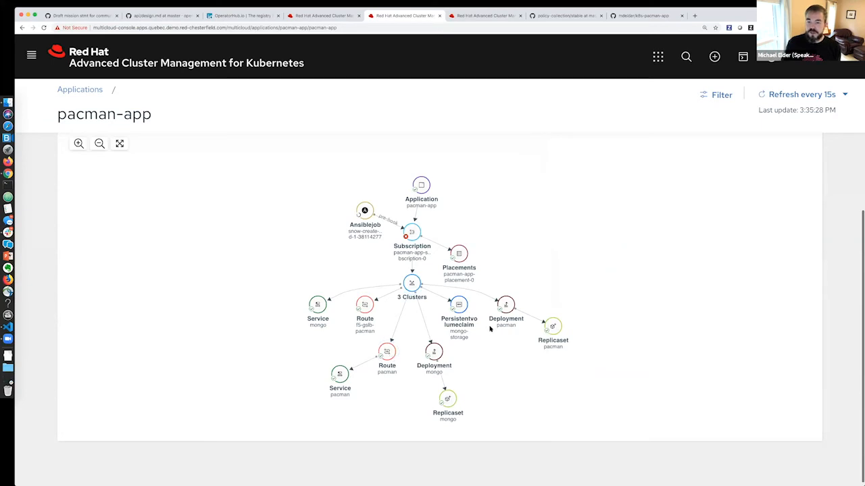
left_click(386, 351)
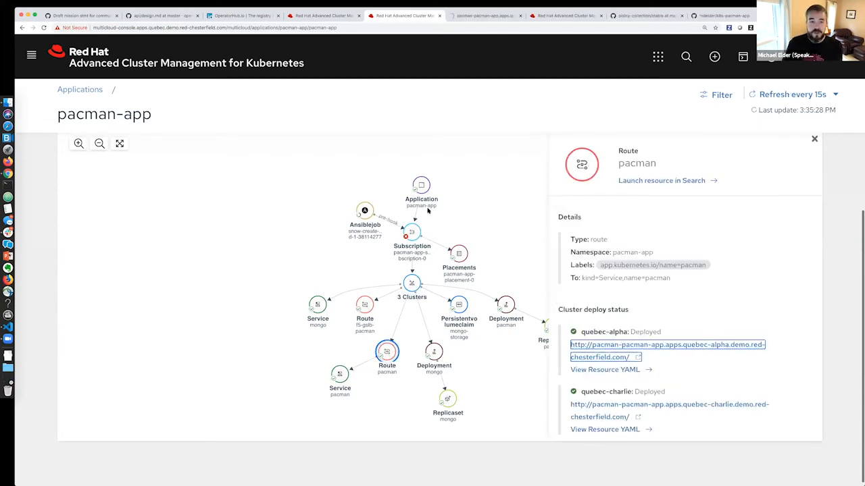
Step: Launch Pac-Man from quebec-alpha's route on Amazon us-east-1, start a game, and return to ACM
left_click(667, 345)
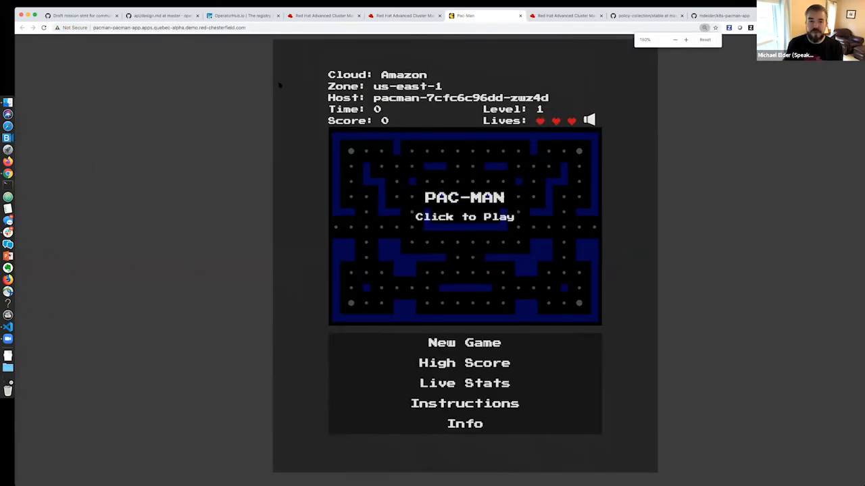
left_click(464, 216)
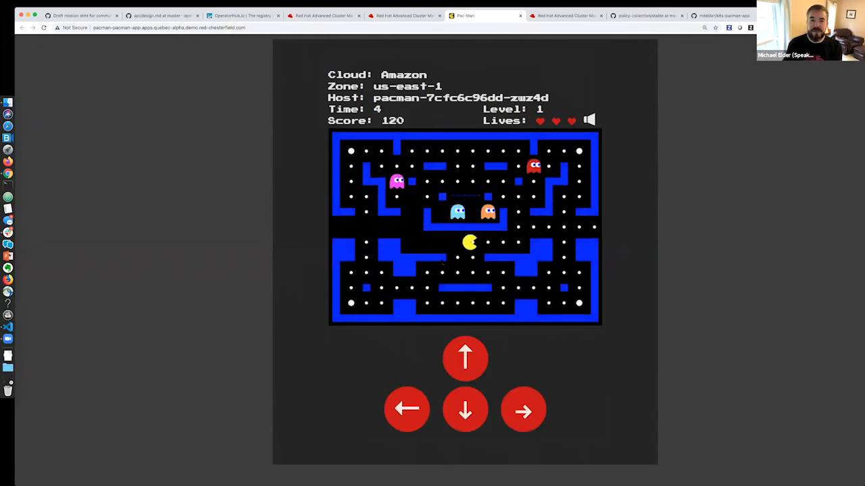
left_click(403, 16)
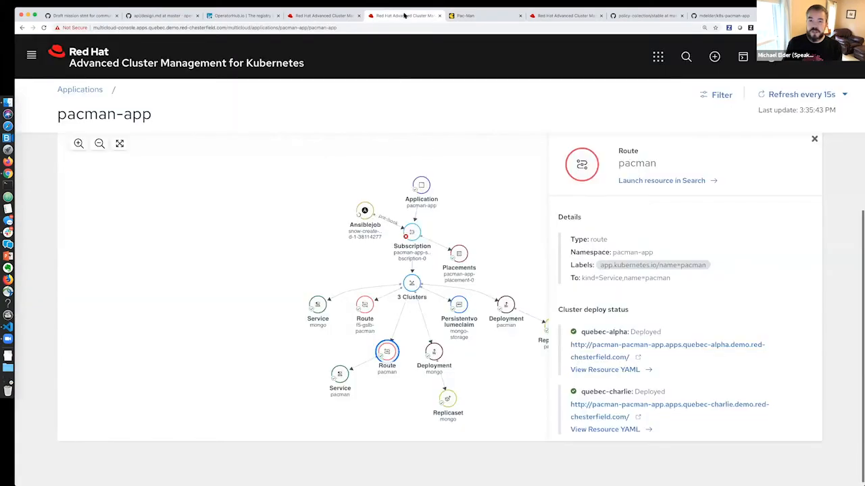
Step: Show the f5-gslb-pacman global route serving from Google europe-west3 and the three clusters' details, then return
left_click(363, 304)
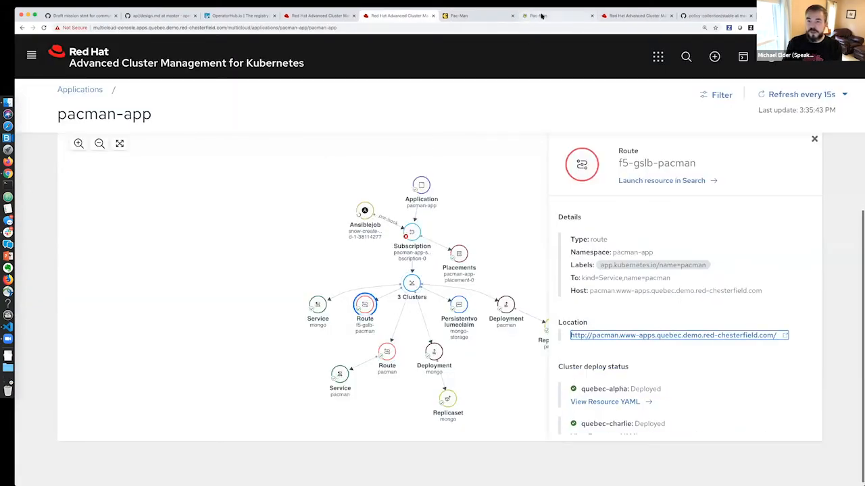
left_click(412, 284)
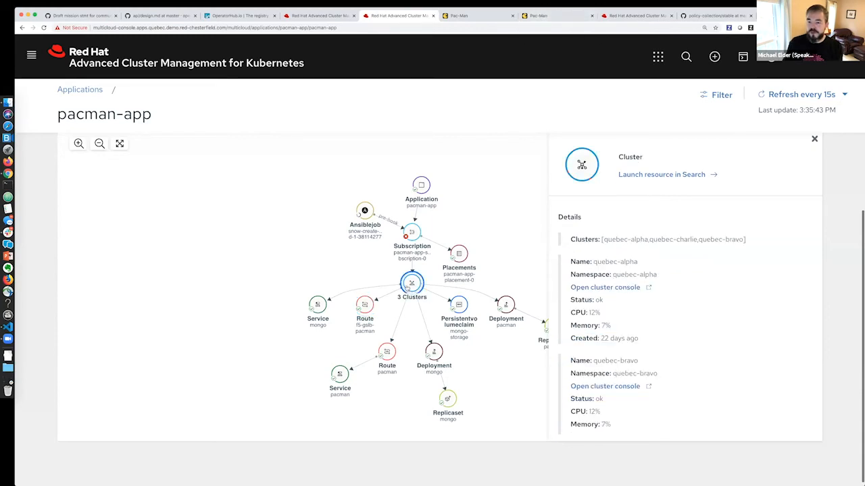
scroll("down", 3)
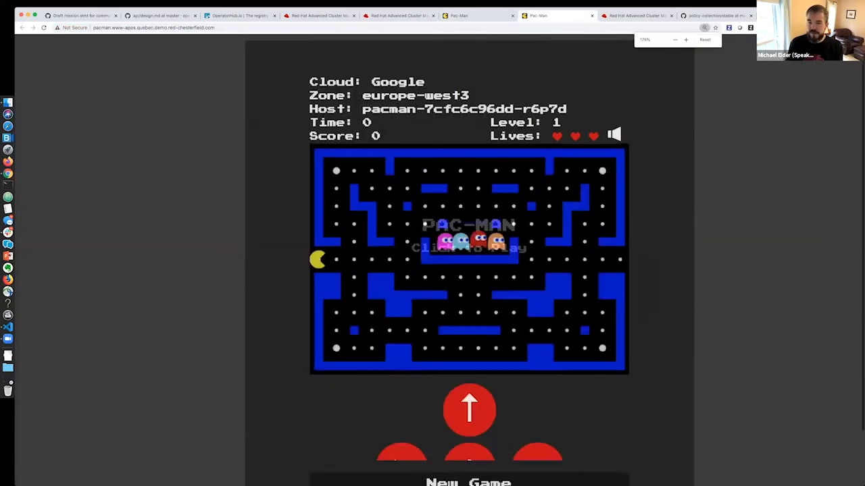
left_click(469, 260)
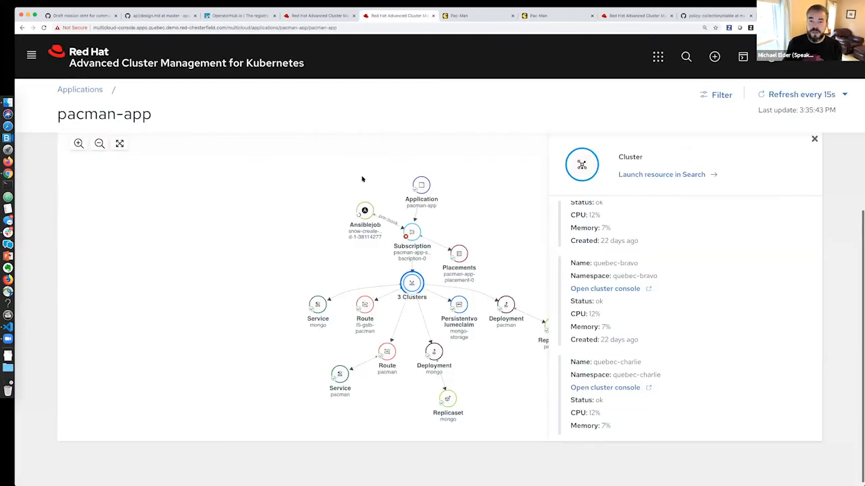
Step: Show the pacman-app subscription status and placement-0's cluster selector with three matched clusters
left_click(411, 232)
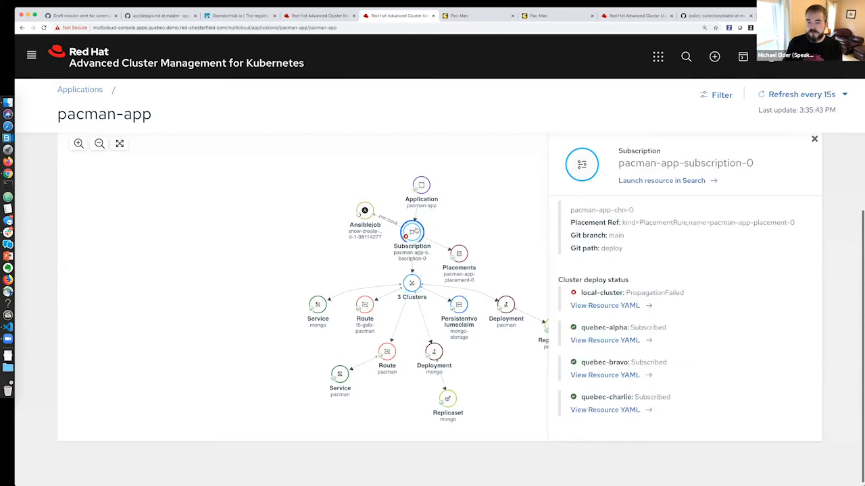
left_click(458, 253)
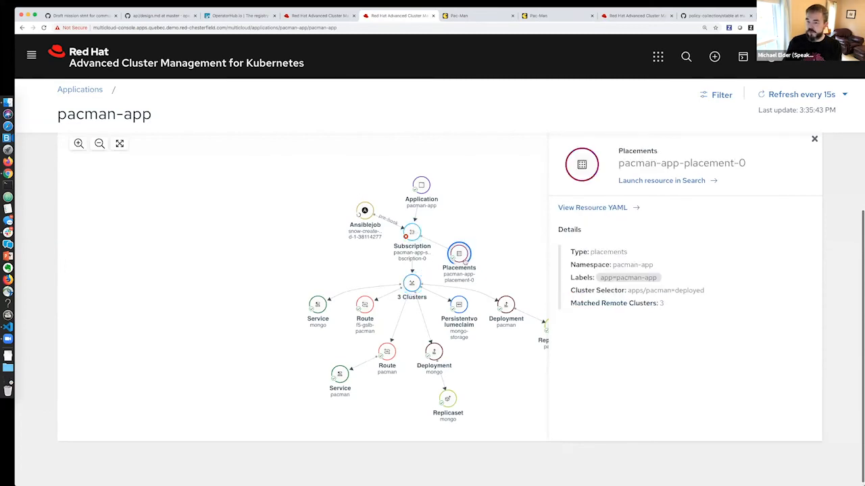
mouse_move(638, 257)
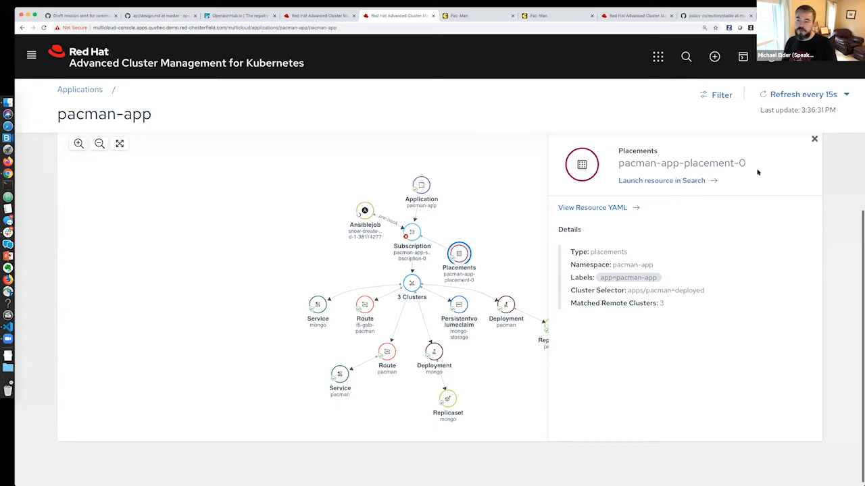
mouse_move(352, 378)
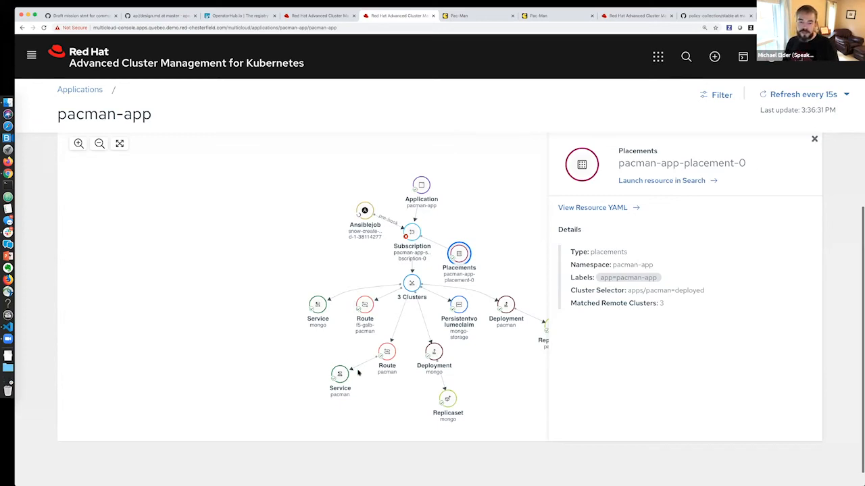
Step: Check the pacman and mongo Deployment nodes each show 1/1 pods per cluster, then close the details panel
left_click(505, 306)
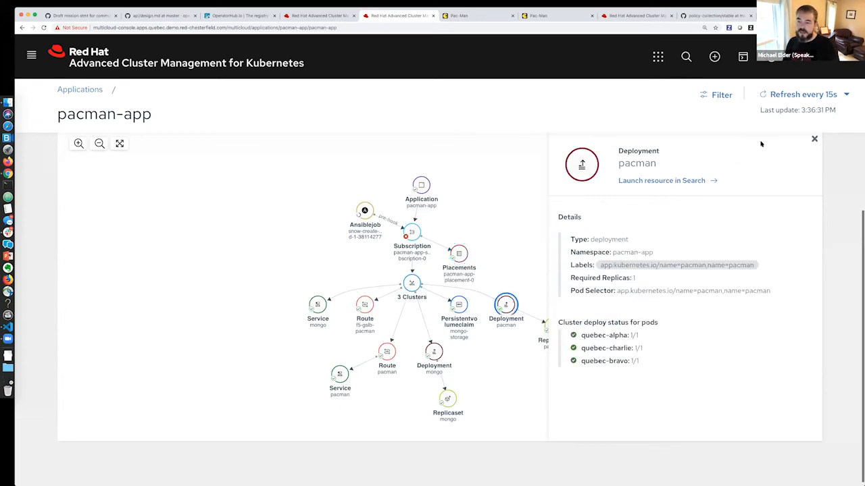
mouse_move(810, 151)
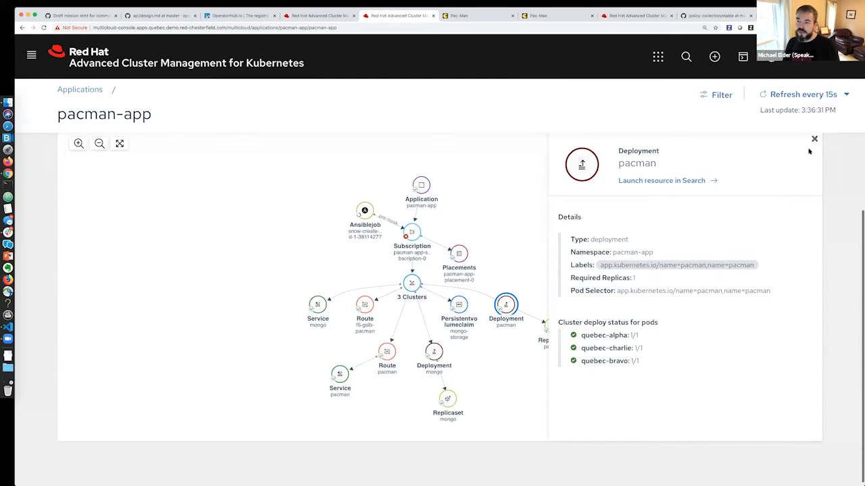
left_click(813, 138)
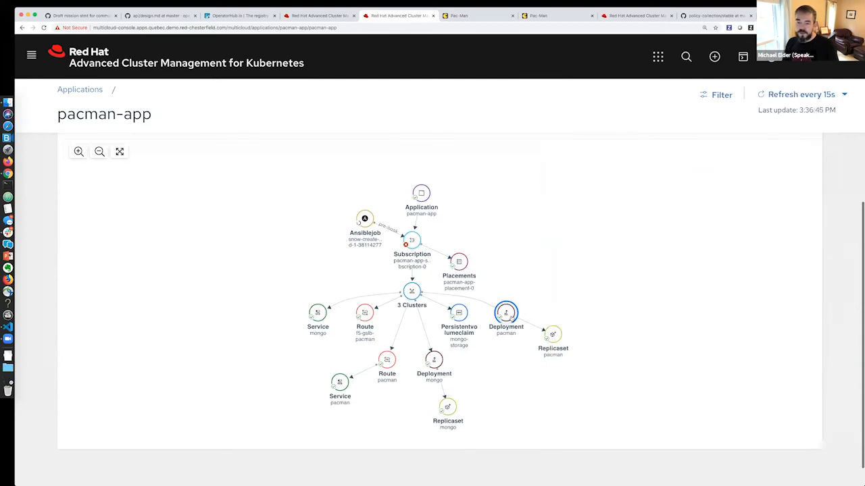
left_click(505, 314)
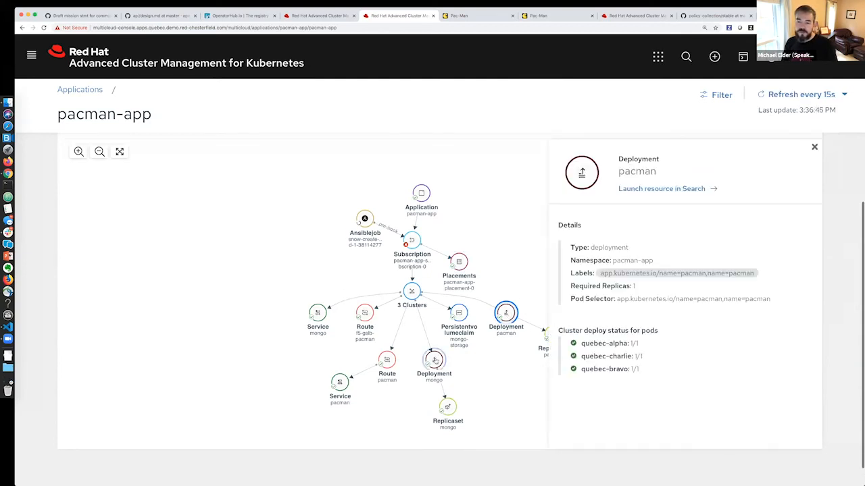
left_click(434, 359)
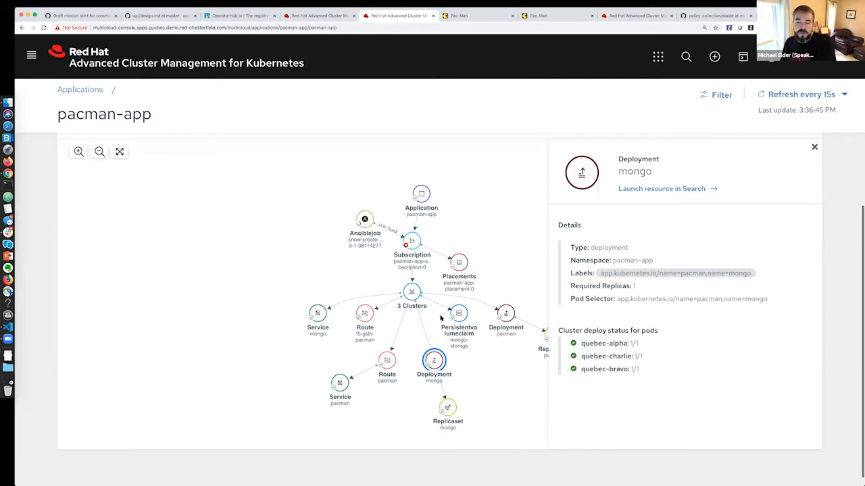
mouse_move(497, 261)
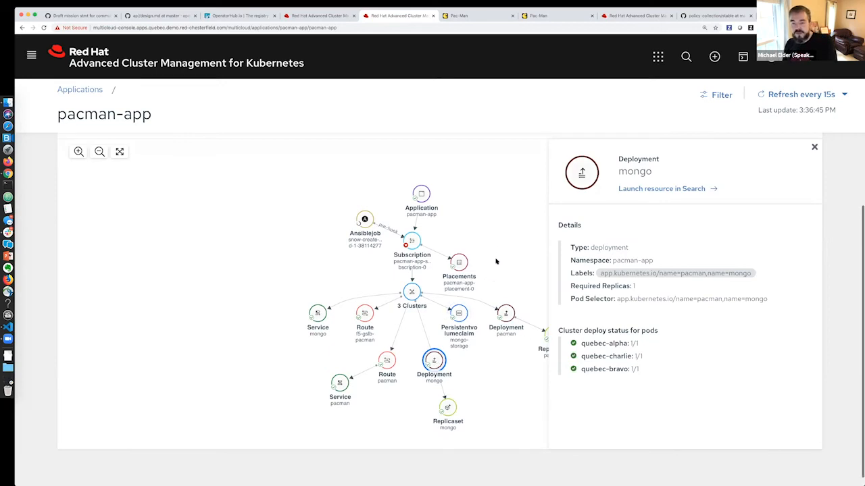
left_click(505, 312)
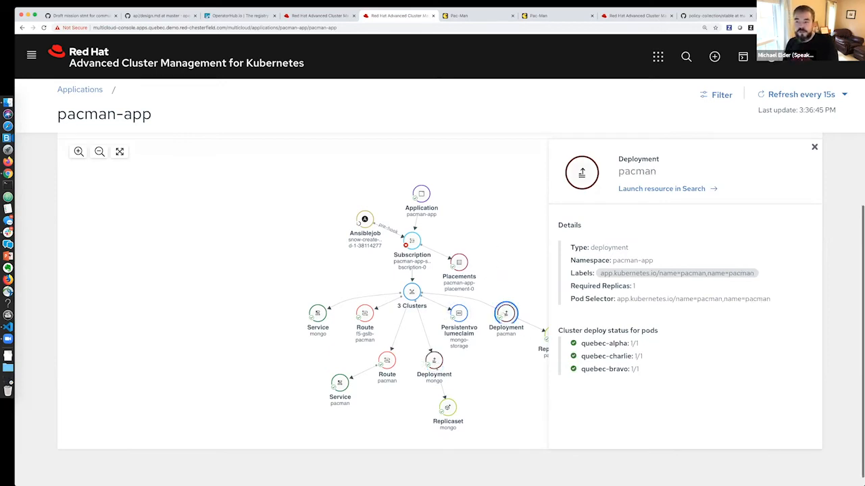
left_click(812, 145)
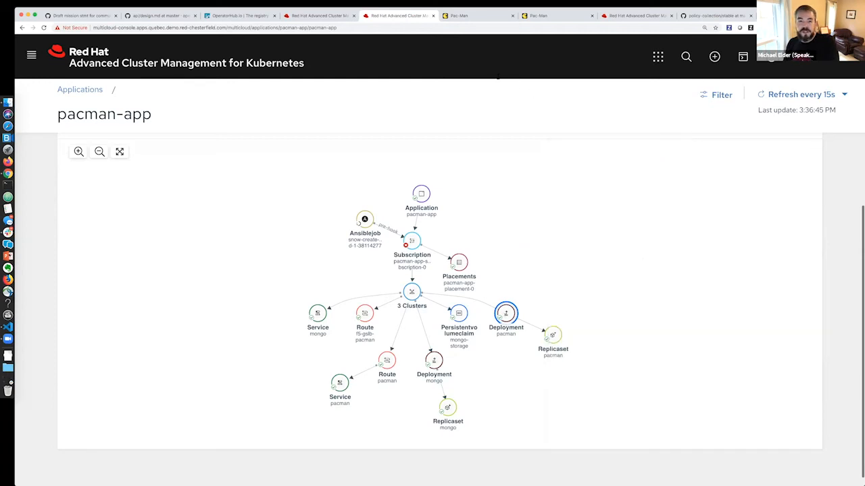
left_click(636, 15)
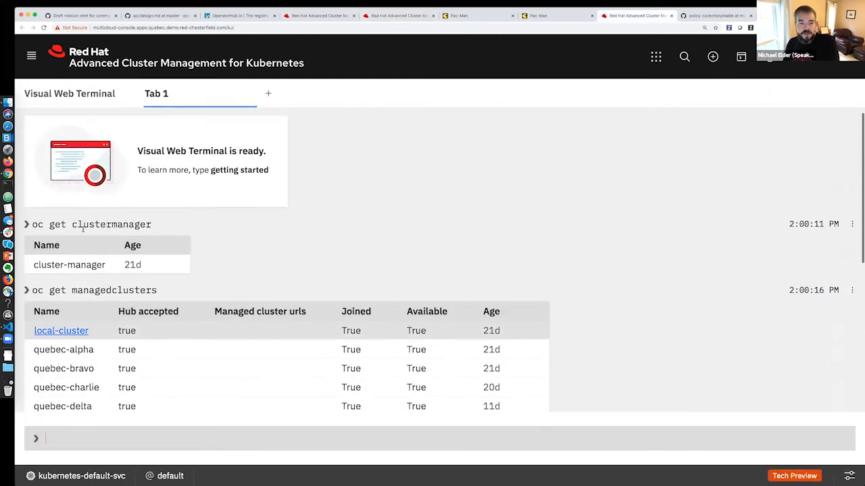
Step: Select cluster-manager in the oc get clustermanager output and view its YAML conditions in the side panel
double_click(111, 224)
type("oc get policies -n open-cluster-management-policies")
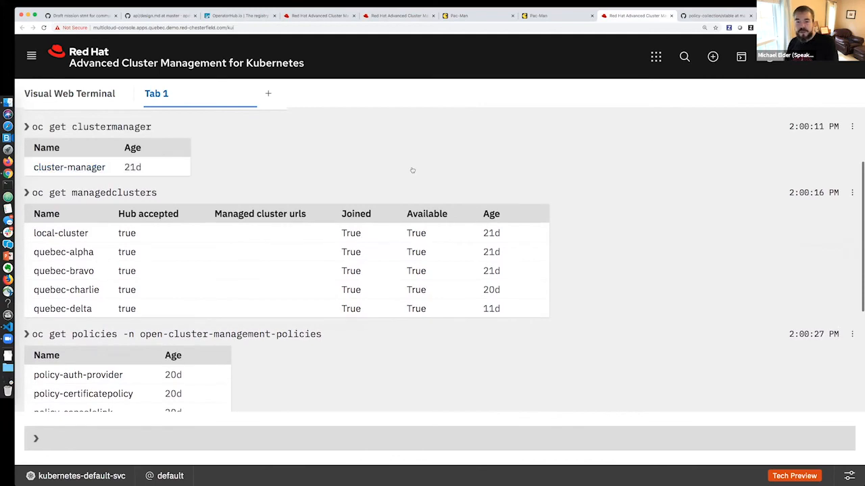
left_click(68, 168)
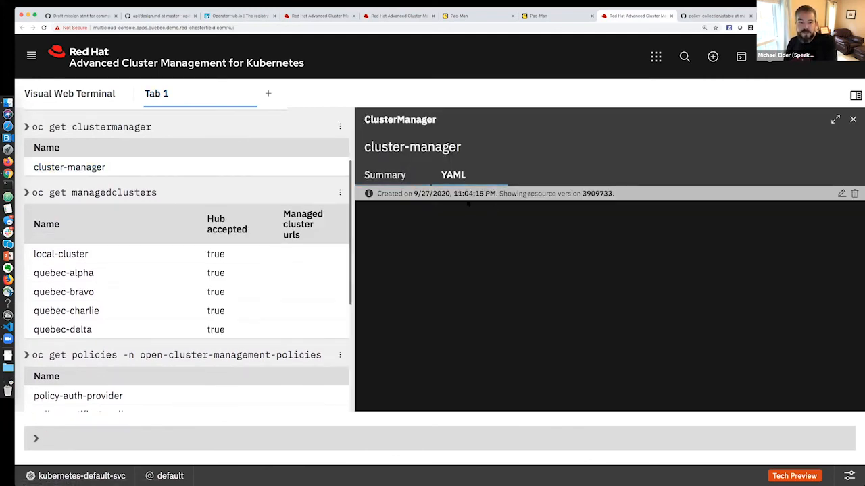
scroll("down", 3)
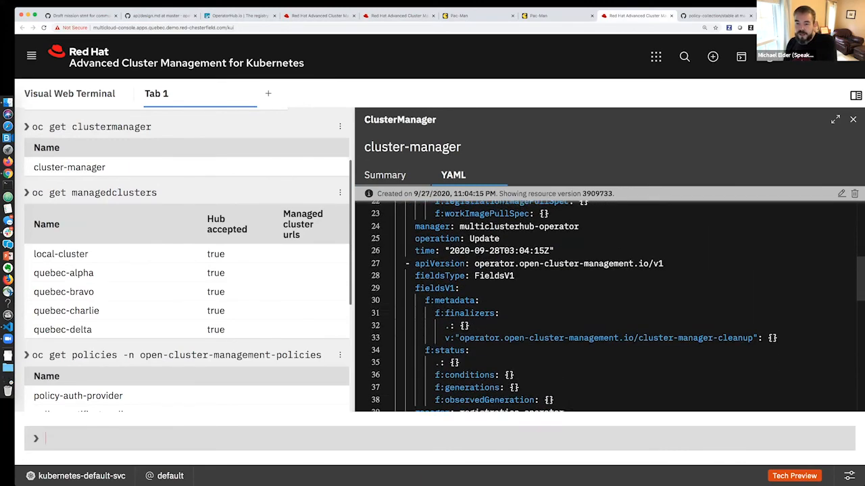
scroll("down", 3)
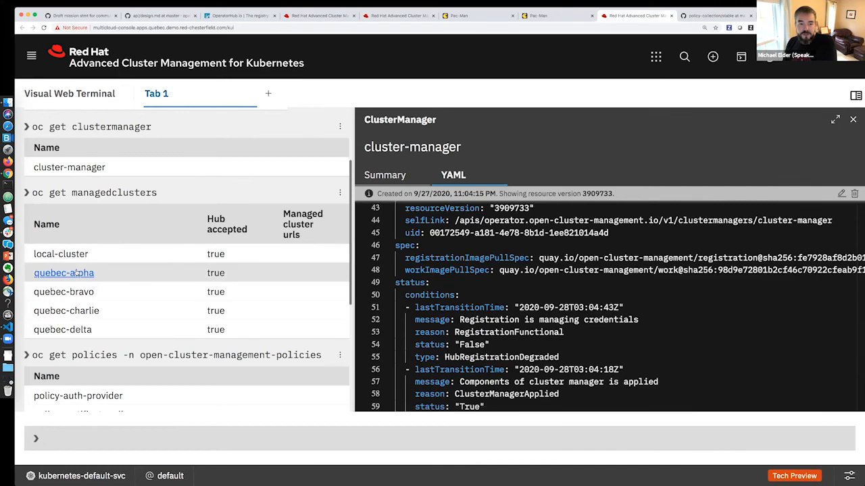
Step: View quebec-alpha's ManagedCluster YAML down to its accepted and available conditions
left_click(62, 273)
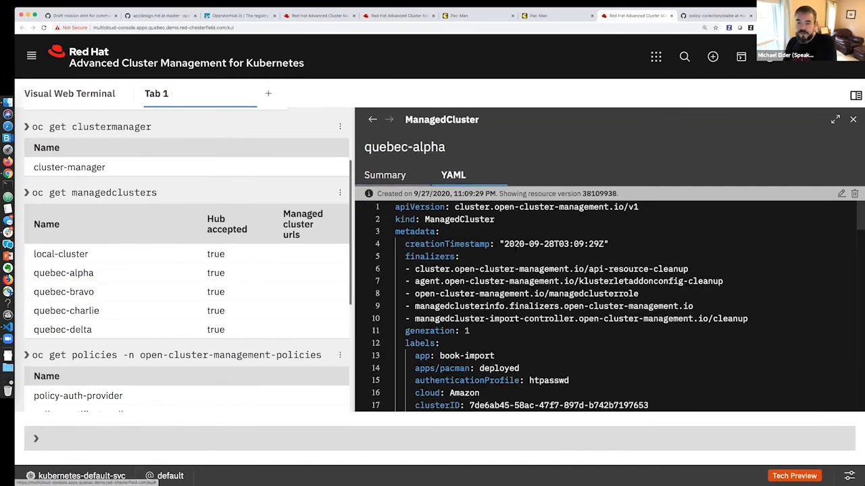
scroll("down", 3)
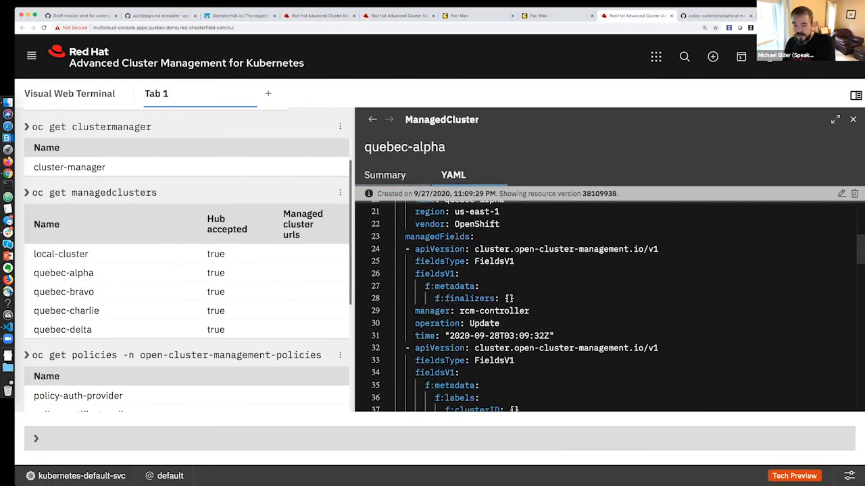
scroll("down", 3)
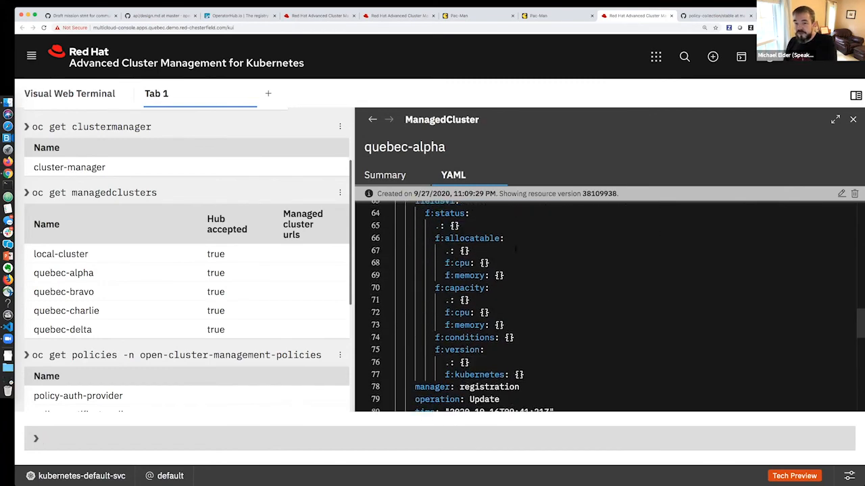
scroll("down", 3)
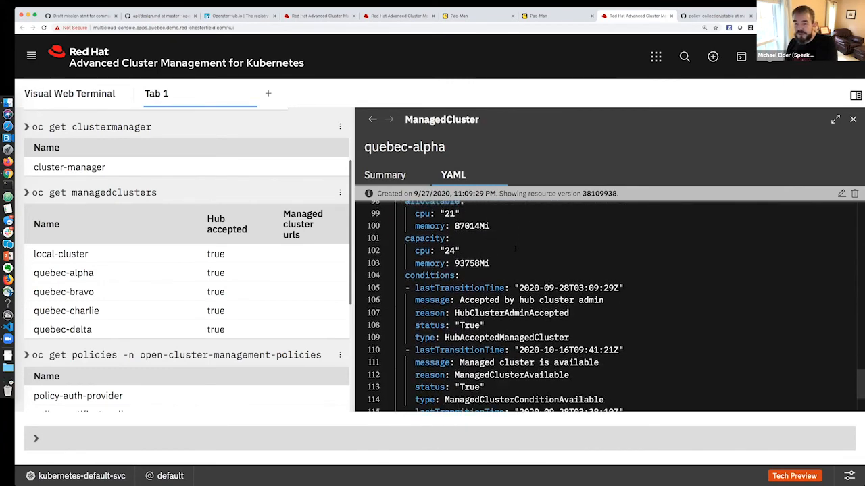
scroll("down", 3)
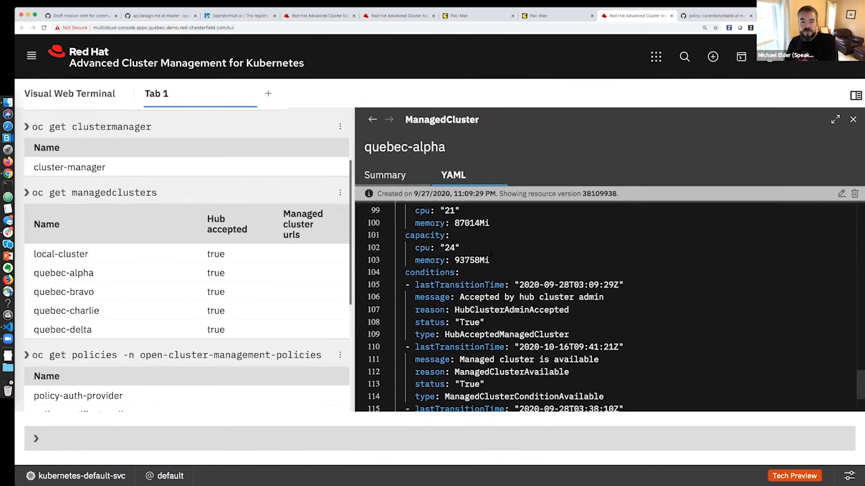
scroll("down", 3)
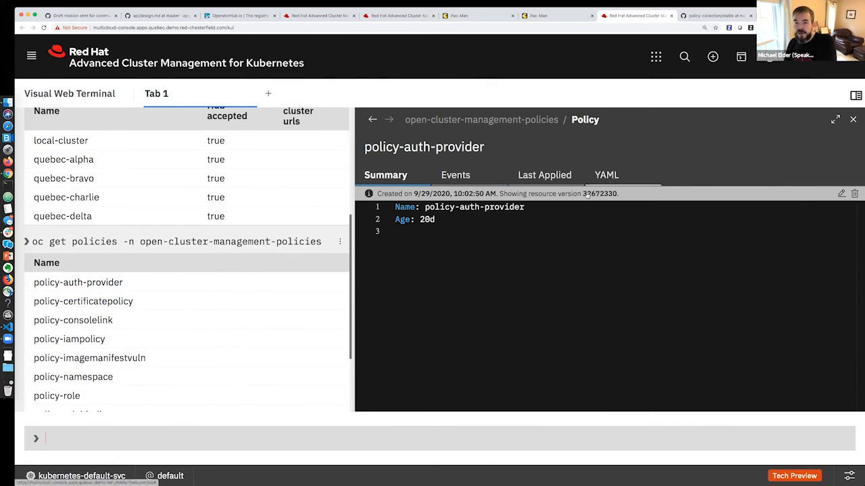
Step: Confirm policy-auth-provider is Compliant on quebec-alpha in its YAML status, then select pacman-app-subscription-0
left_click(605, 175)
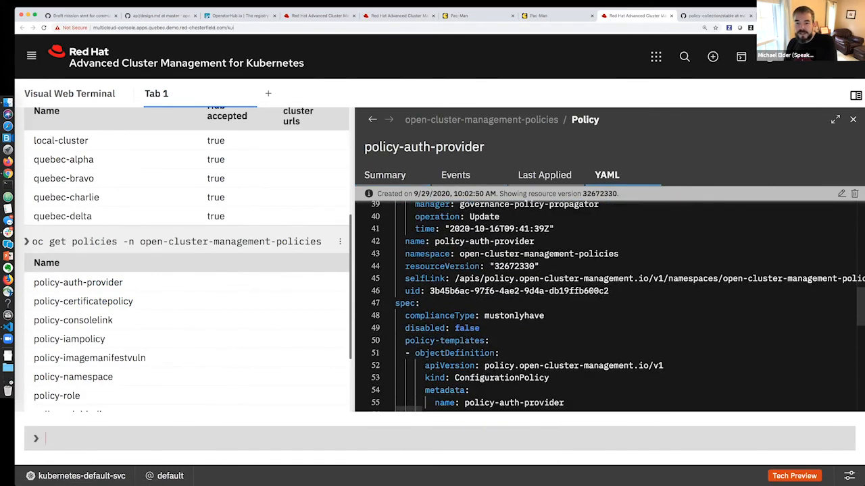
scroll("down", 3)
type("oc get subscriptions -n pacman-app")
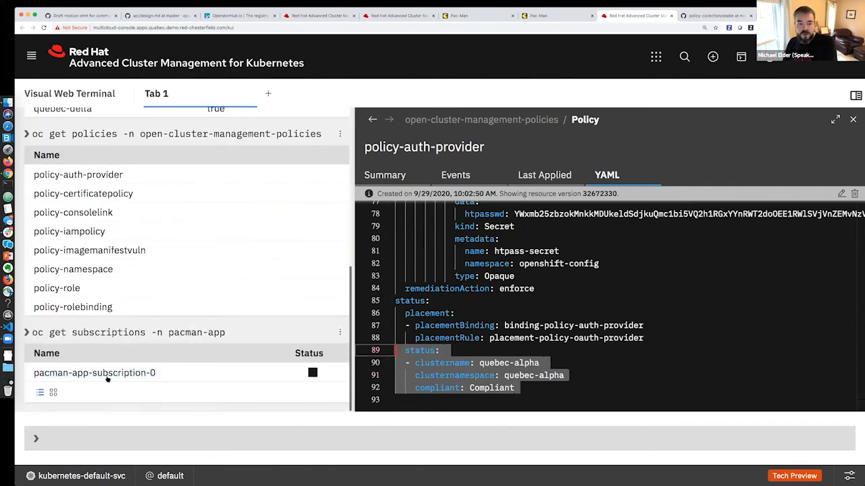
left_click(95, 373)
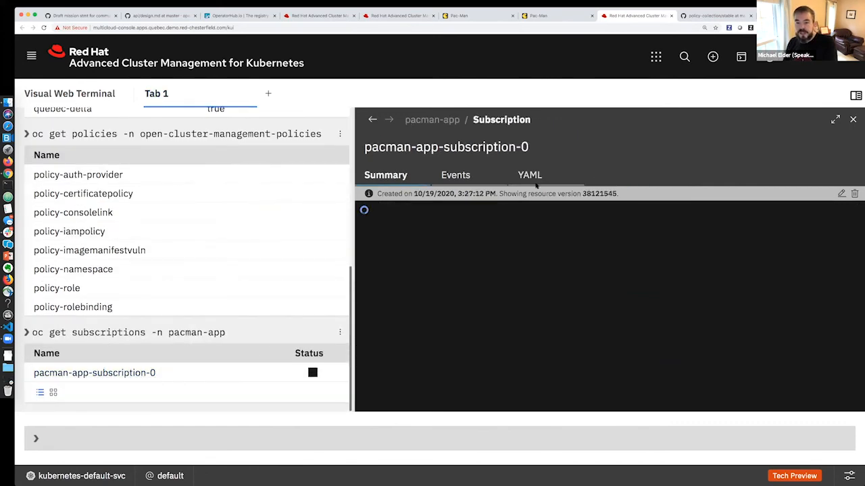
Step: View pacman-app-subscription-0's YAML manifest with its git annotations and managed fields
left_click(530, 176)
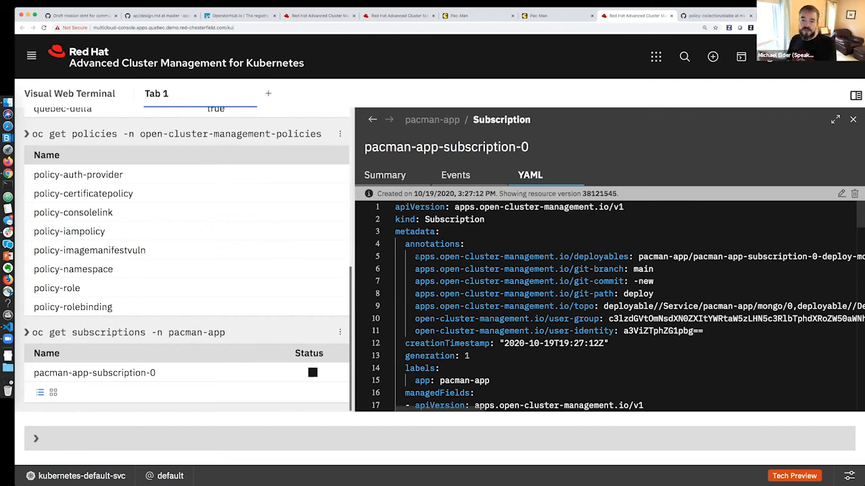
scroll("down", 3)
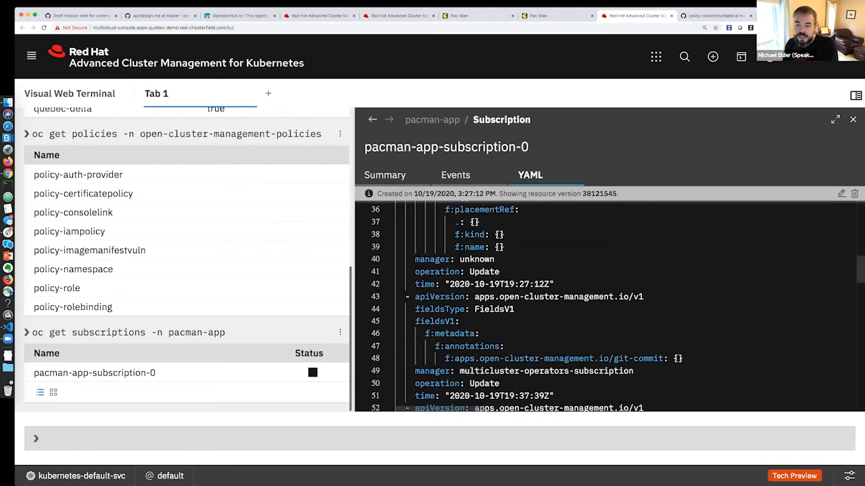
scroll("down", 3)
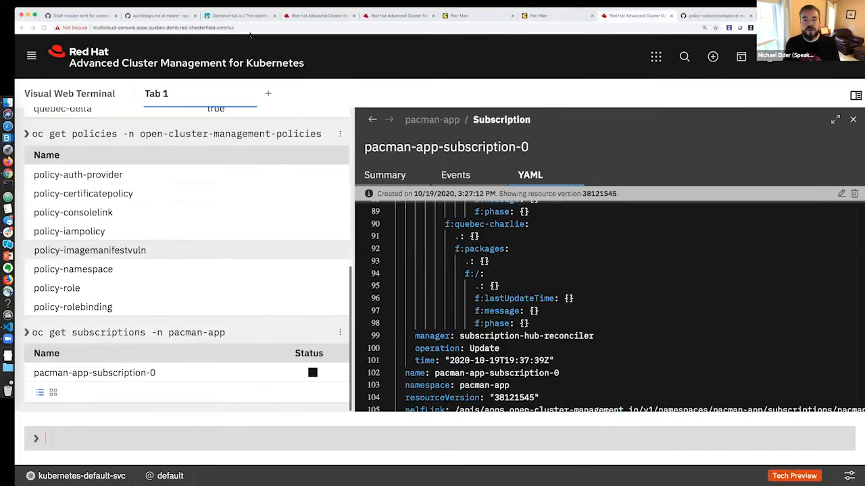
Step: Switch to the OperatorHub.io tab listing the five 'cluster' operator results
left_click(227, 15)
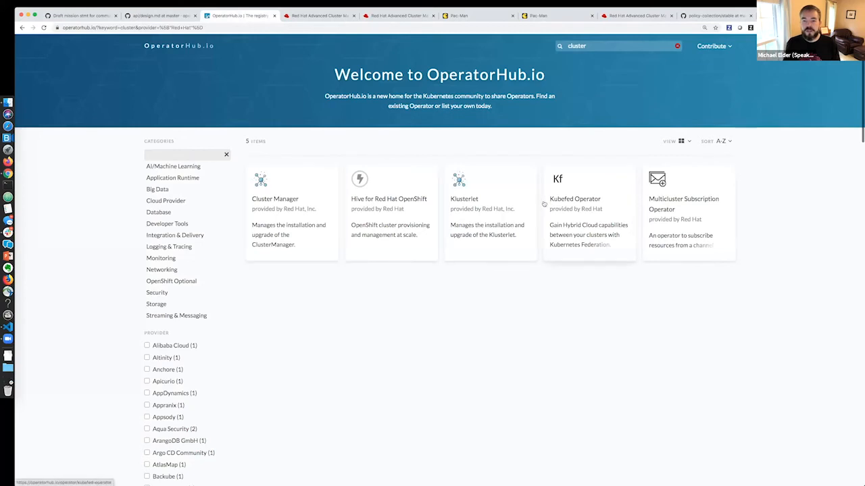
mouse_move(675, 182)
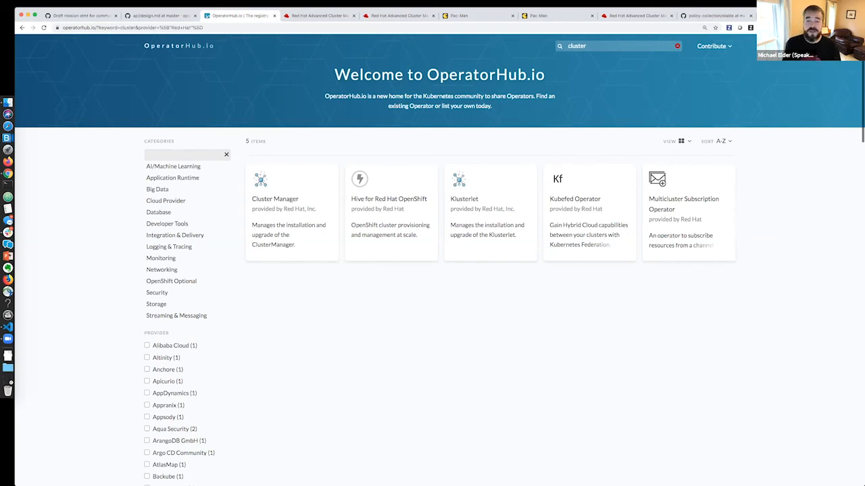
mouse_move(578, 286)
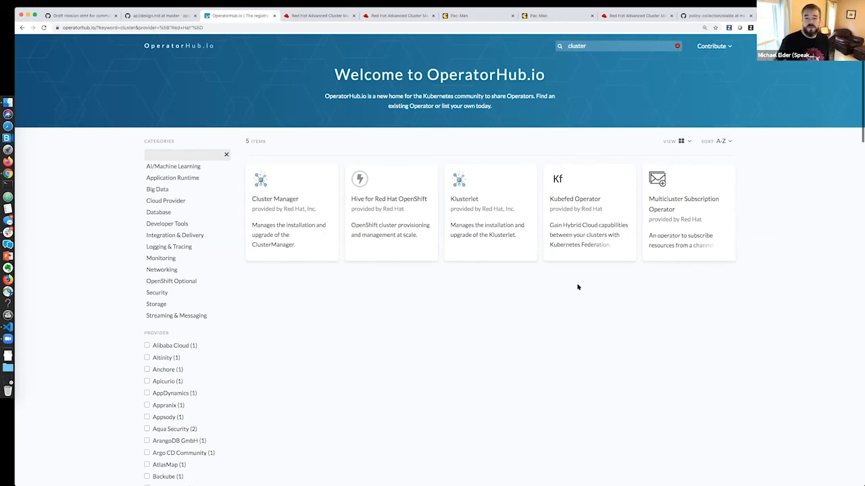